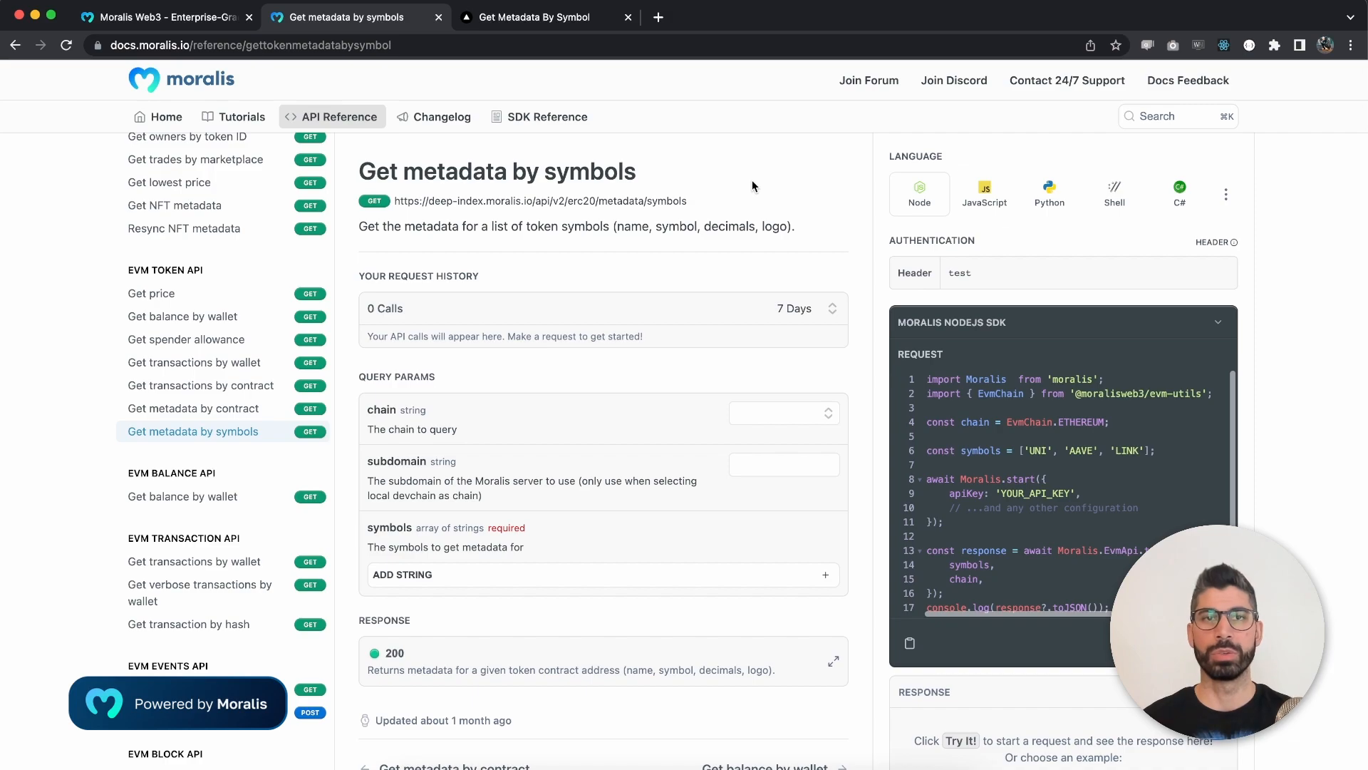
Look up the LINK symbol on Ethereum in the running demo app and submit.
click(546, 17)
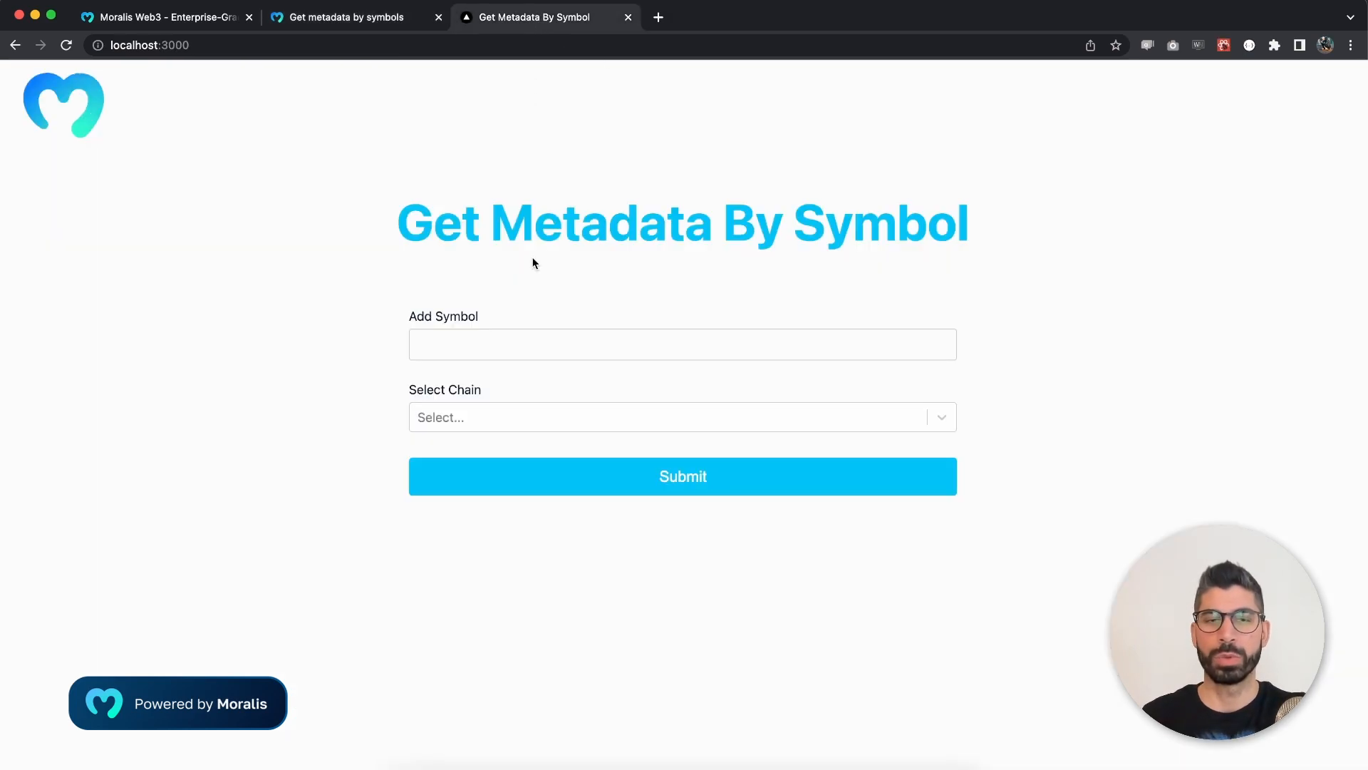
mouse_move(531, 280)
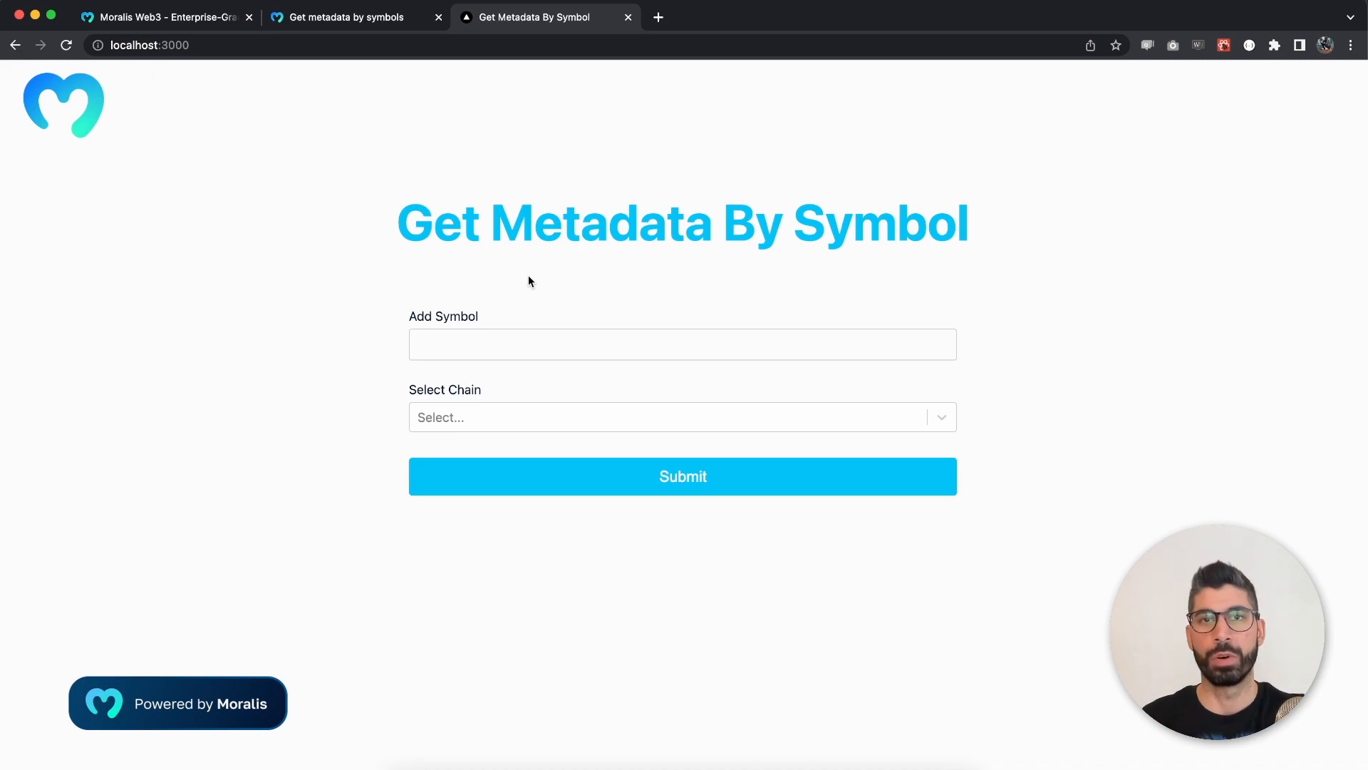
text(U)
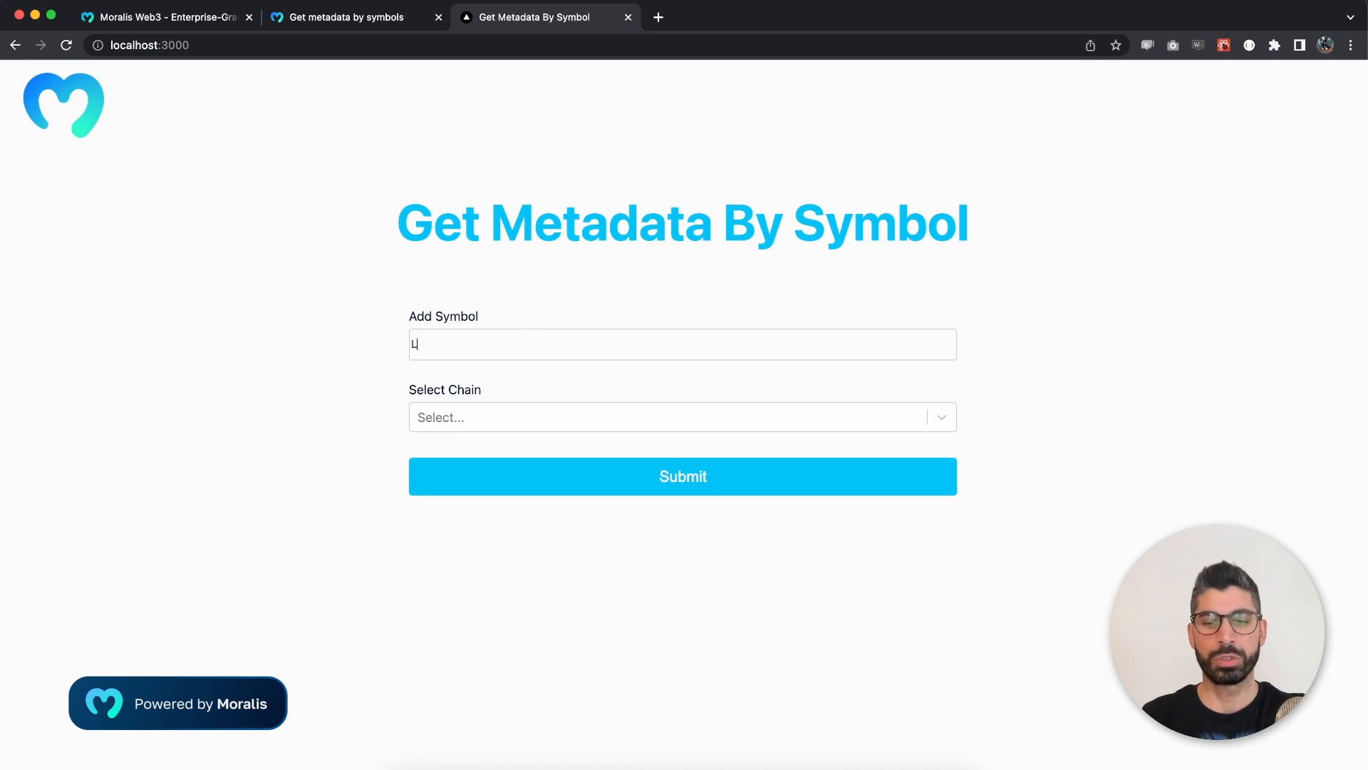
text(INK)
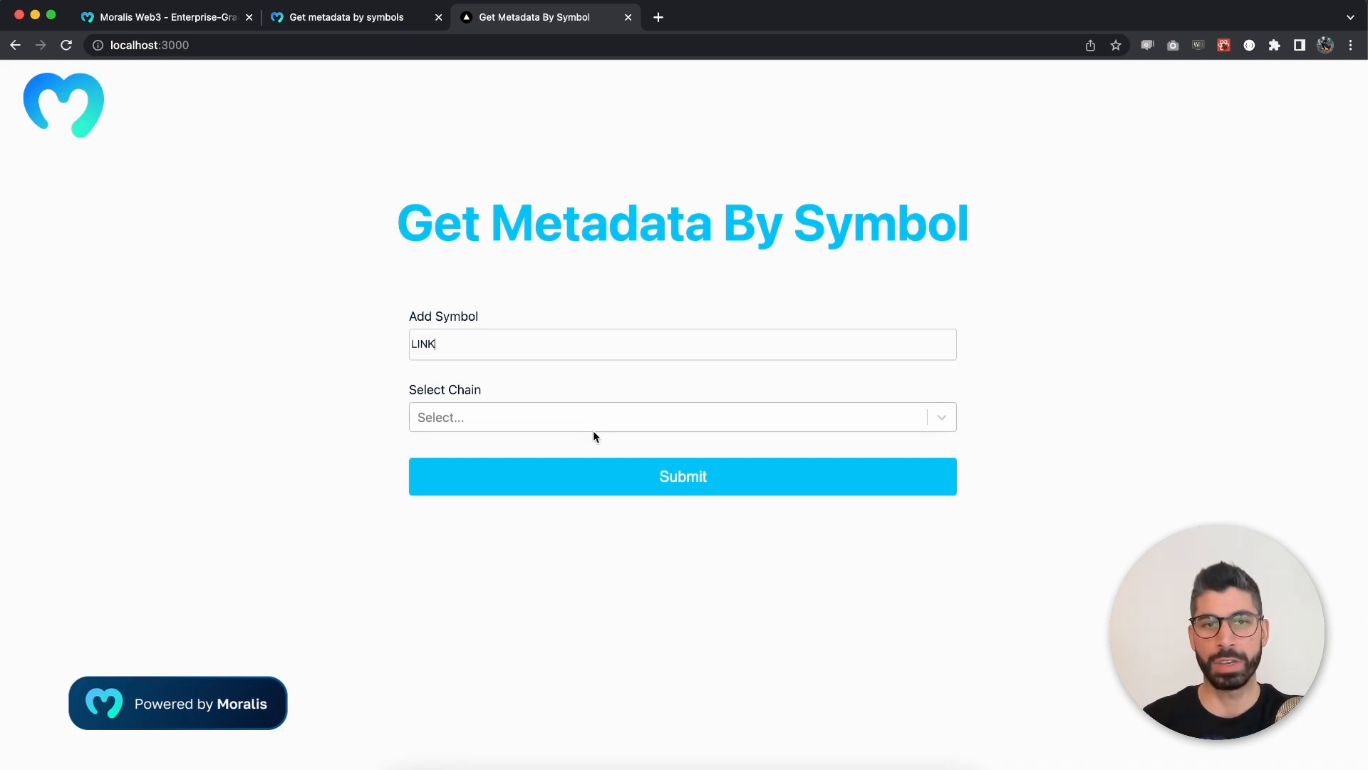
click(683, 417)
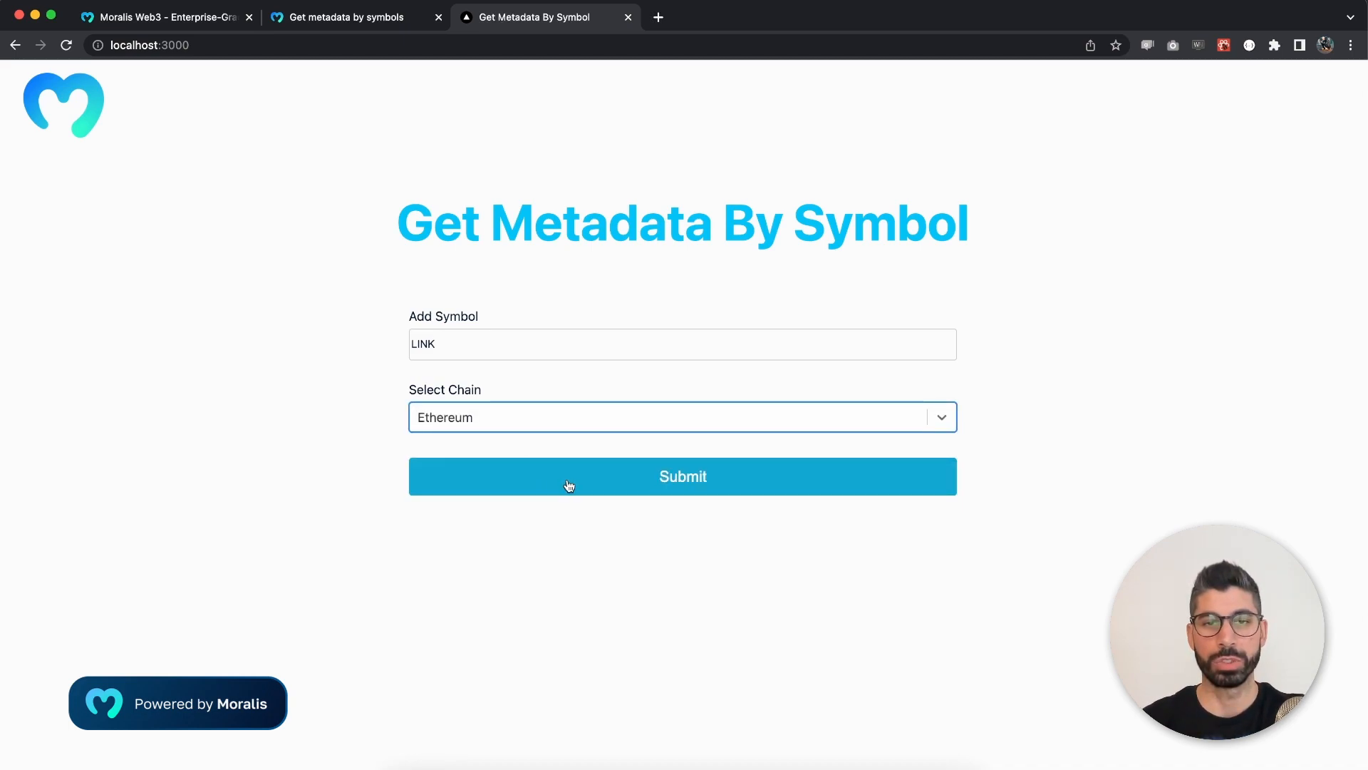
click(682, 476)
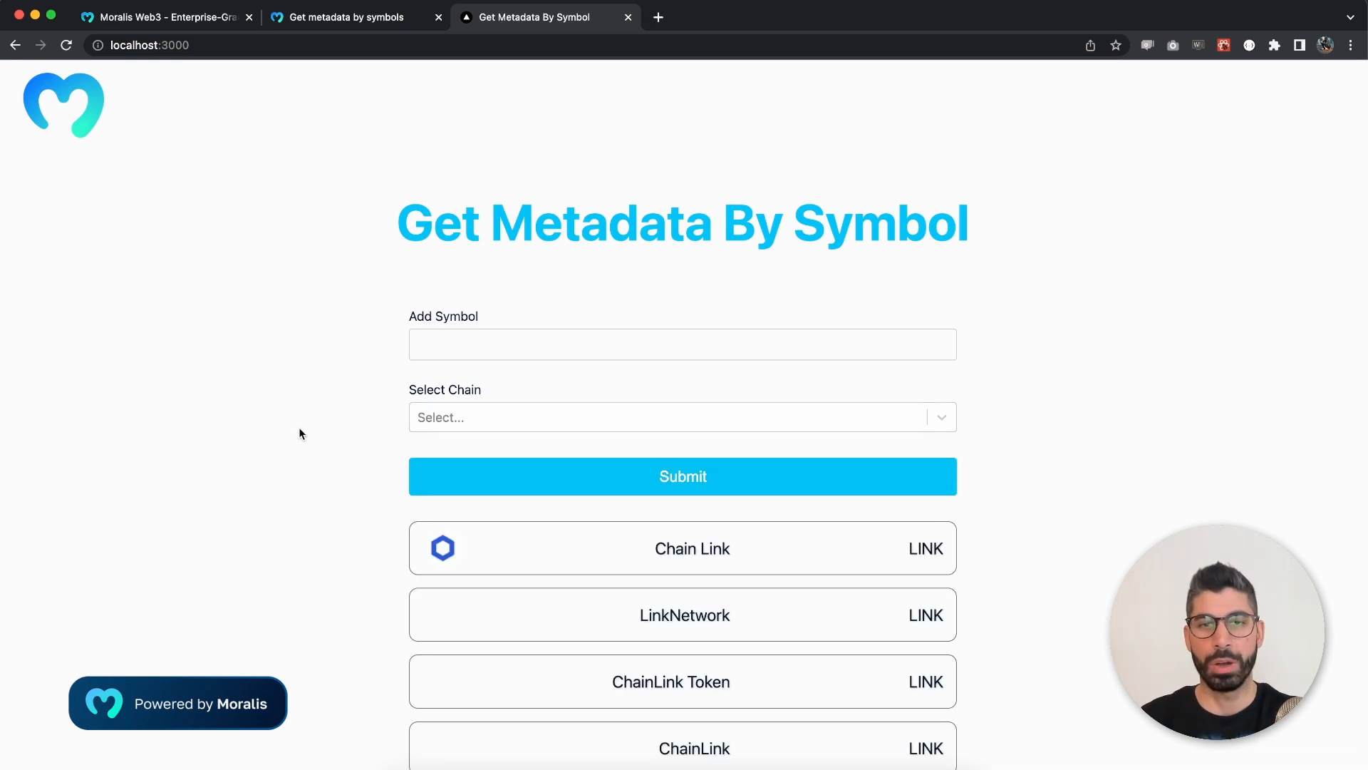
mouse_move(329, 483)
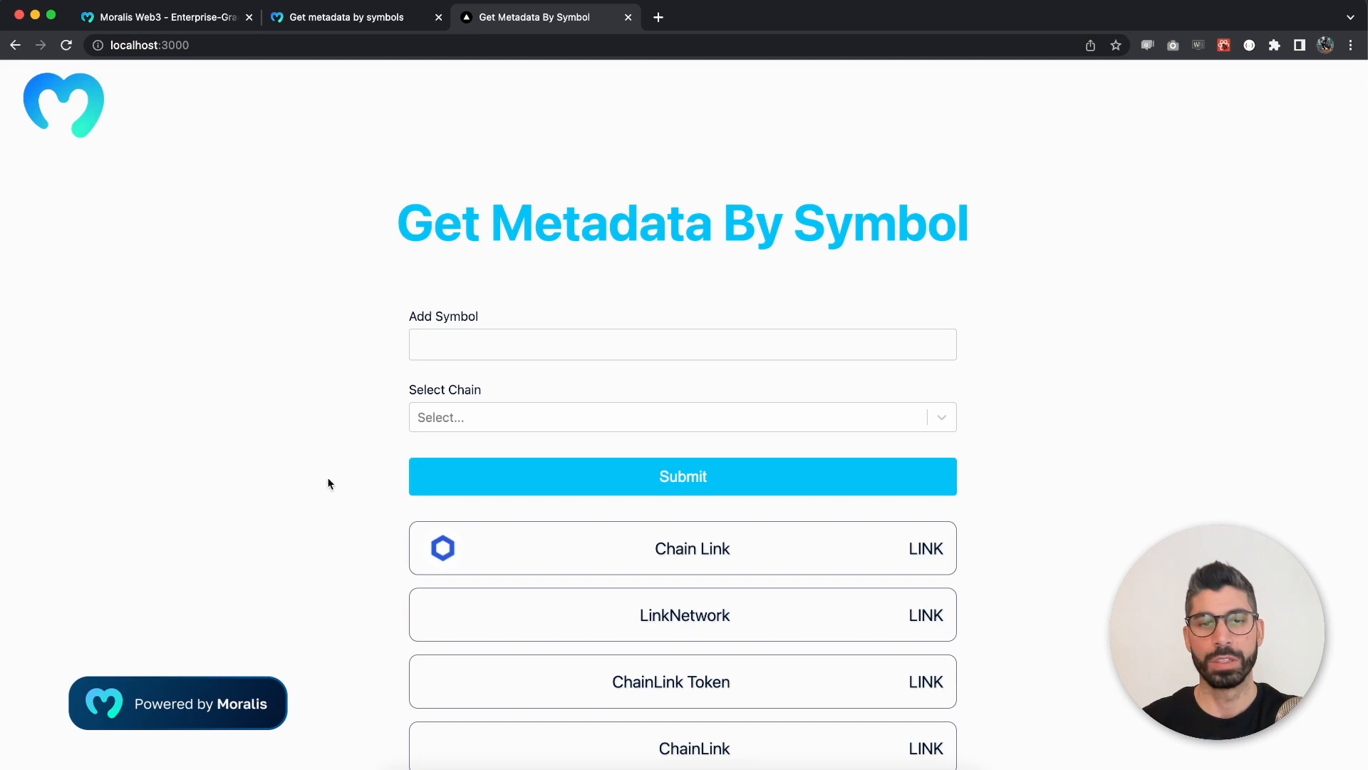
mouse_move(345, 542)
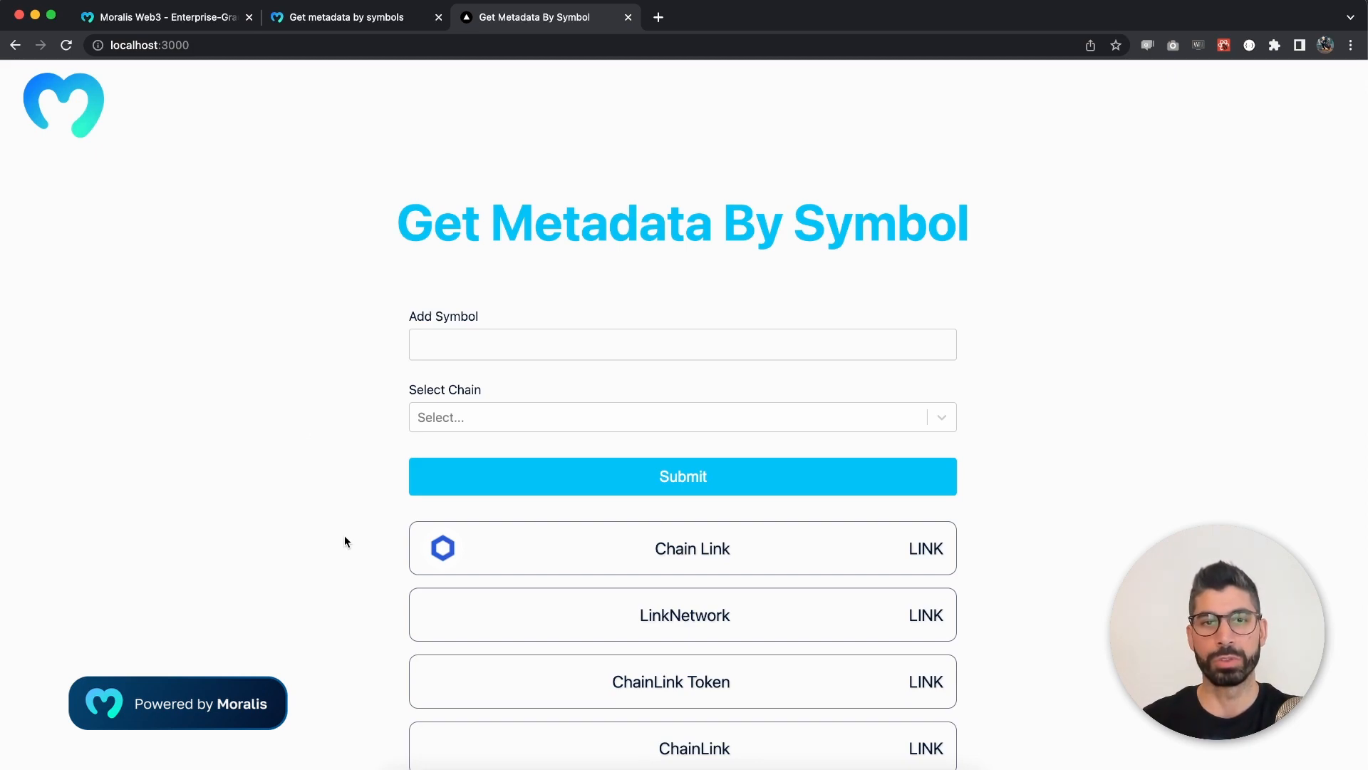
mouse_move(419, 580)
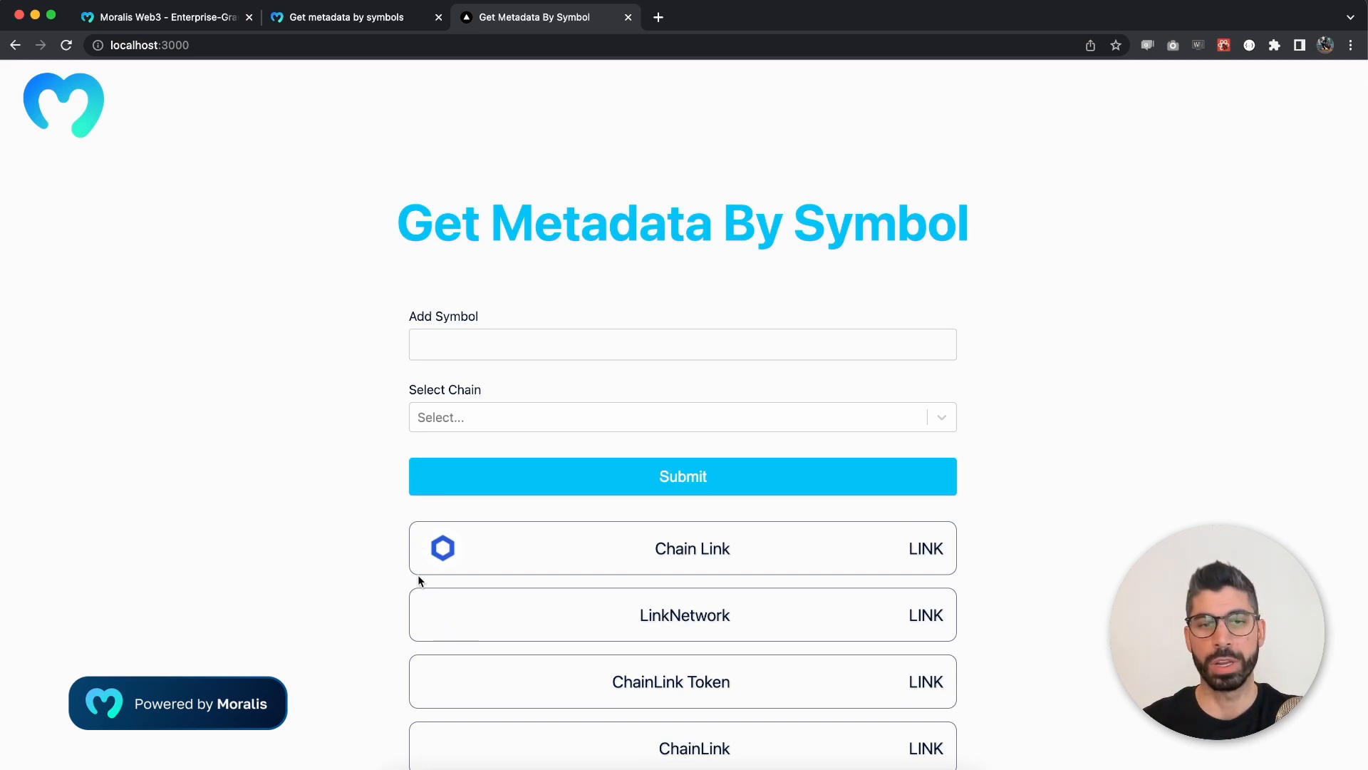
mouse_move(479, 614)
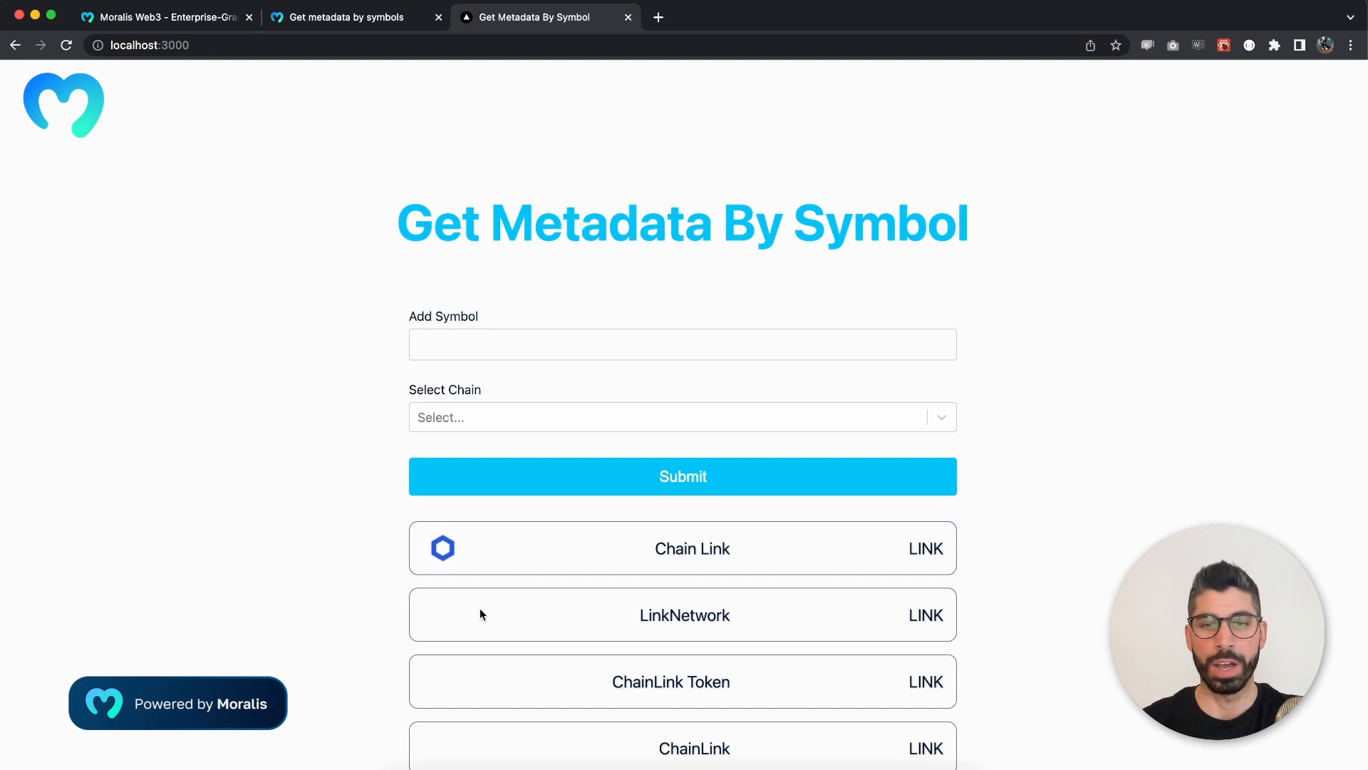
mouse_move(928, 611)
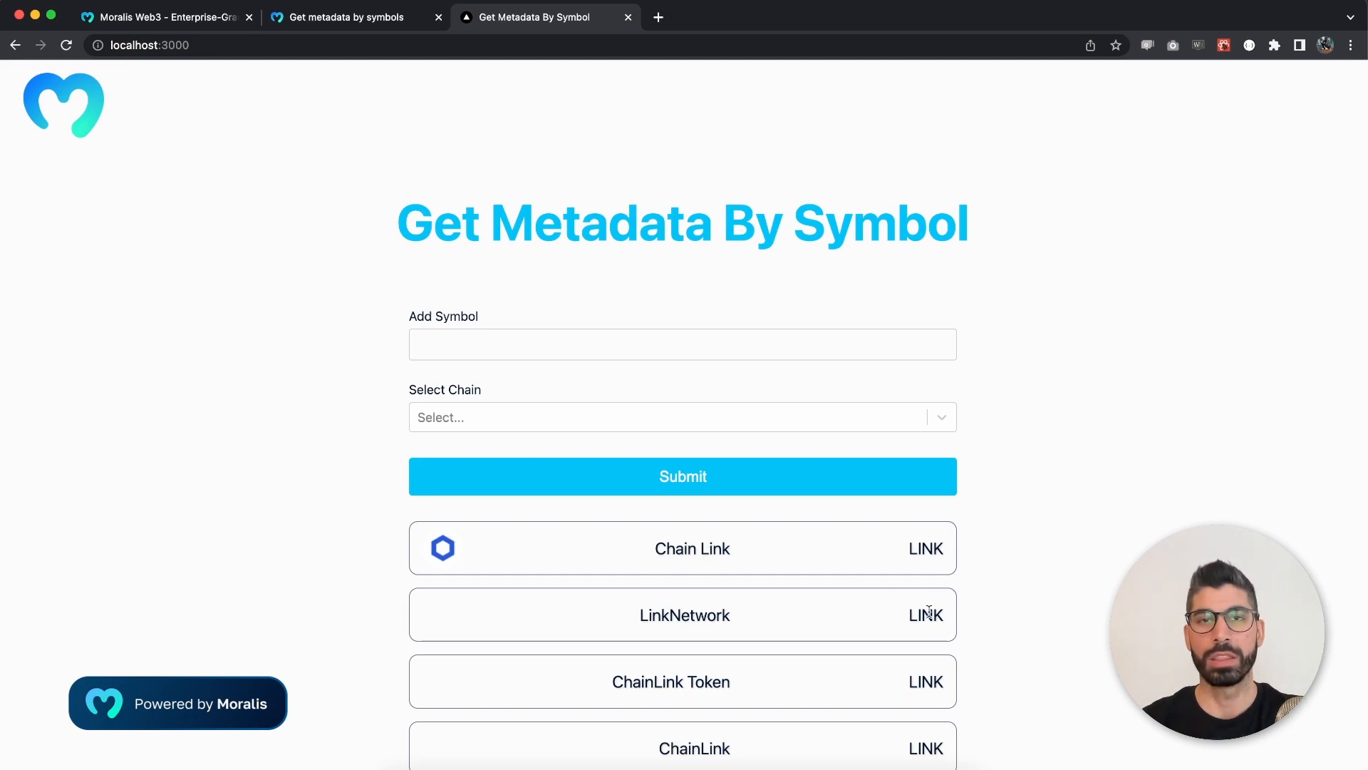
mouse_move(1081, 437)
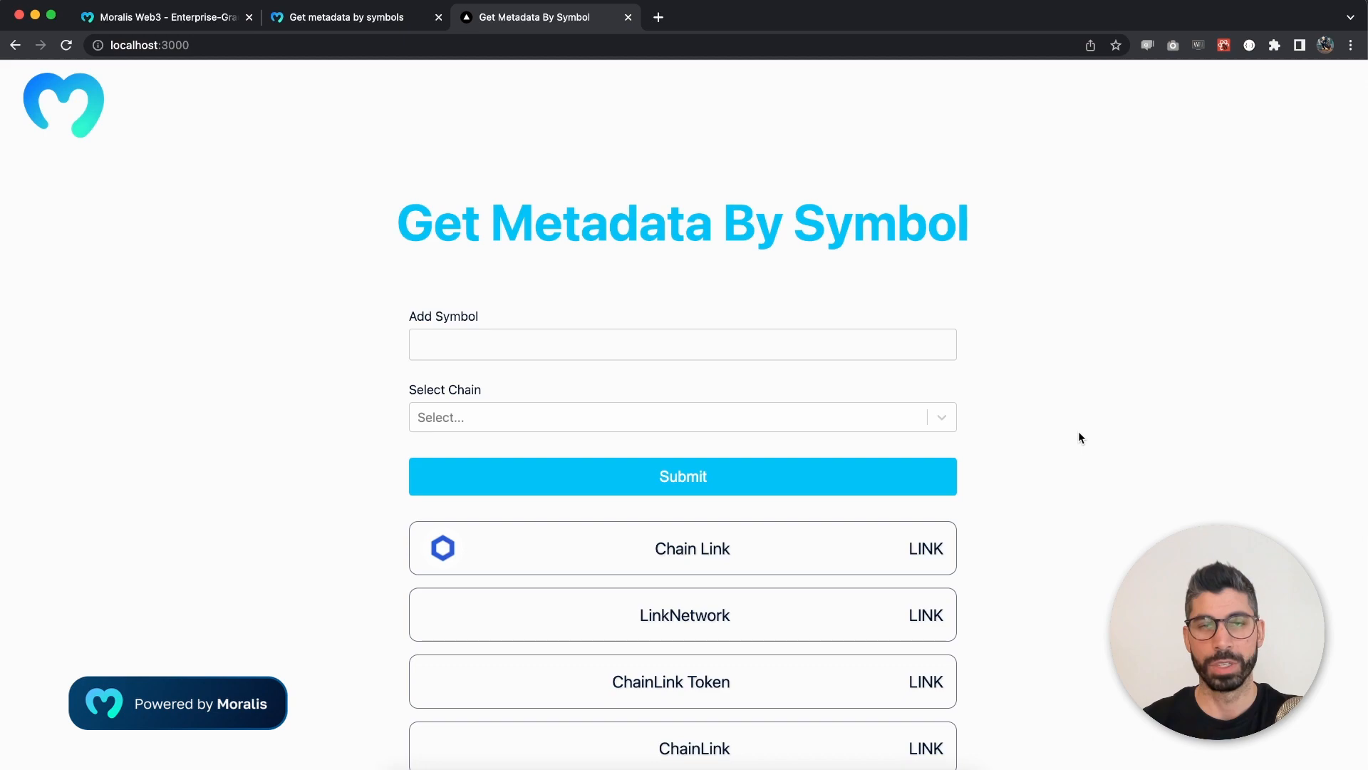
mouse_move(815, 266)
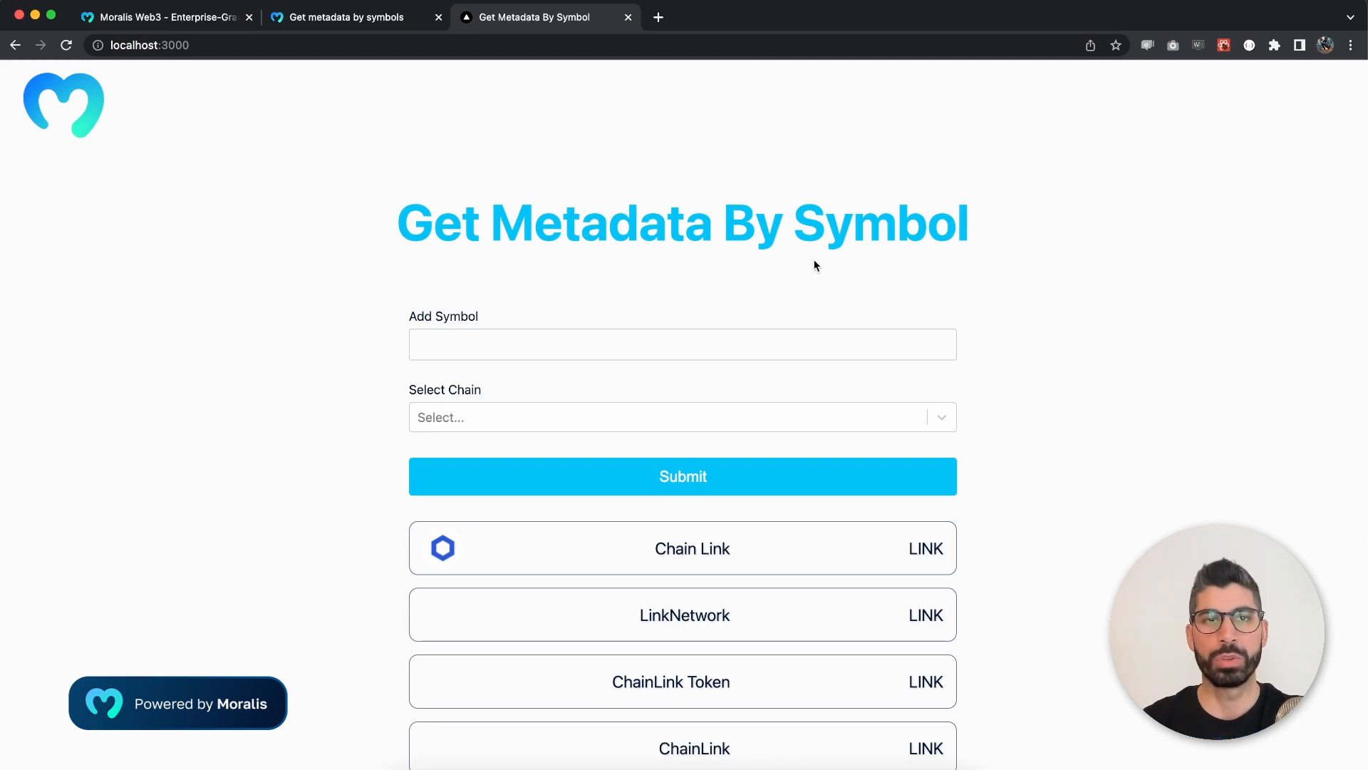
Add UNI as a second symbol to the Get metadata by symbols test request and send it.
click(354, 17)
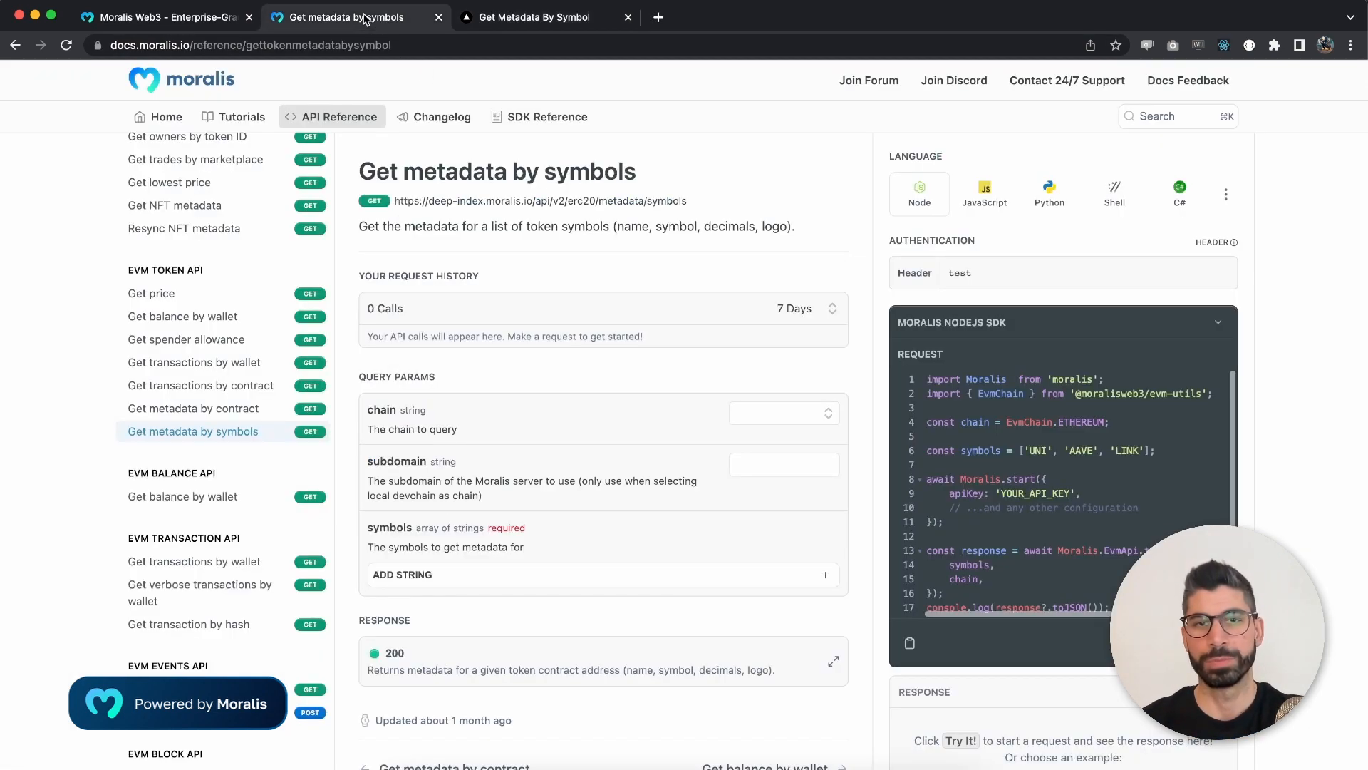
mouse_move(536, 404)
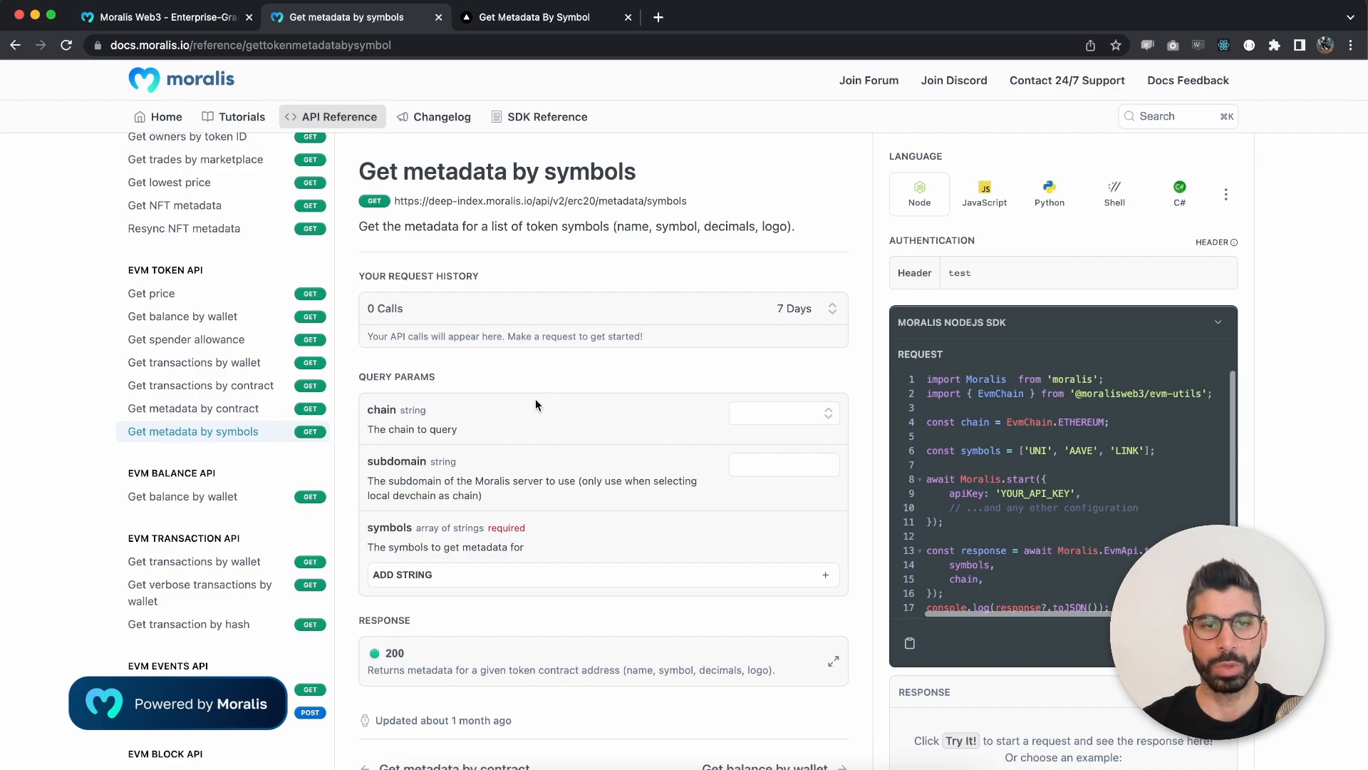
mouse_move(597, 416)
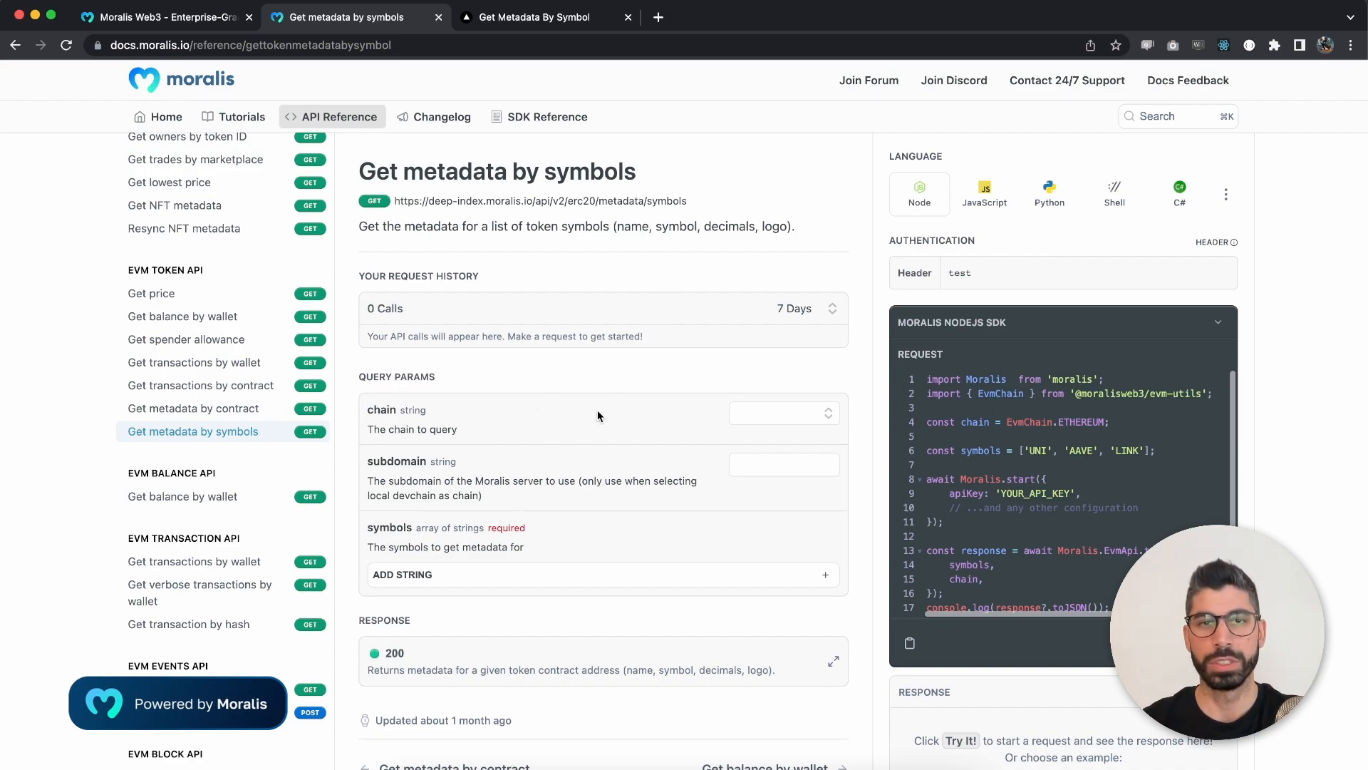
mouse_move(769, 206)
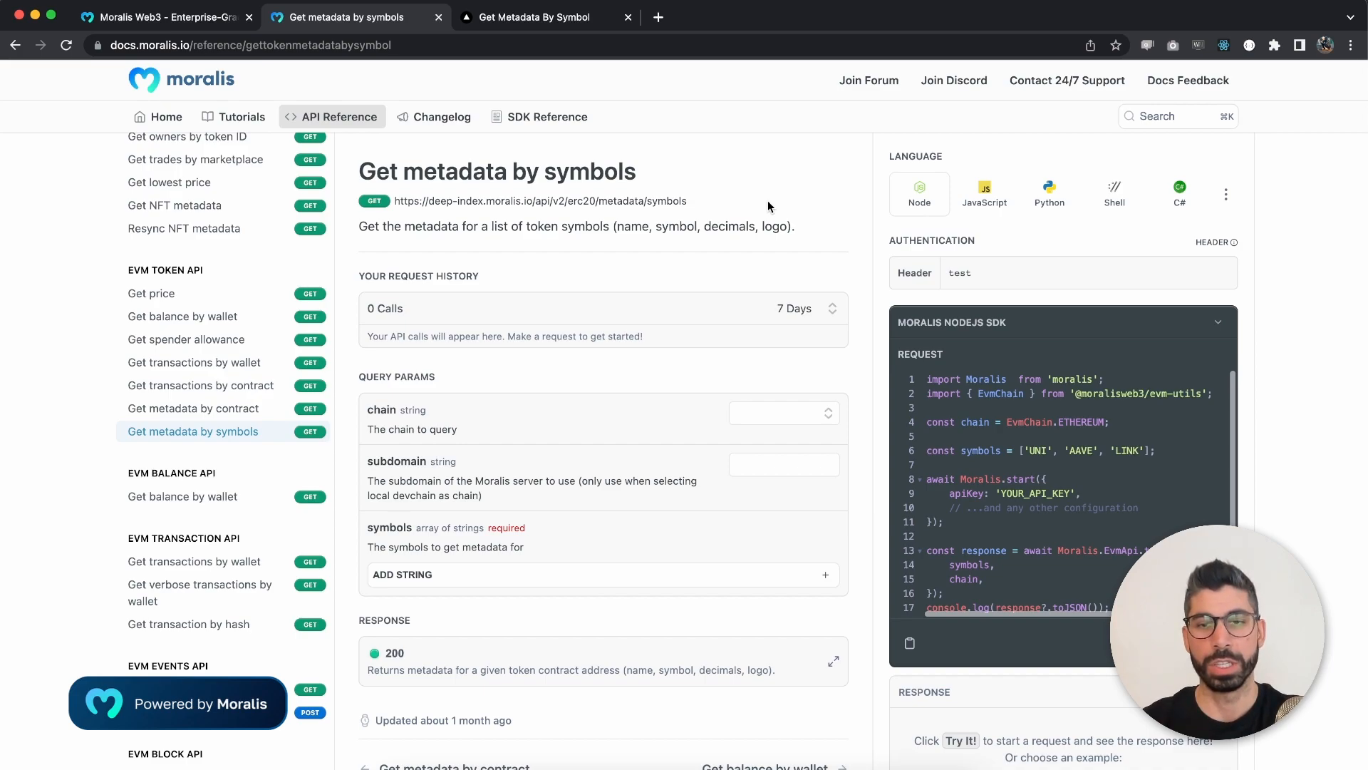
mouse_move(711, 366)
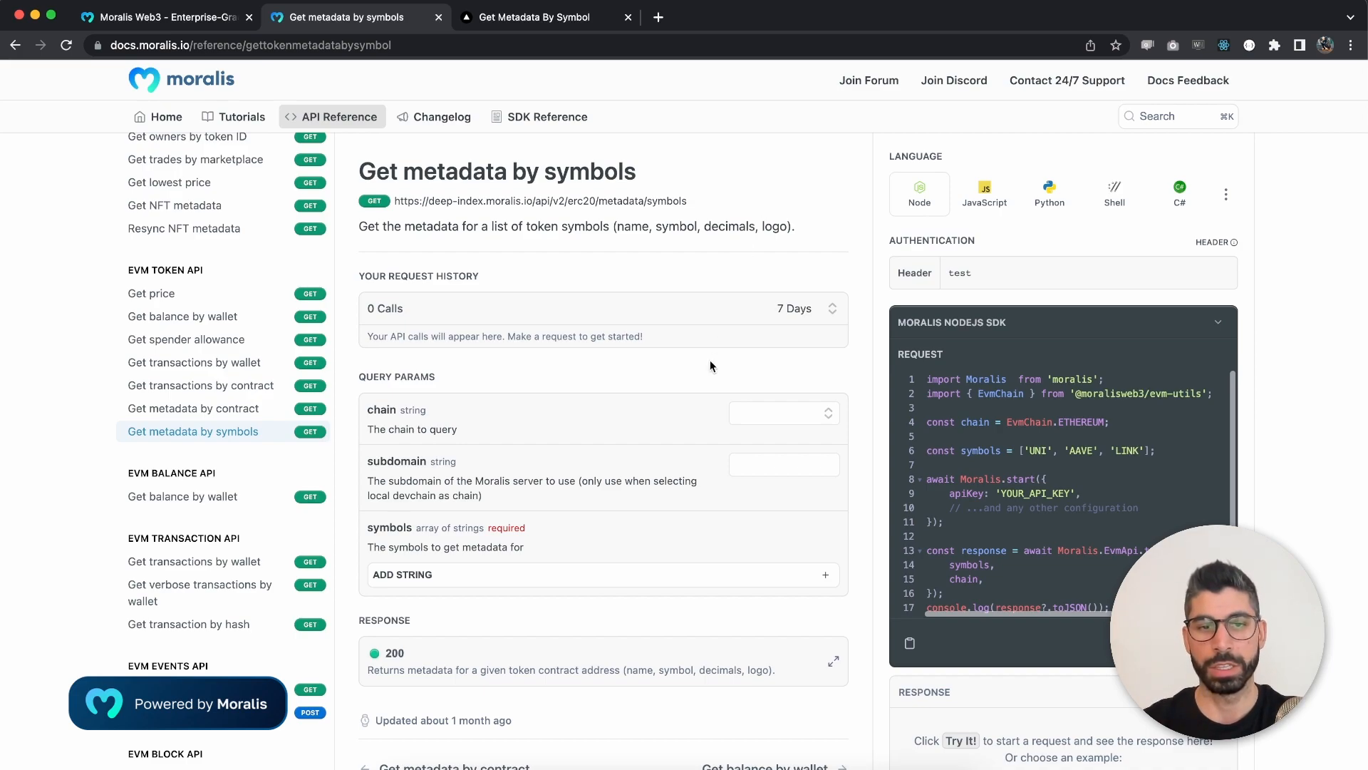
click(402, 575)
text(LINK)
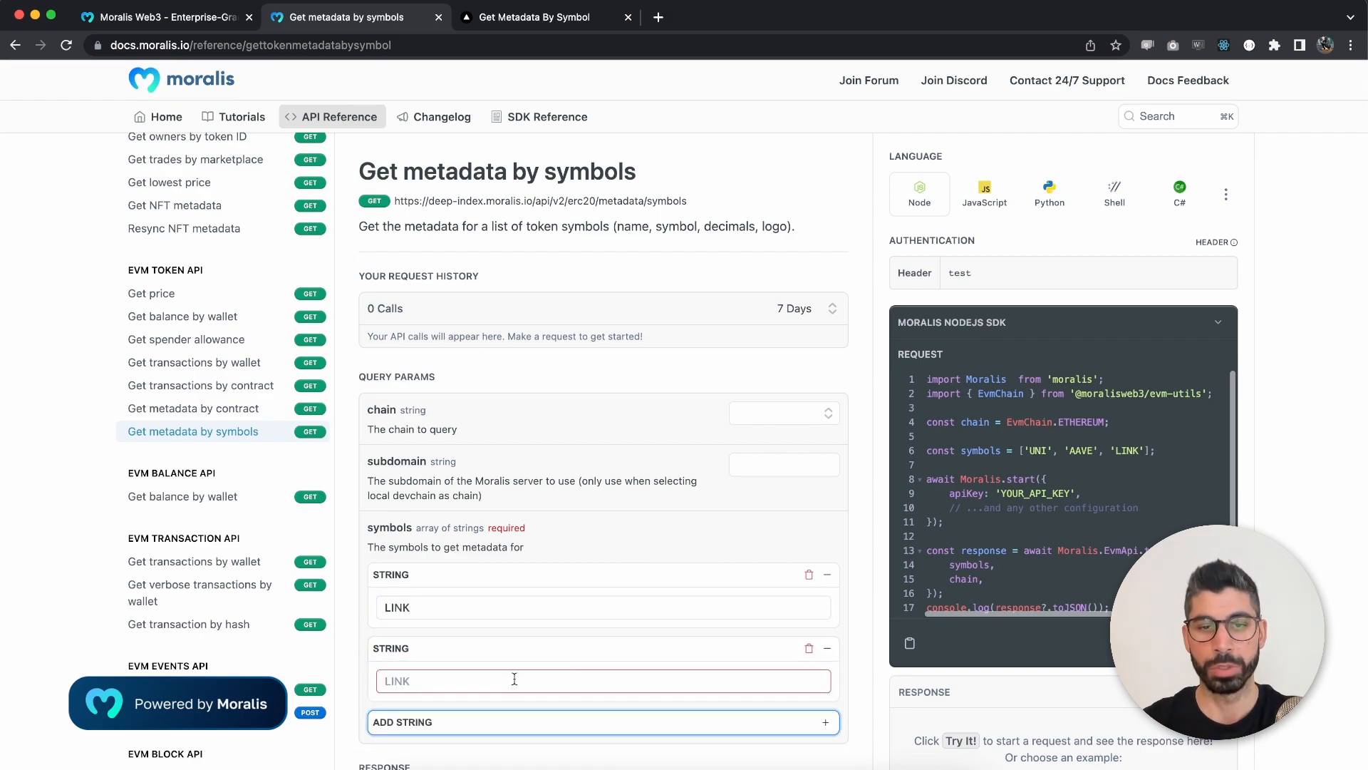
text(UNI)
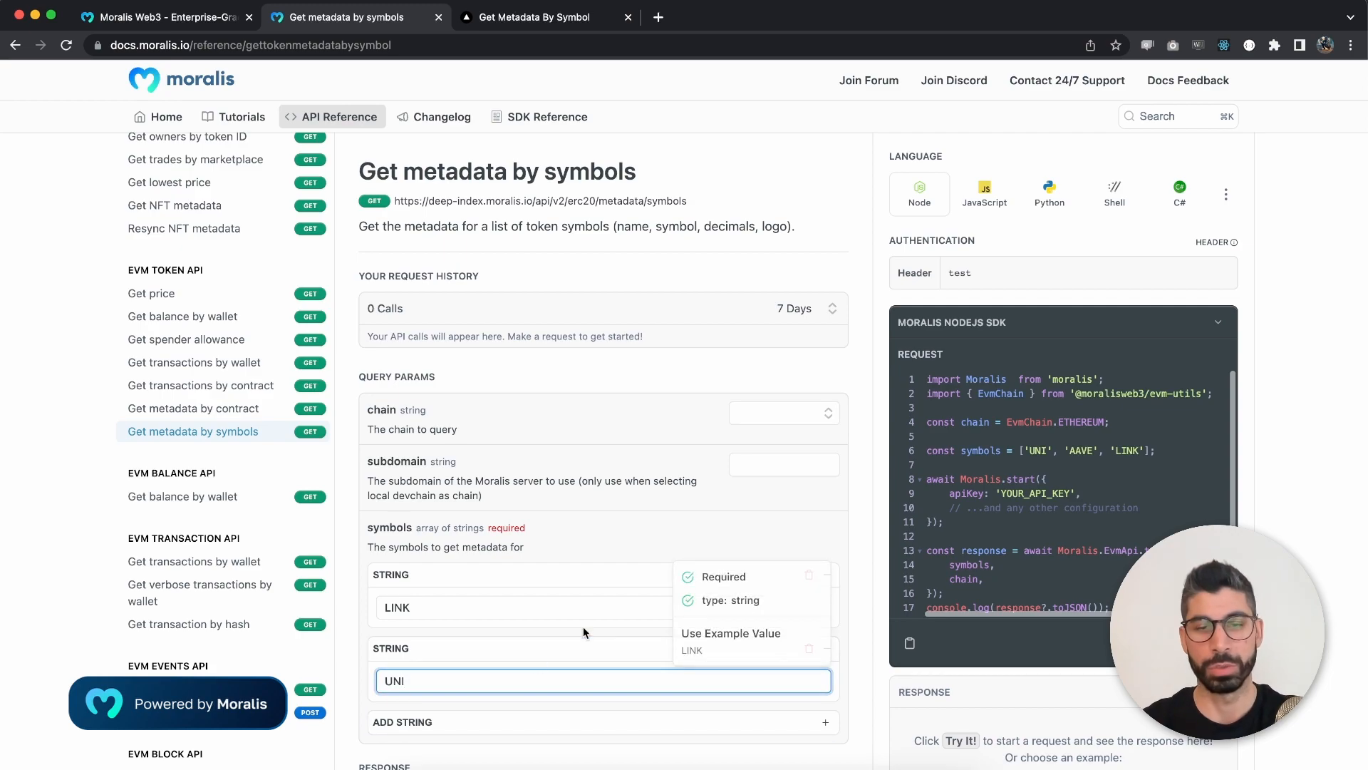
scroll(down, 3)
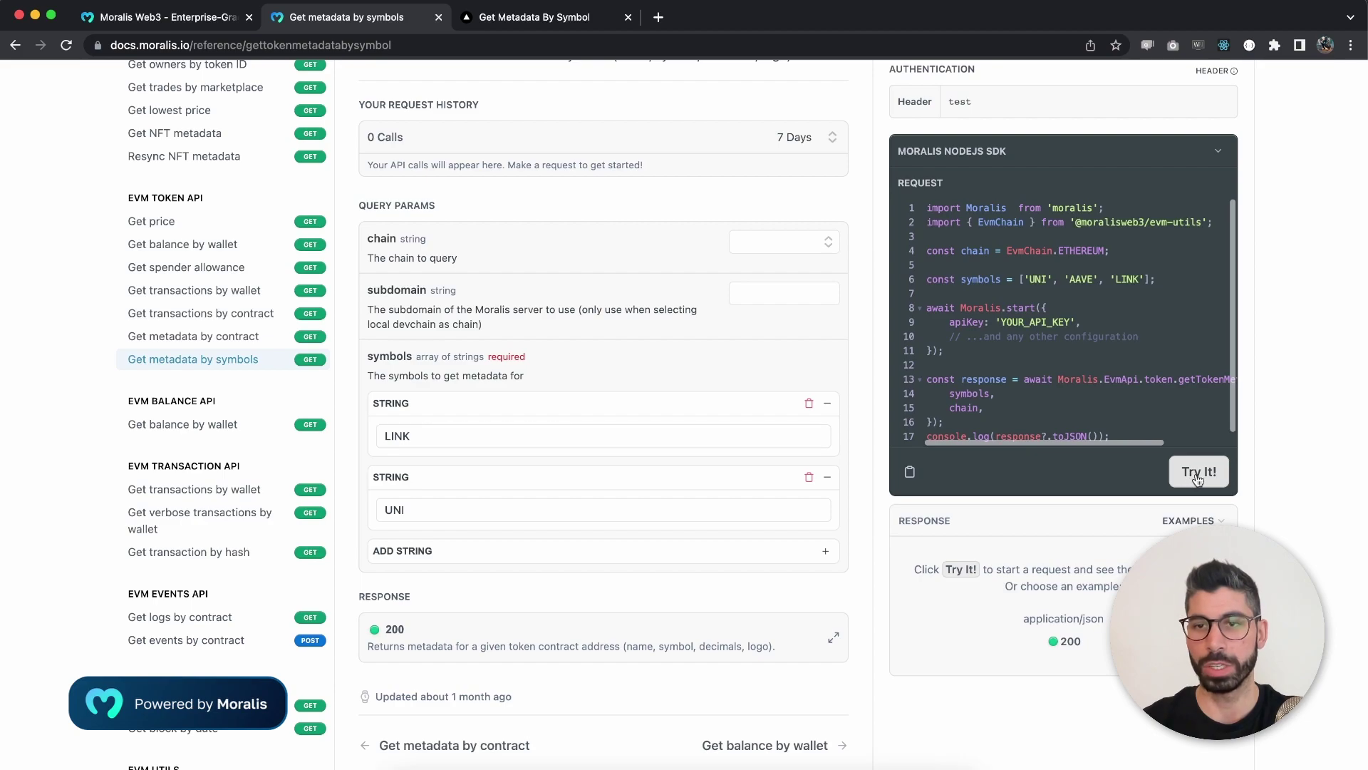
click(1198, 472)
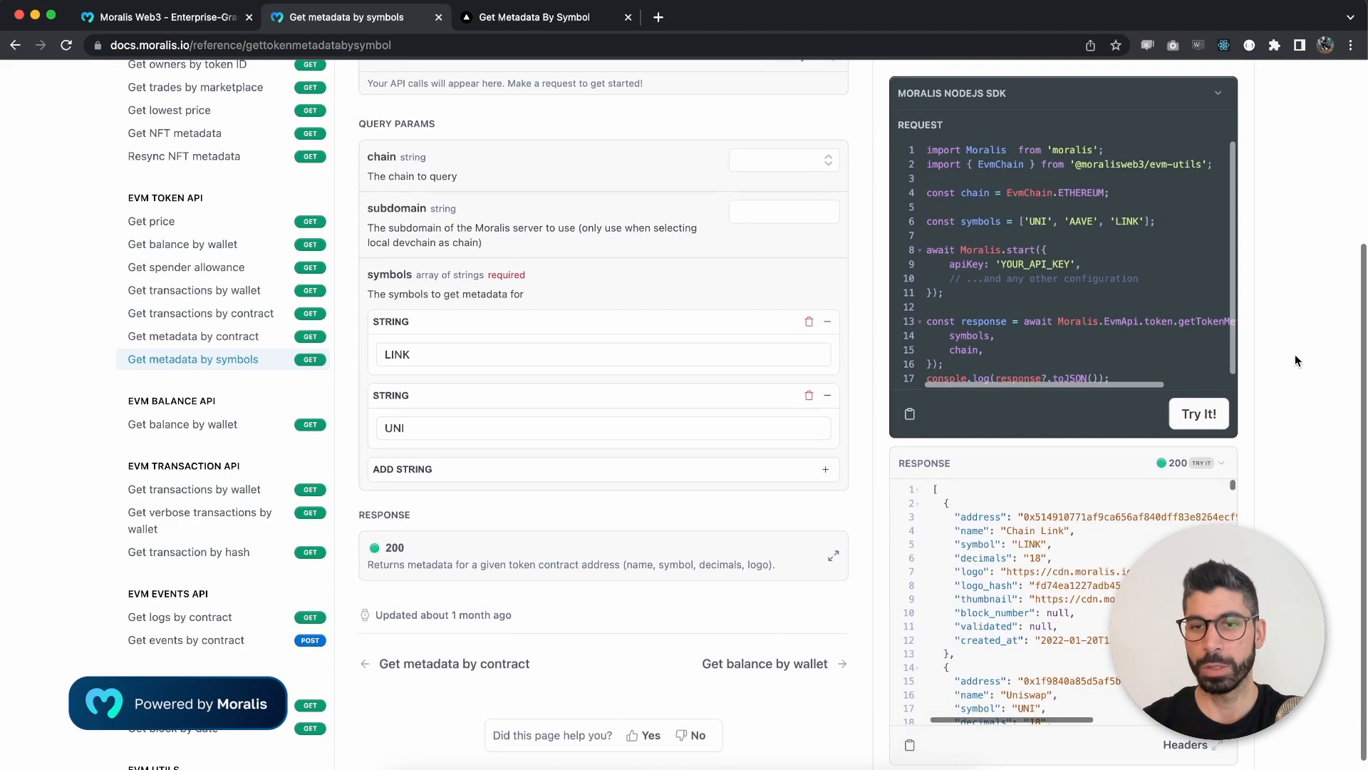
Scroll through the returned Unicorn and unitoken metadata in the response.
click(1198, 413)
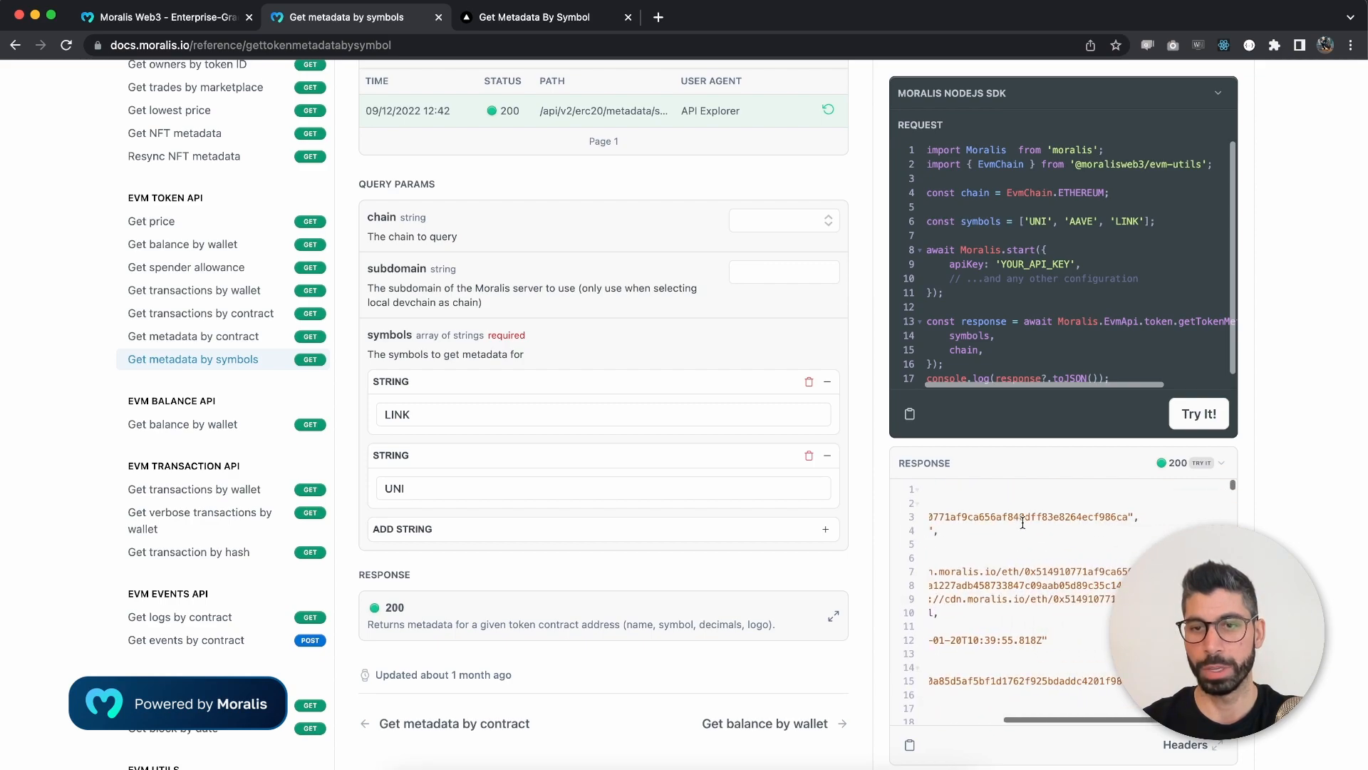
scroll(down, 3)
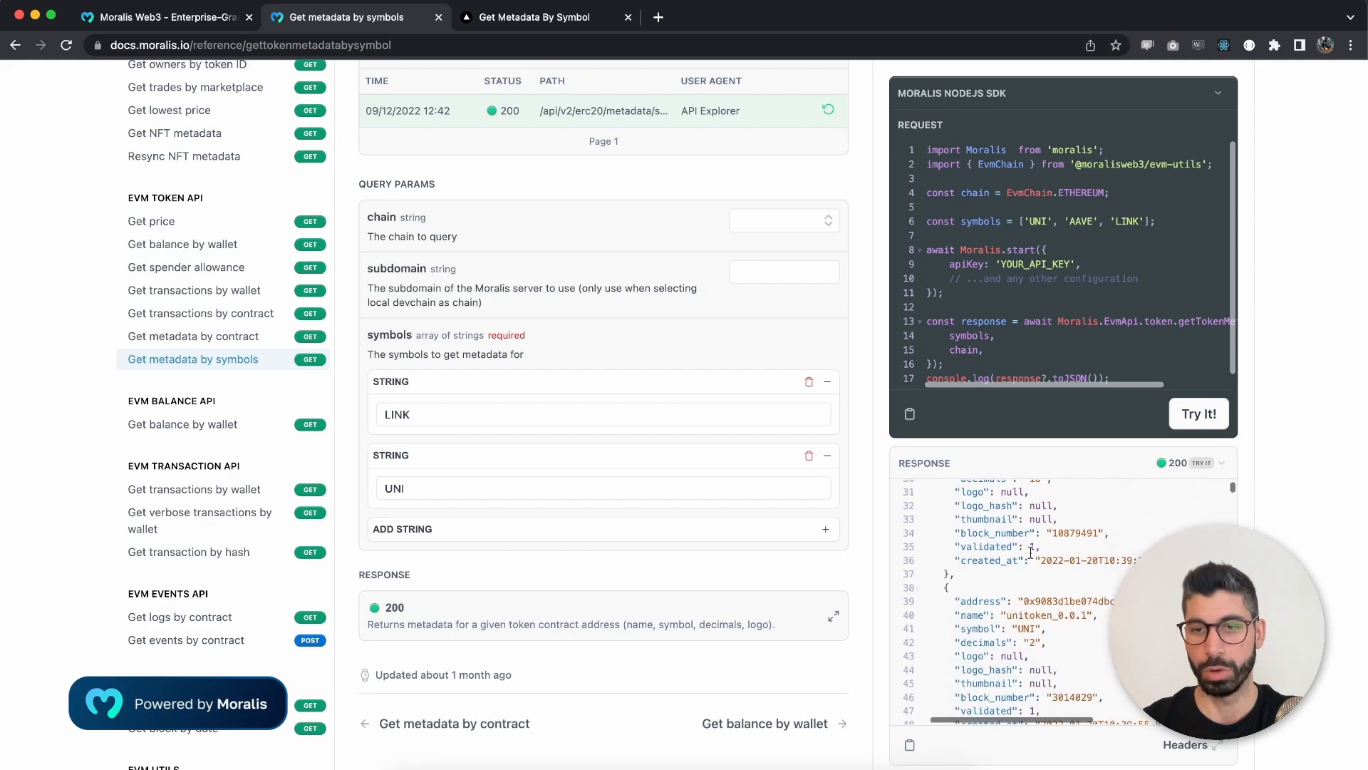
scroll(down, 3)
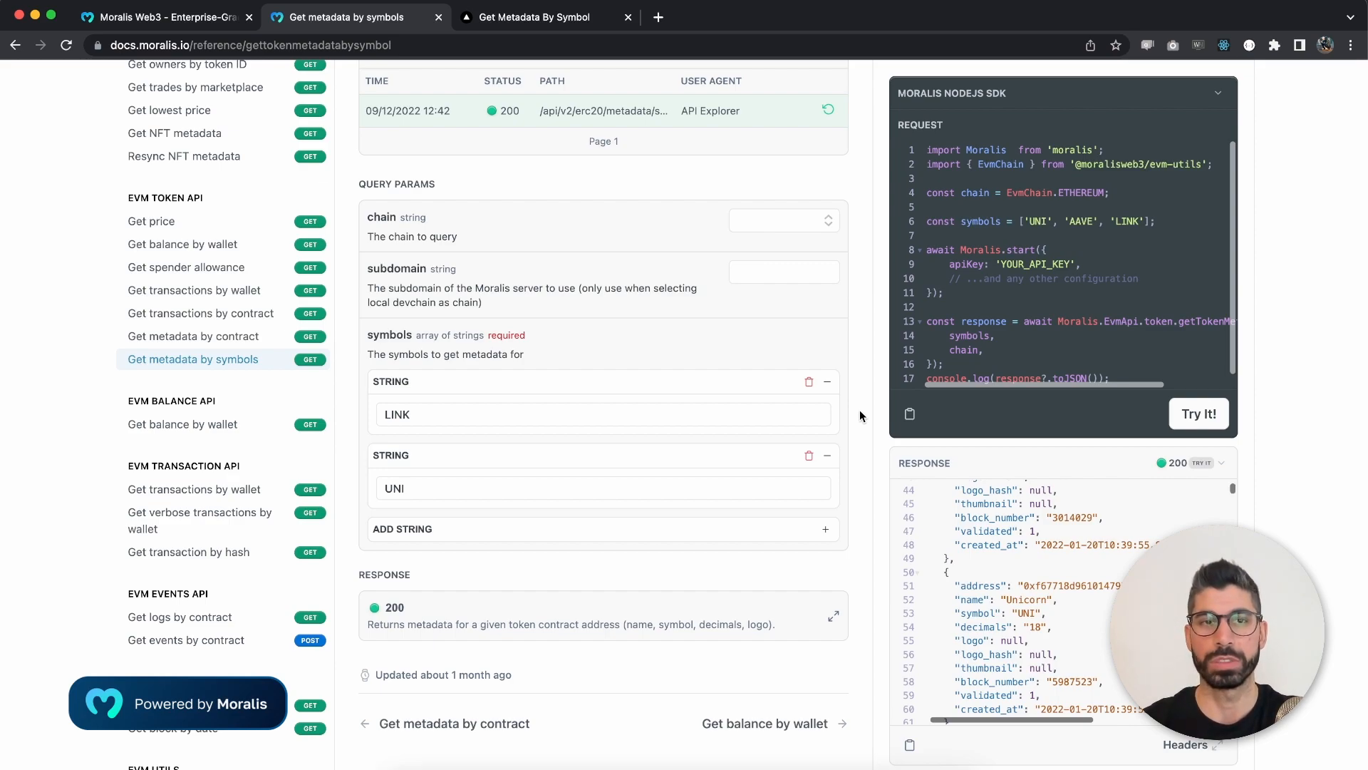
mouse_move(488, 235)
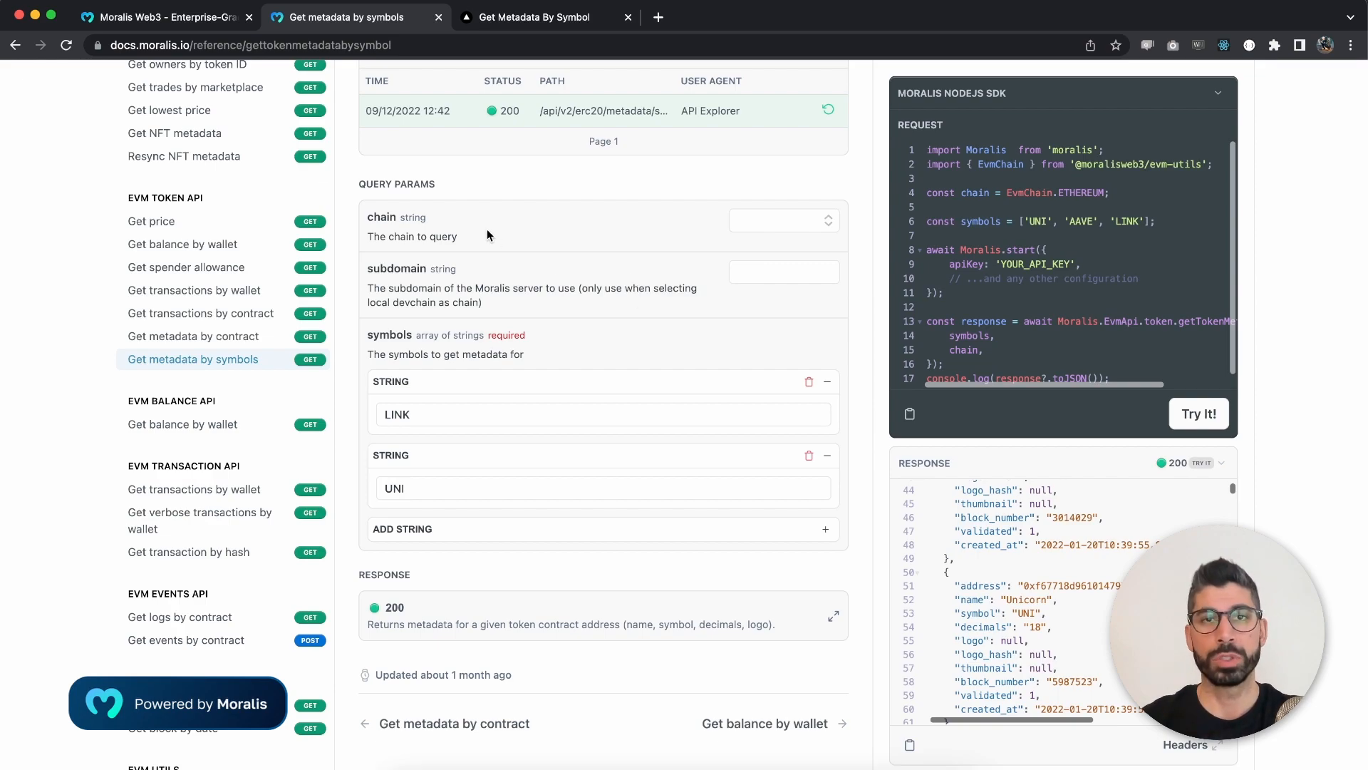
mouse_move(393, 227)
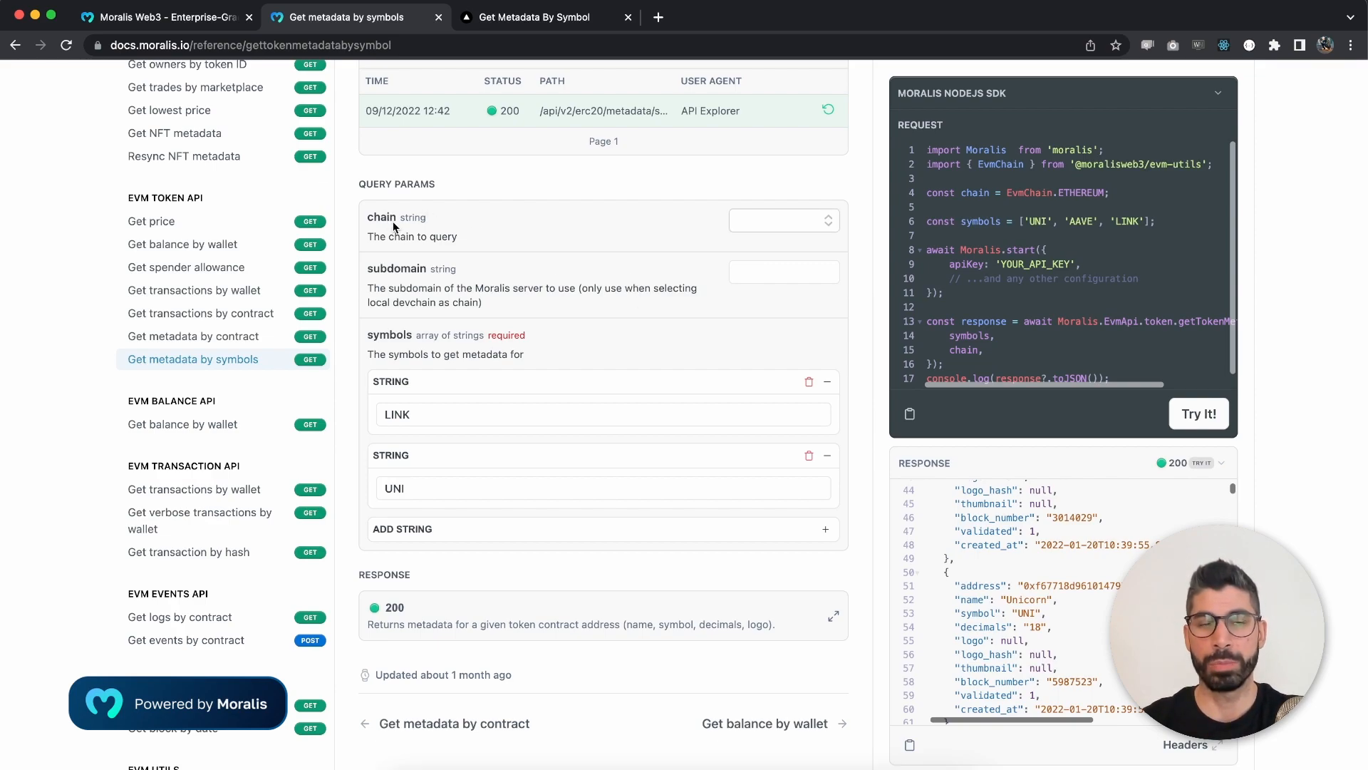
mouse_move(428, 218)
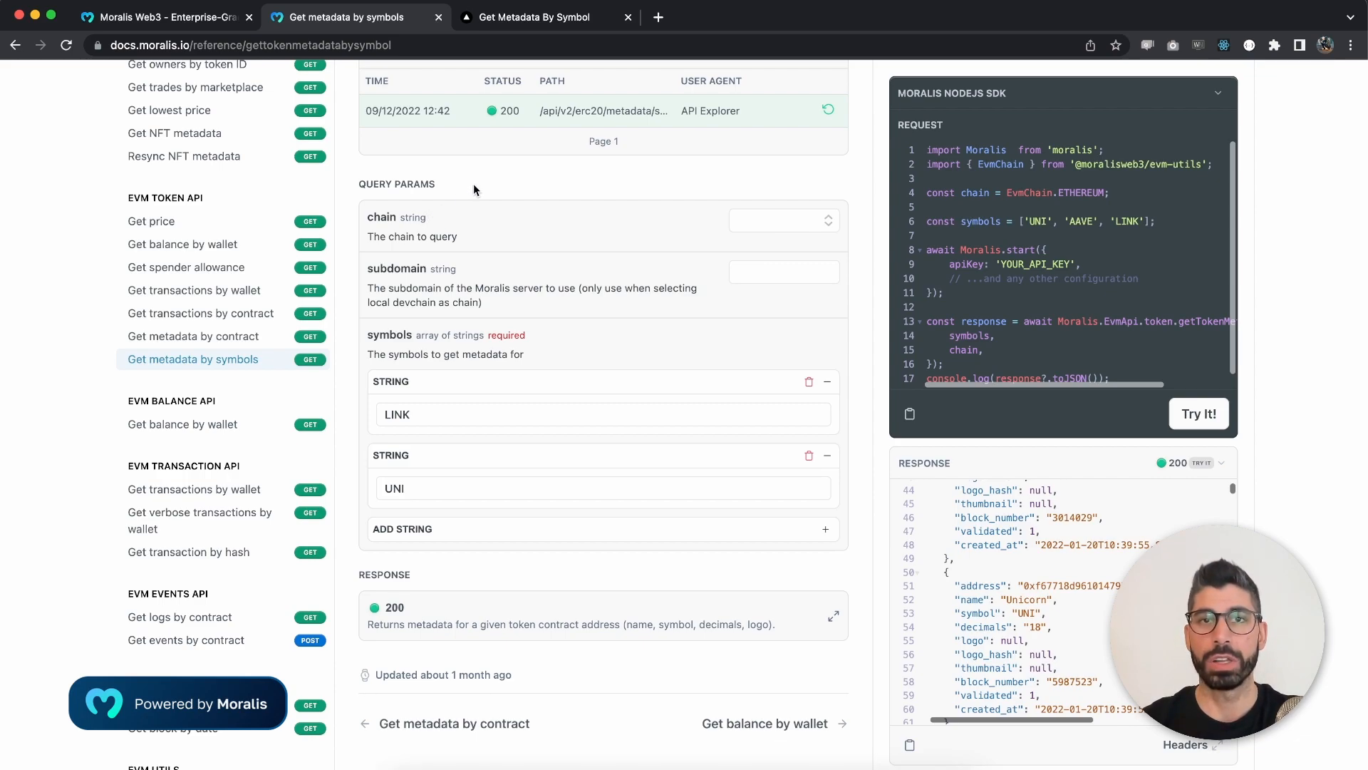
mouse_move(411, 279)
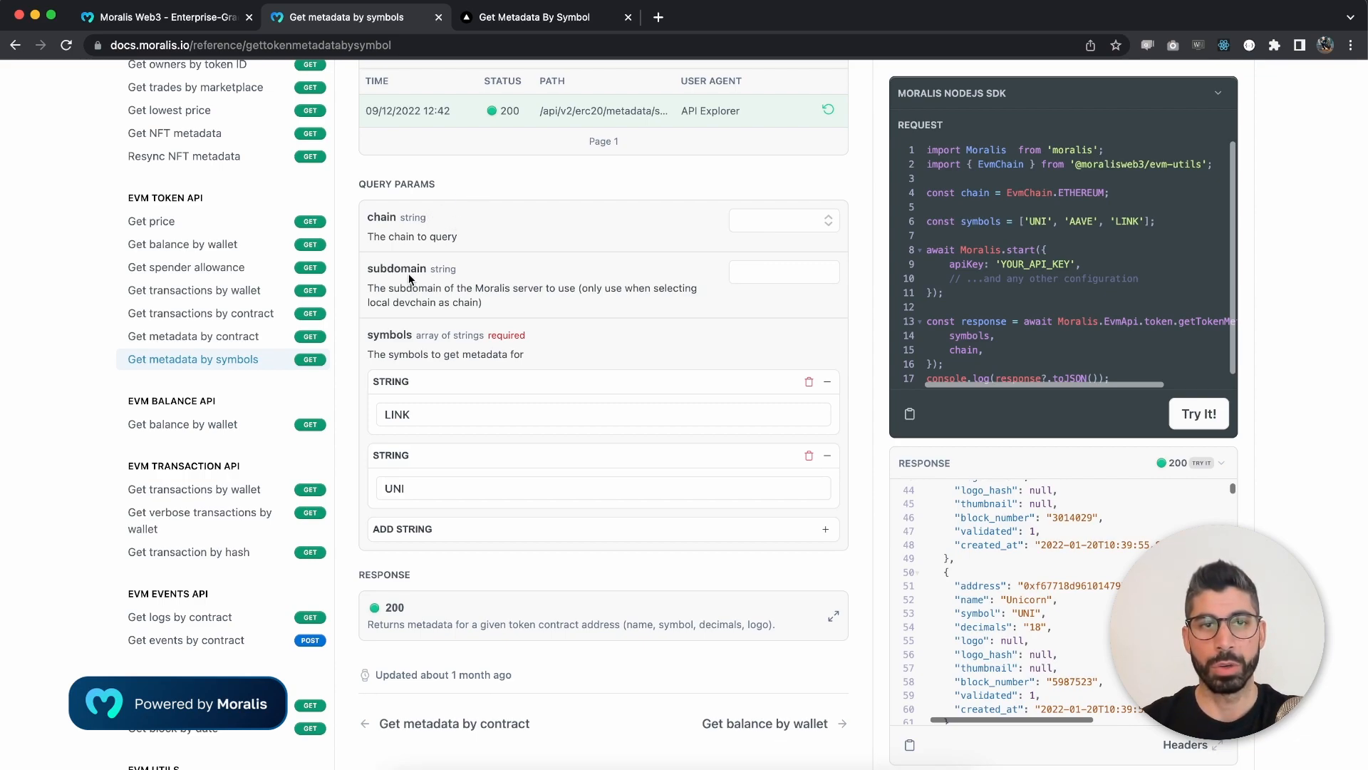
mouse_move(585, 215)
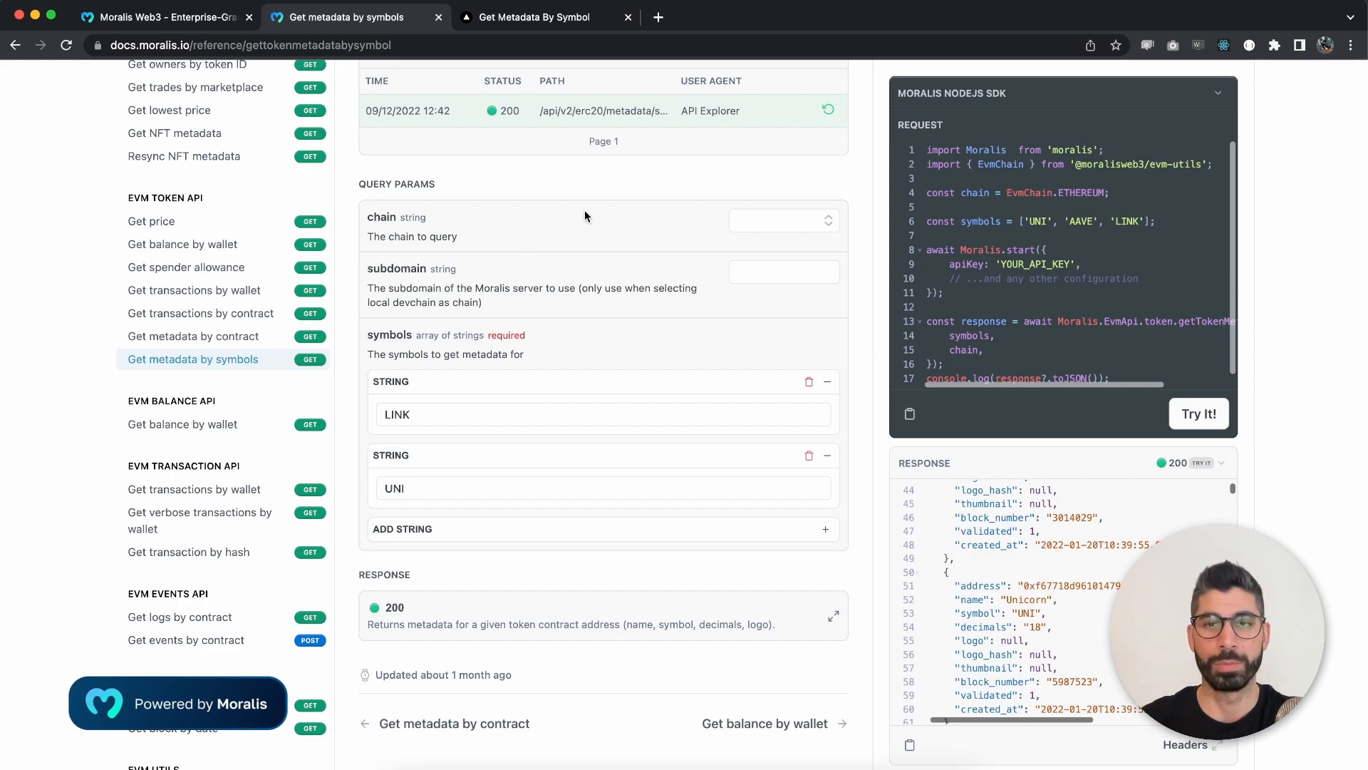
scroll(up, 3)
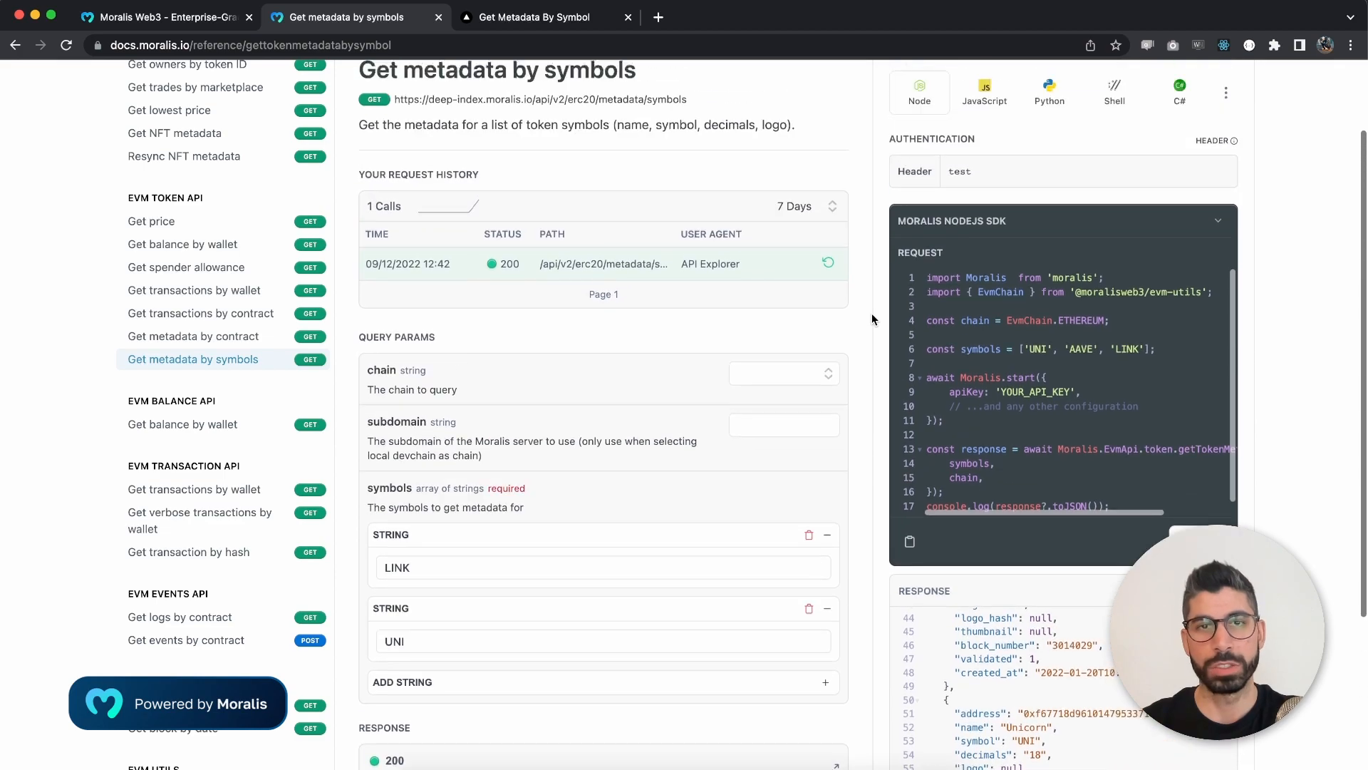
scroll(up, 3)
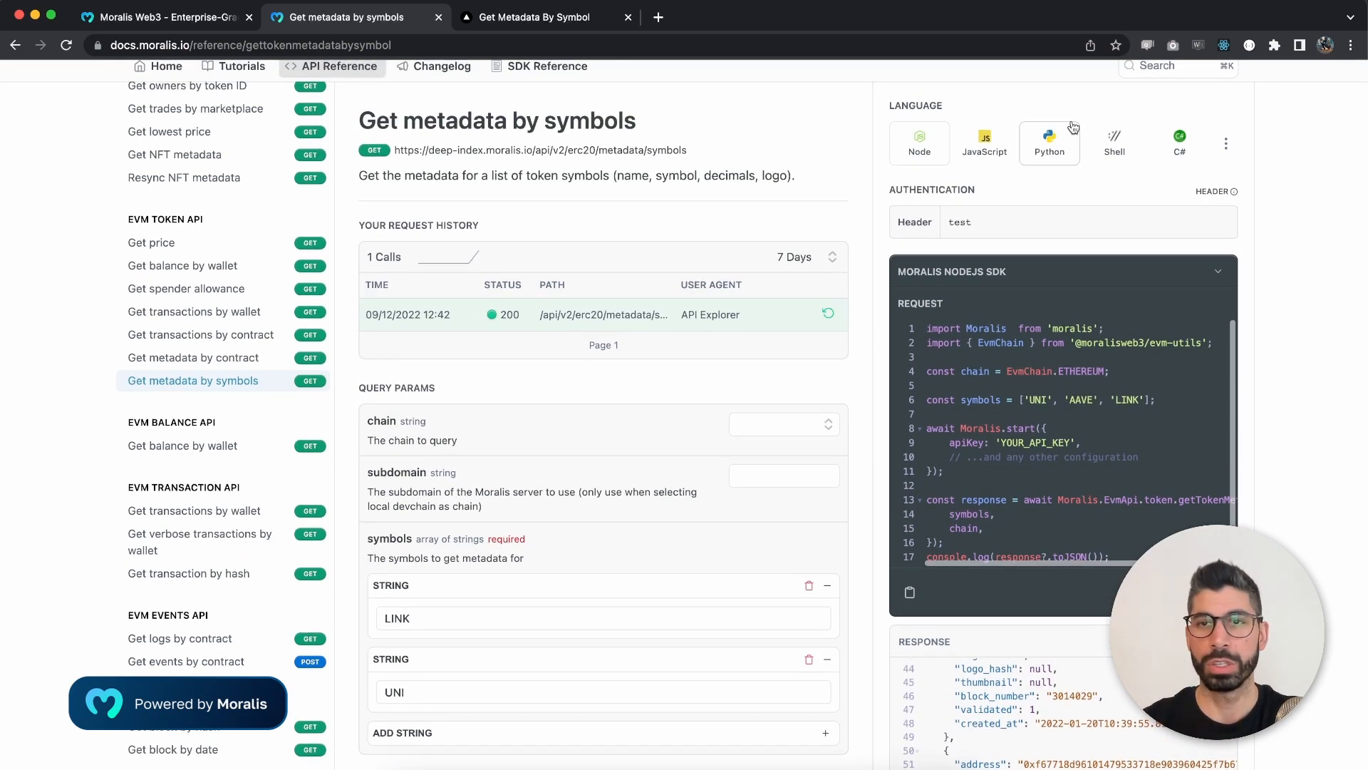
mouse_move(1113, 143)
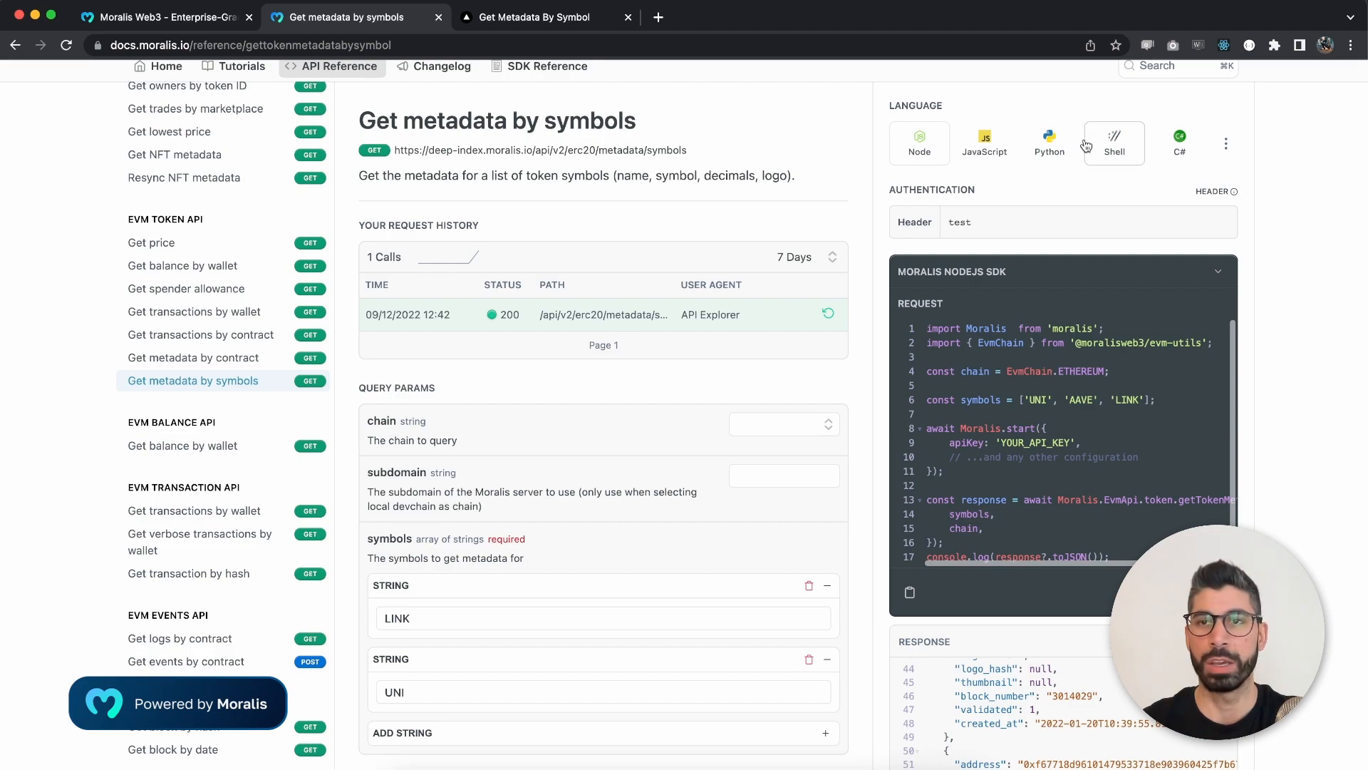
click(1226, 142)
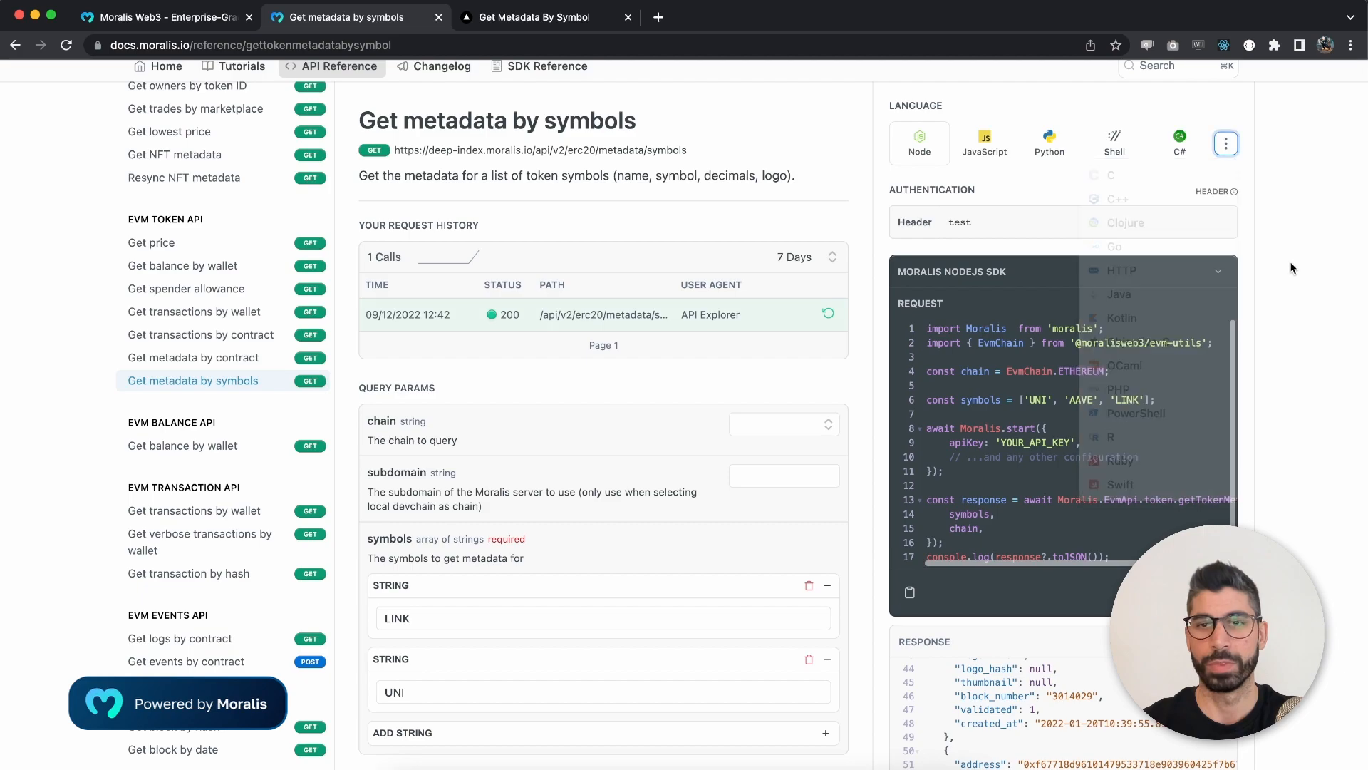
click(956, 288)
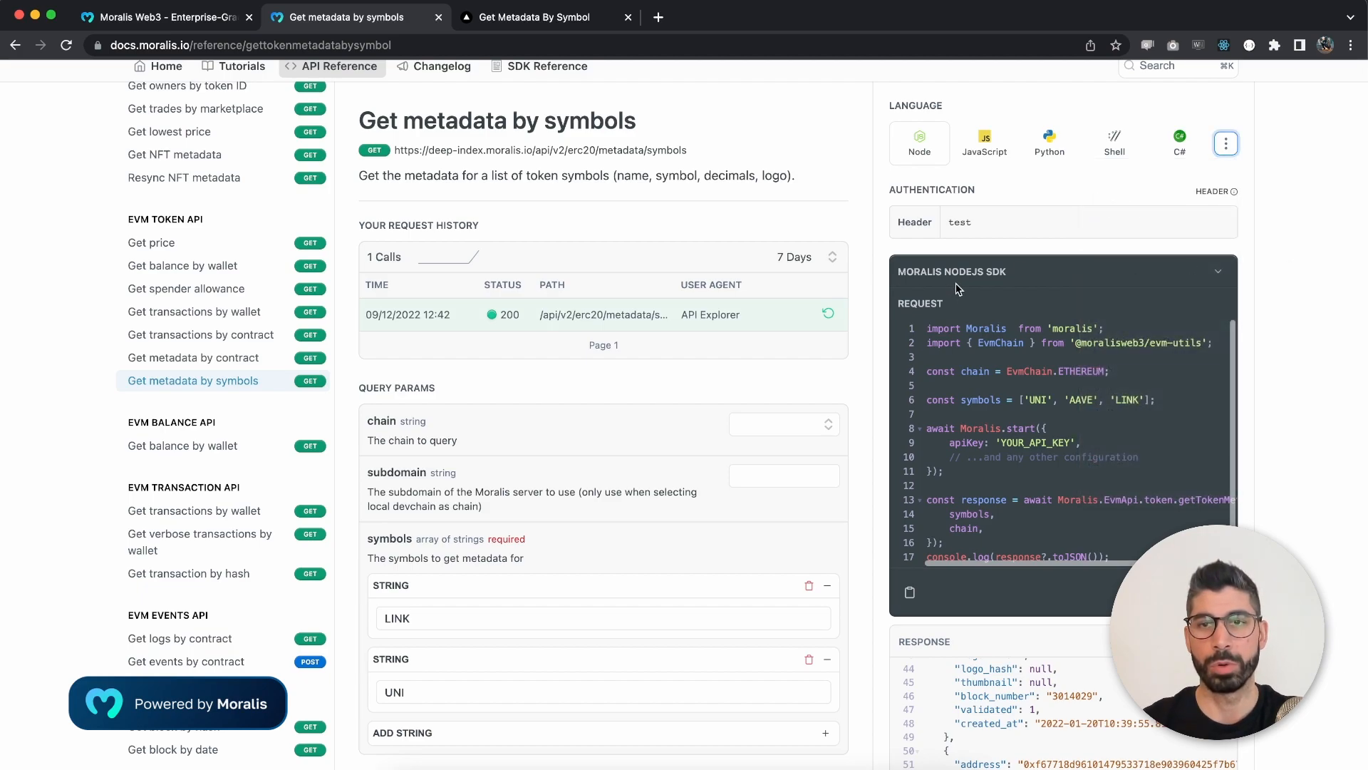
mouse_move(995, 275)
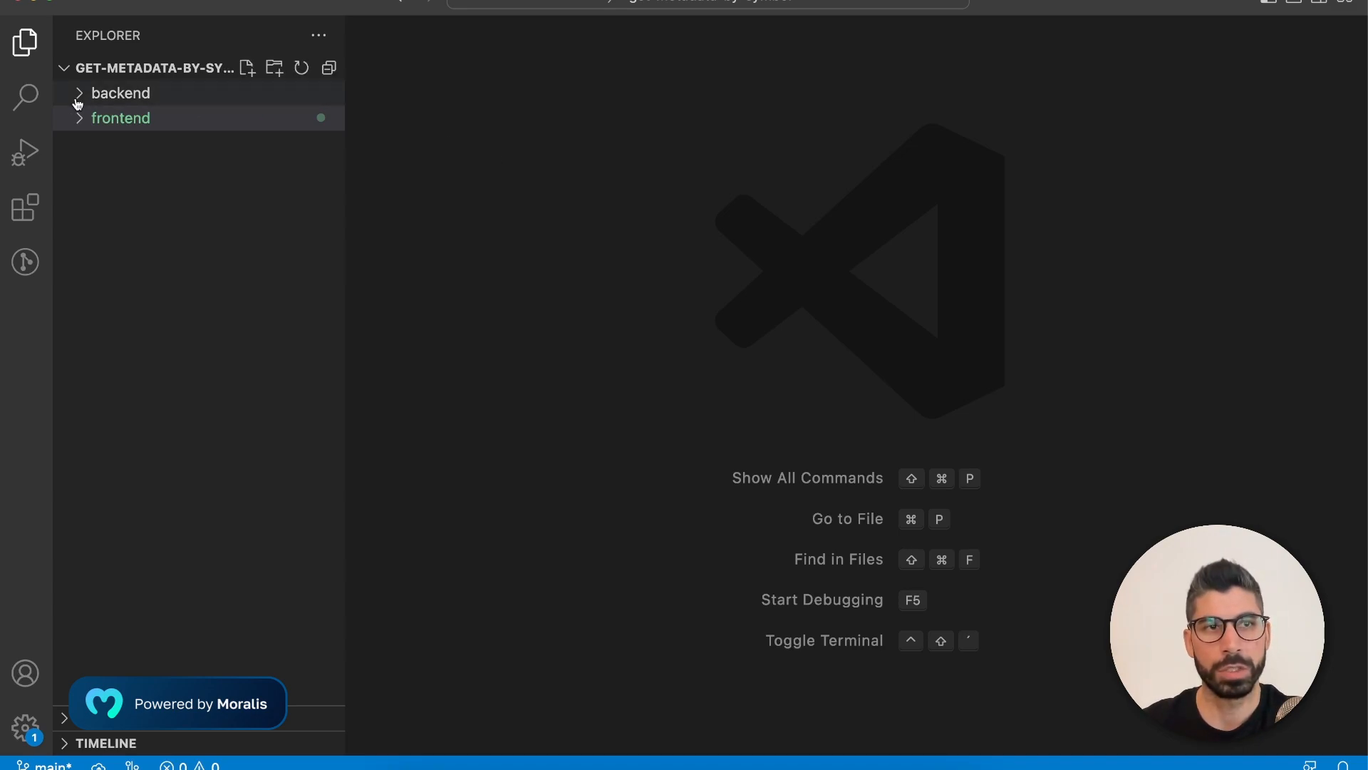
Open backend package.json and point out the dotenv and moralis dependencies.
click(120, 93)
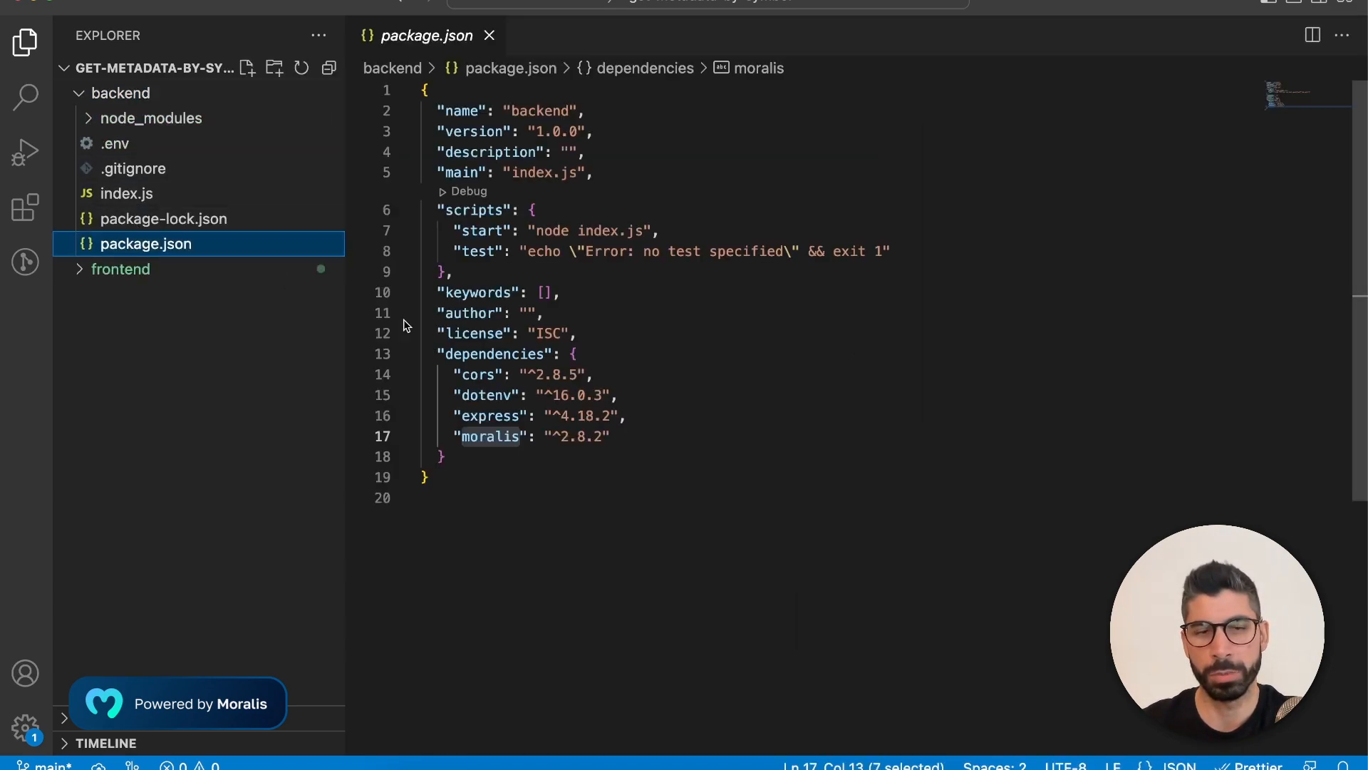
mouse_move(658, 436)
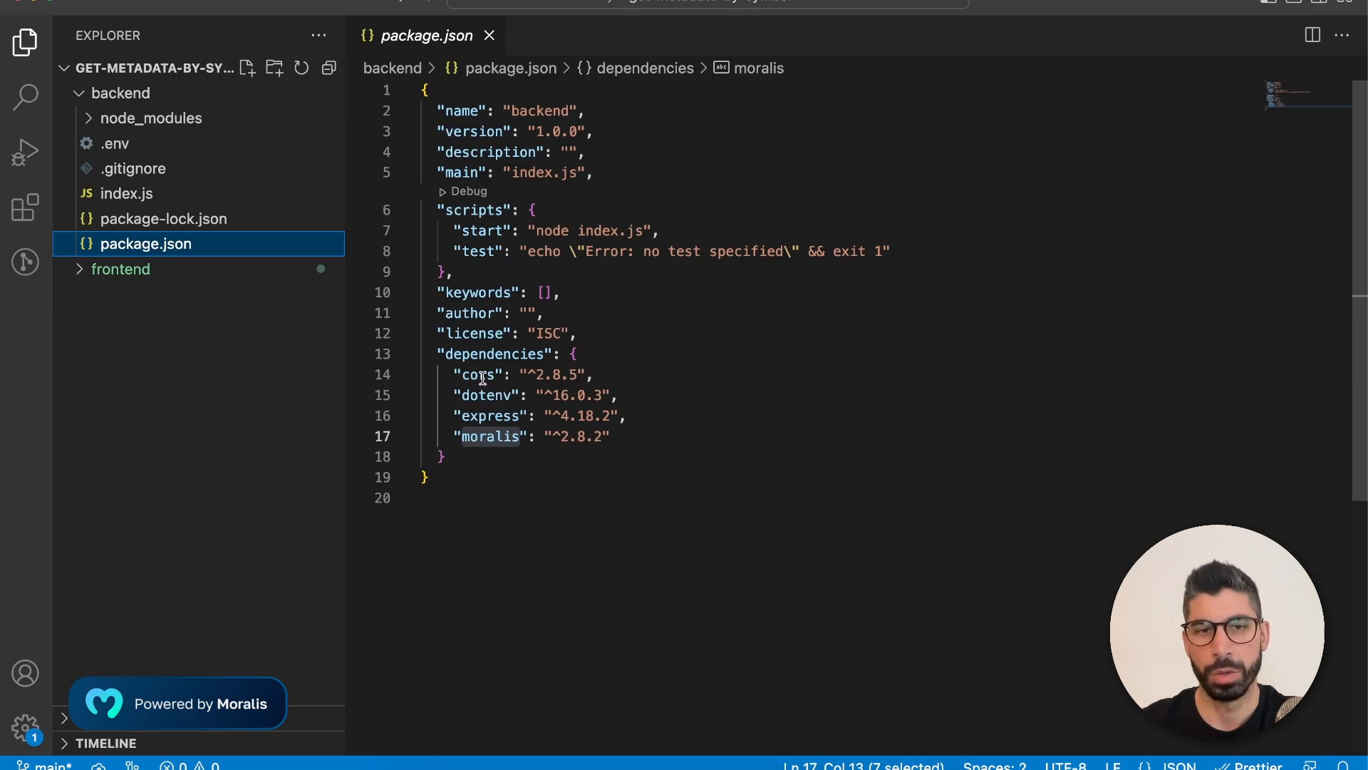
double_click(488, 395)
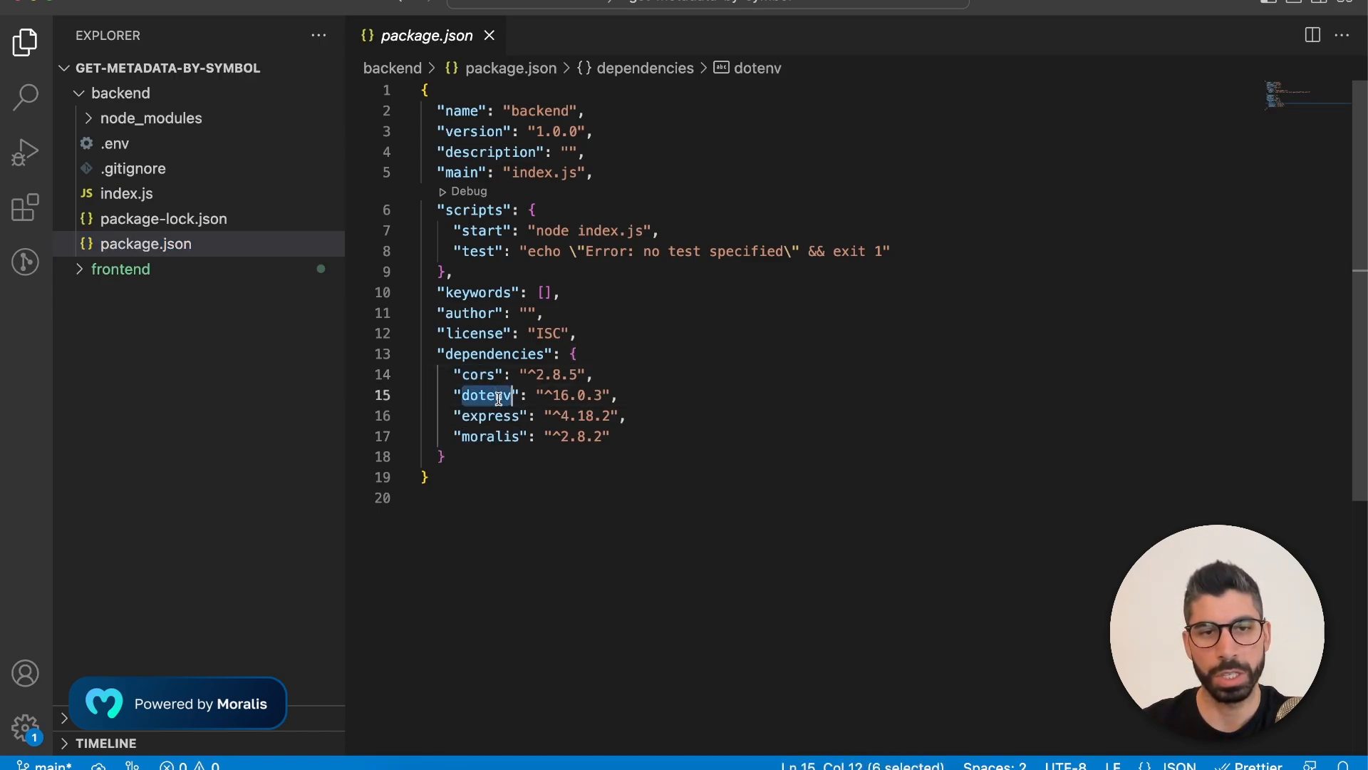
double_click(490, 436)
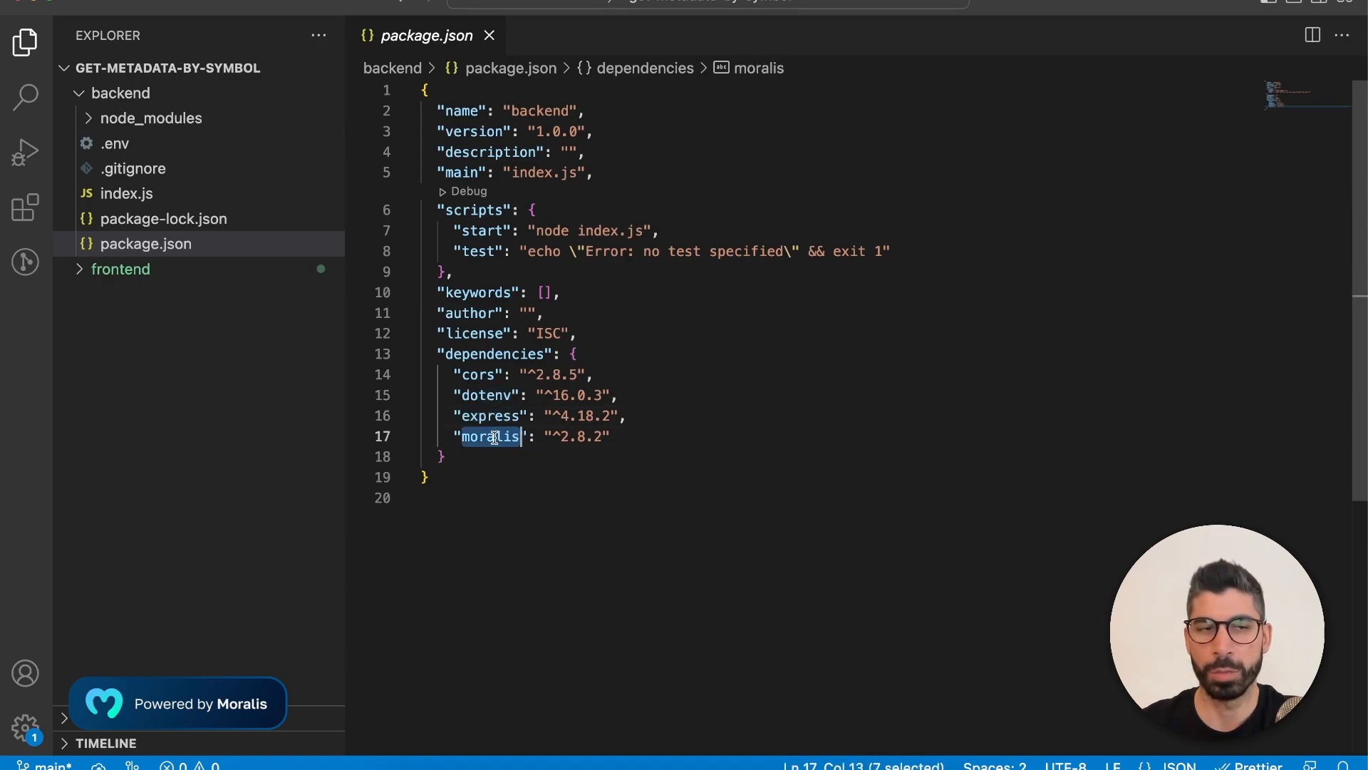
mouse_move(297, 439)
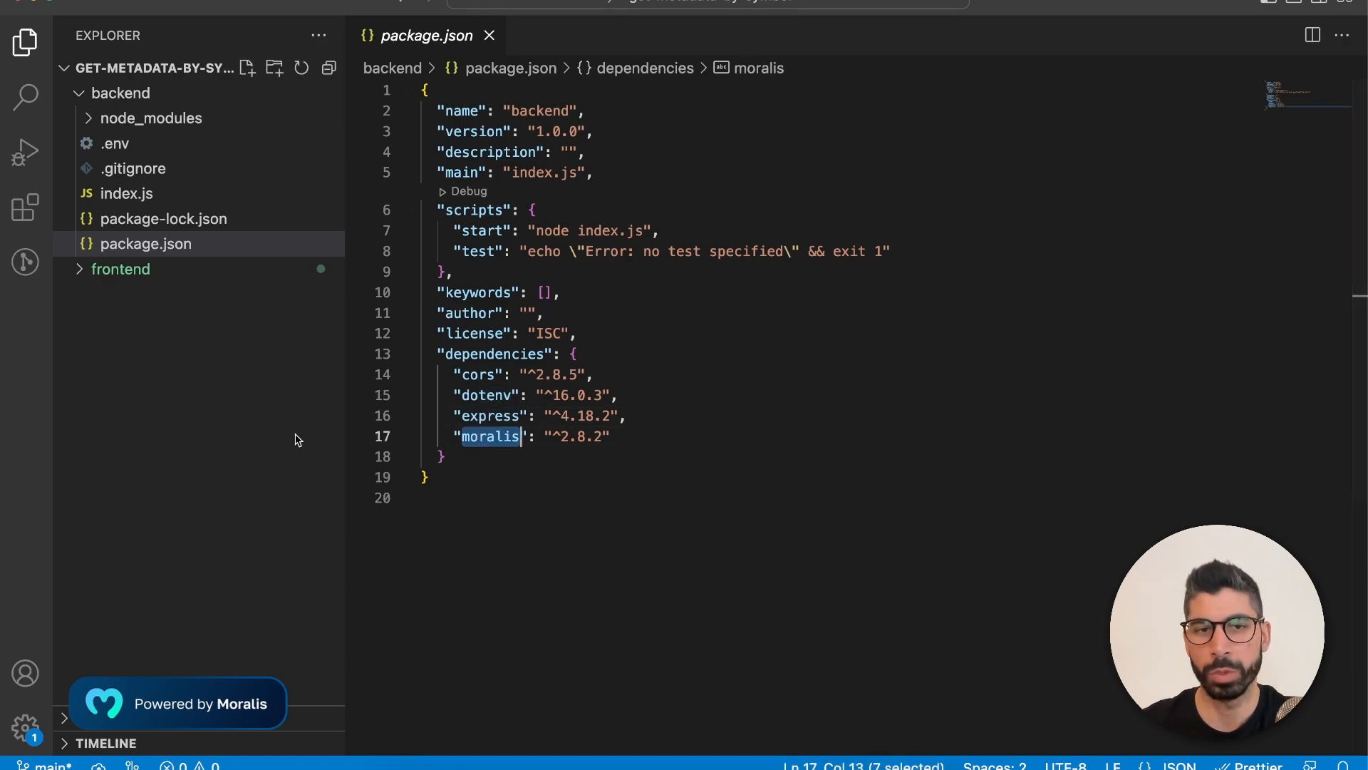
mouse_move(127, 192)
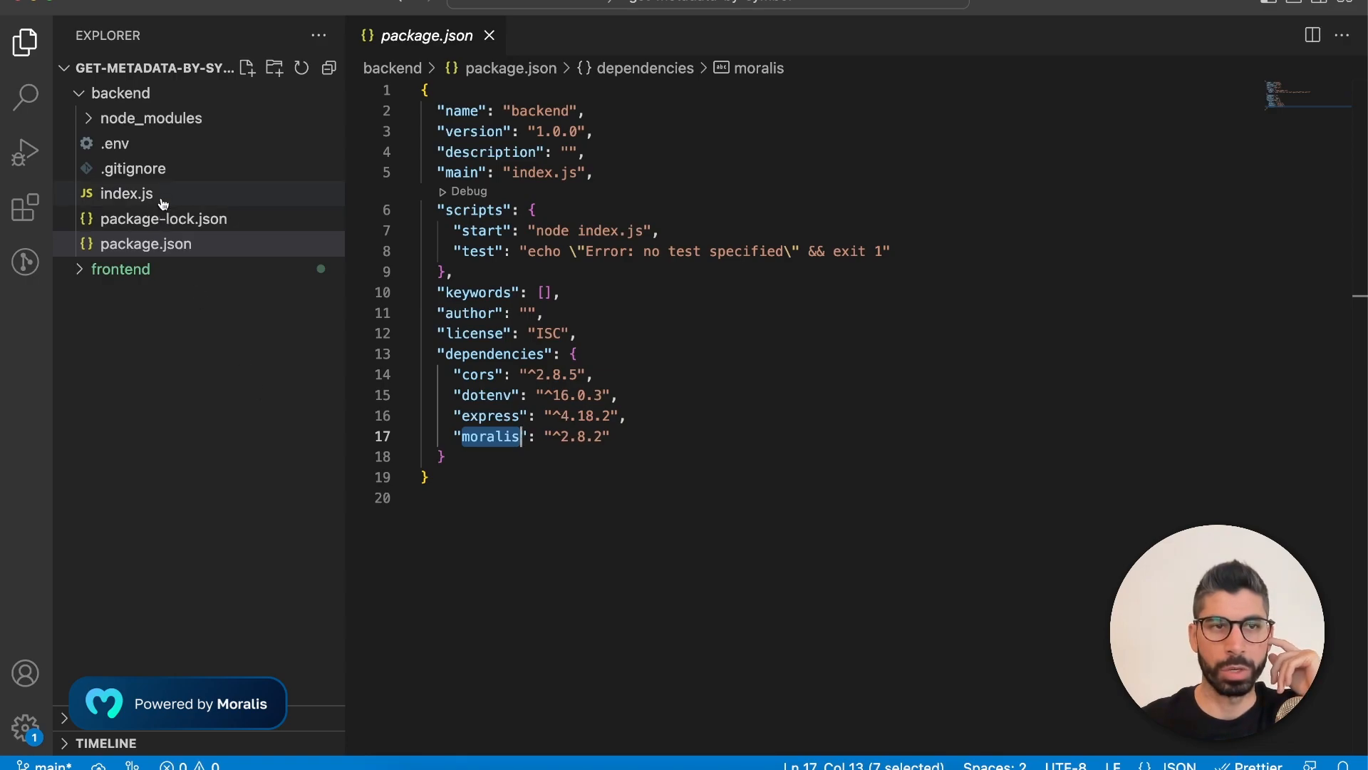
Walk through backend index.js: port 5001, Moralis import, dotenv config and the API key line.
click(127, 192)
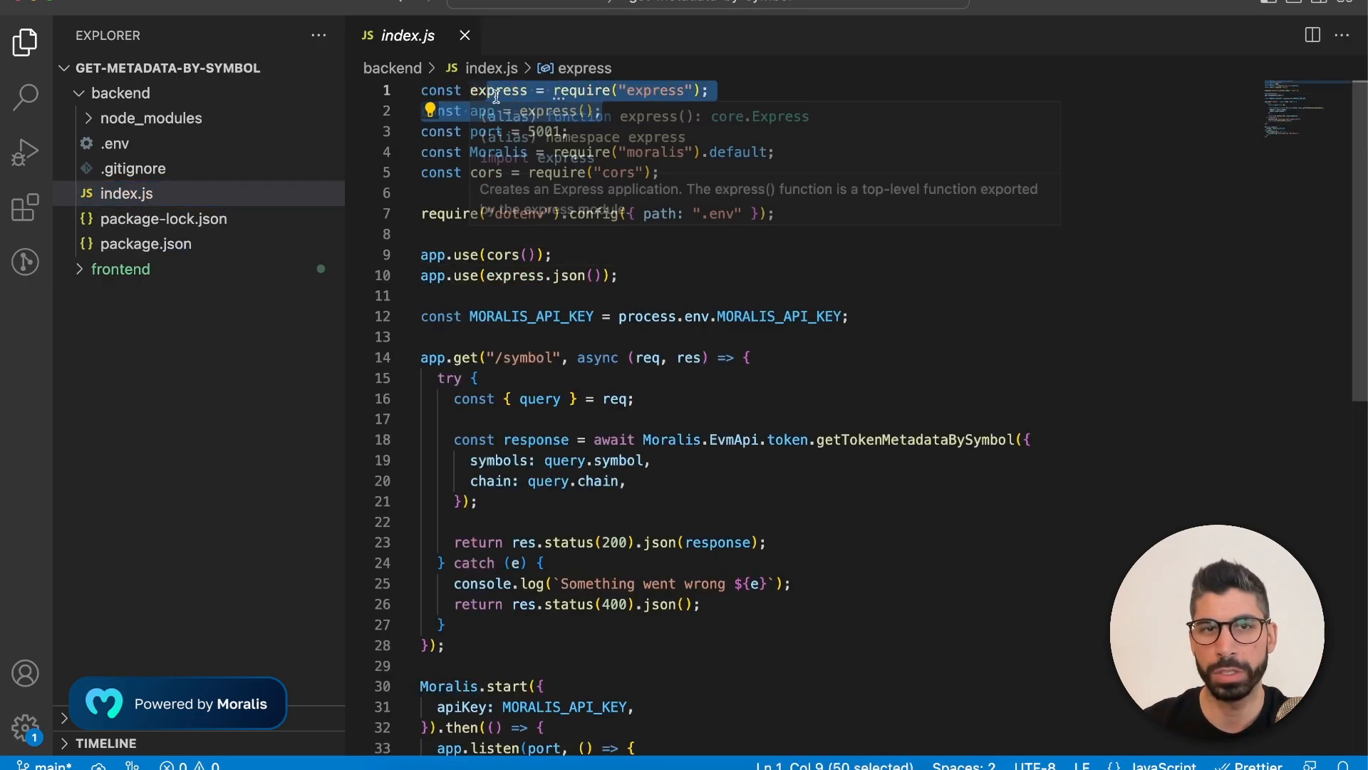
mouse_move(568, 131)
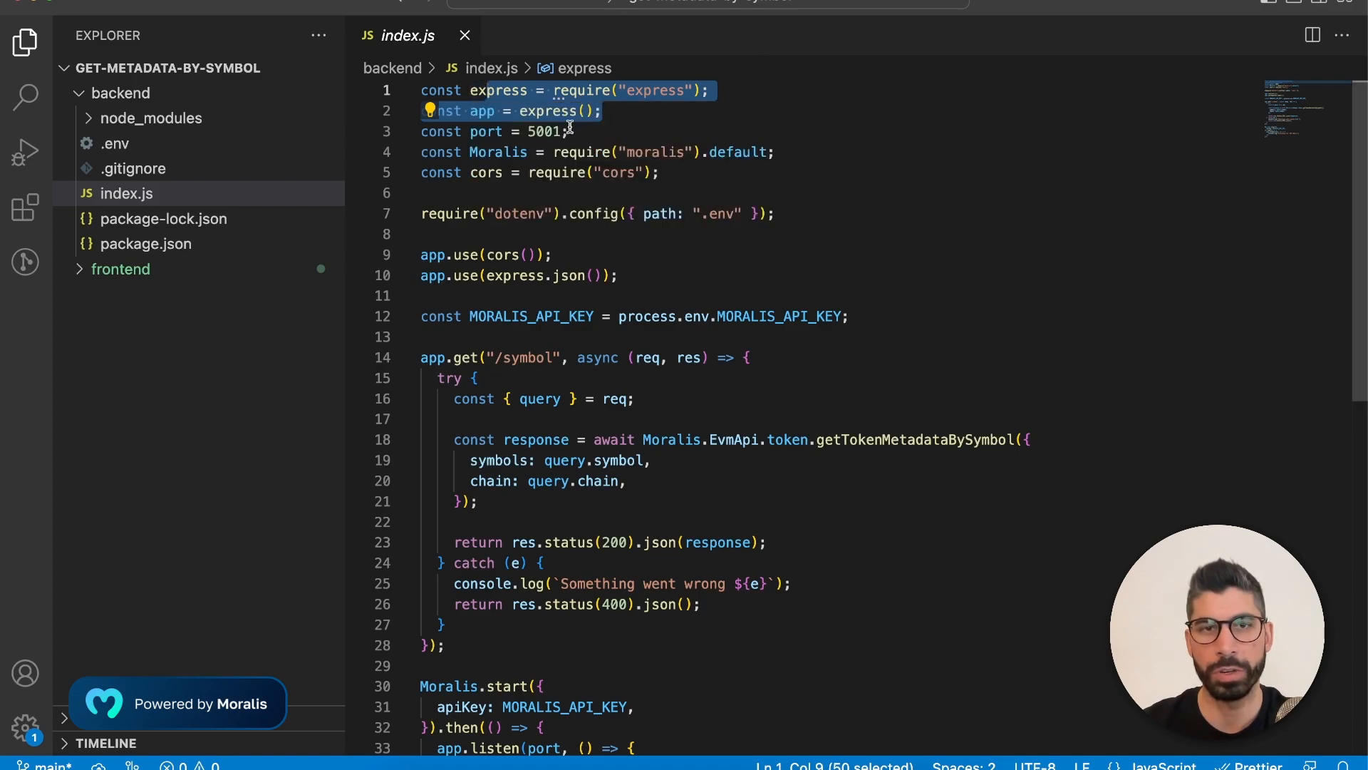
double_click(543, 131)
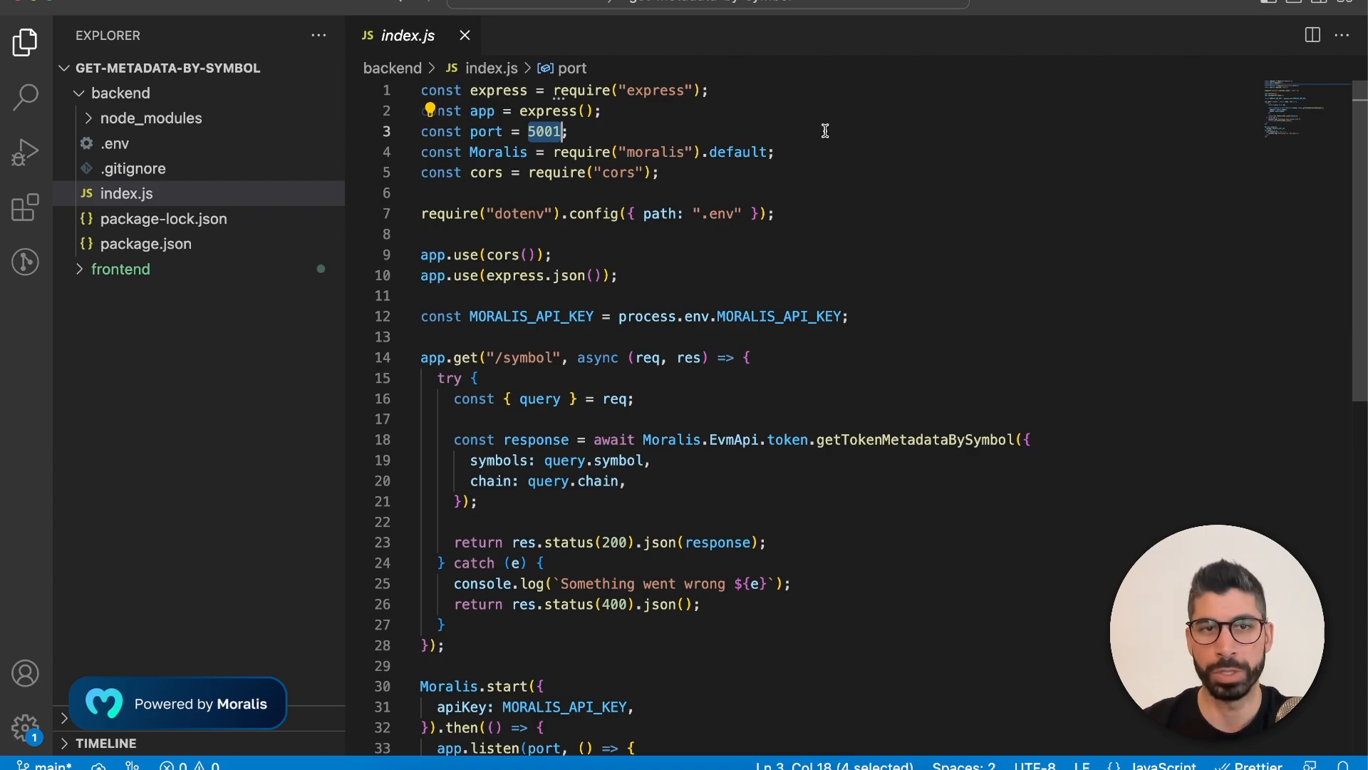
double_click(499, 152)
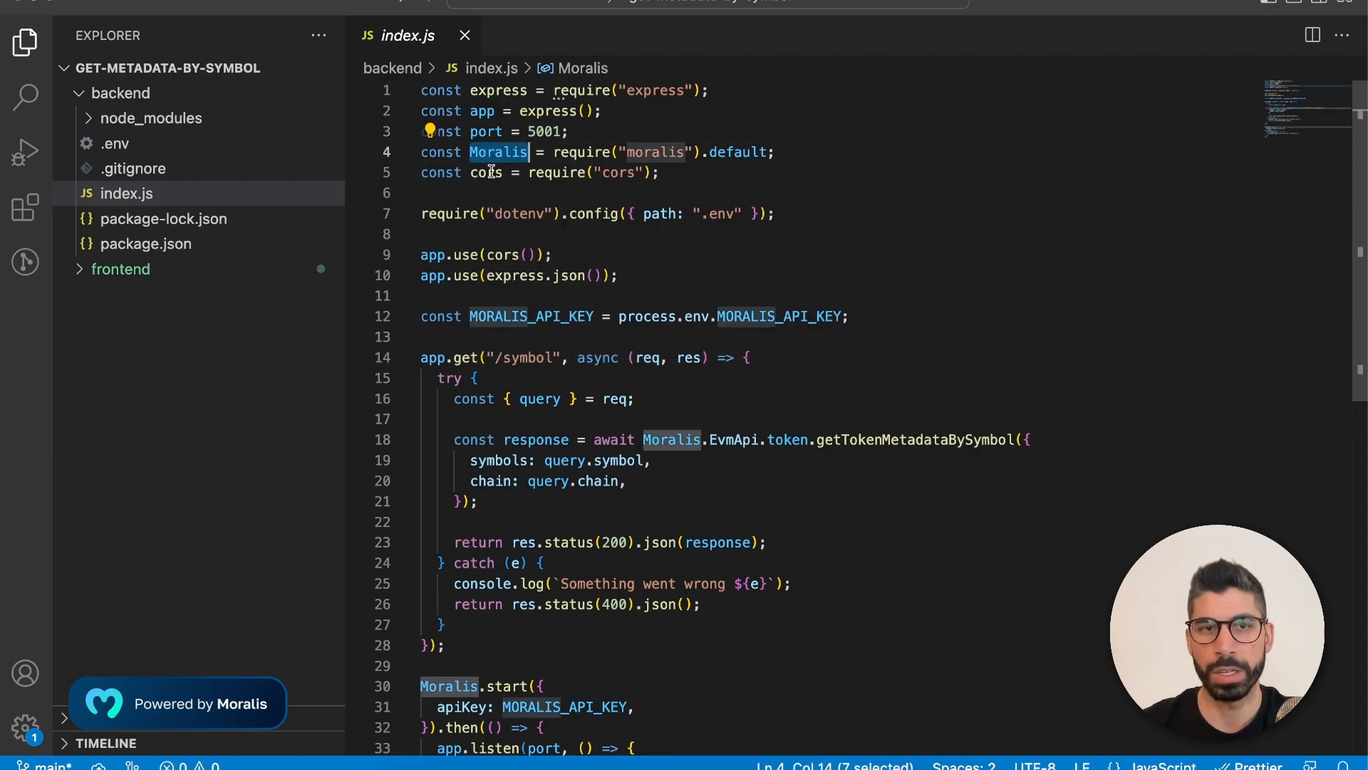
double_click(484, 172)
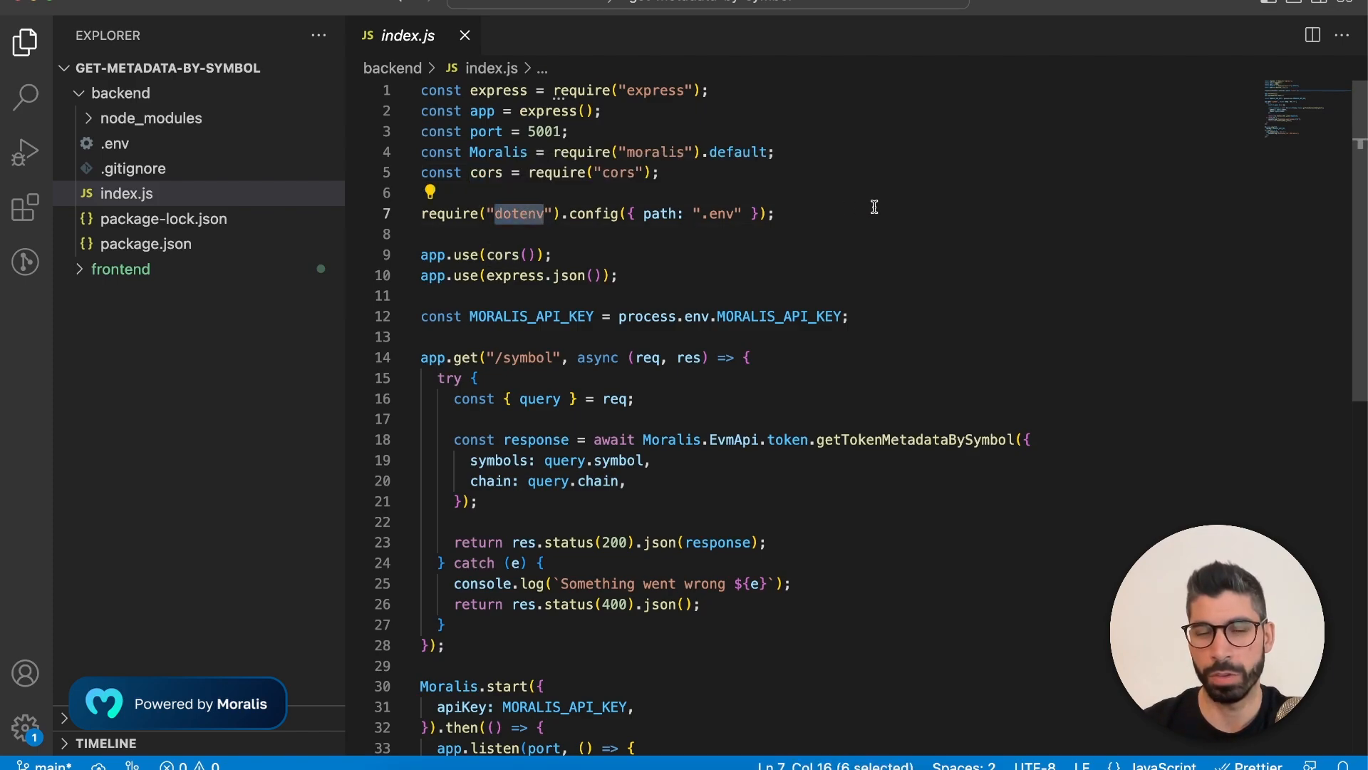
mouse_move(590, 197)
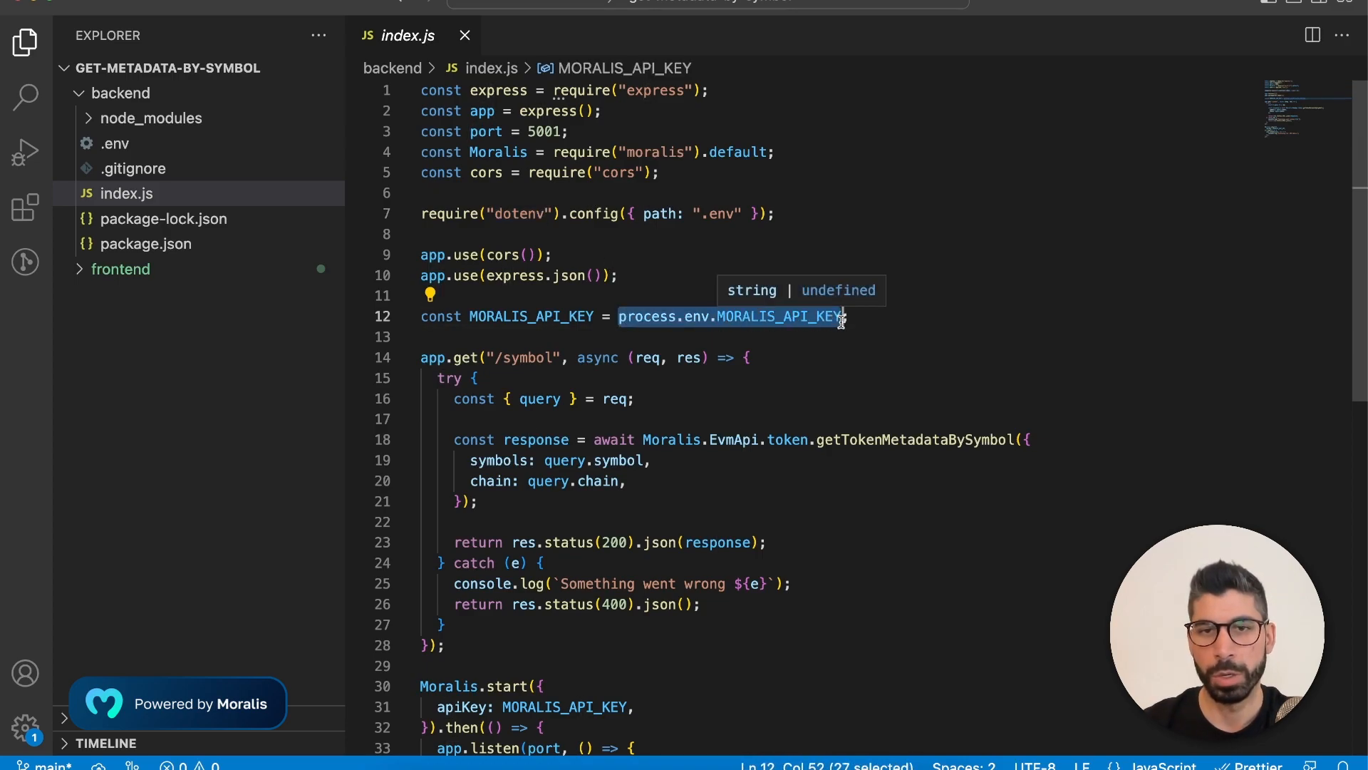
click(888, 317)
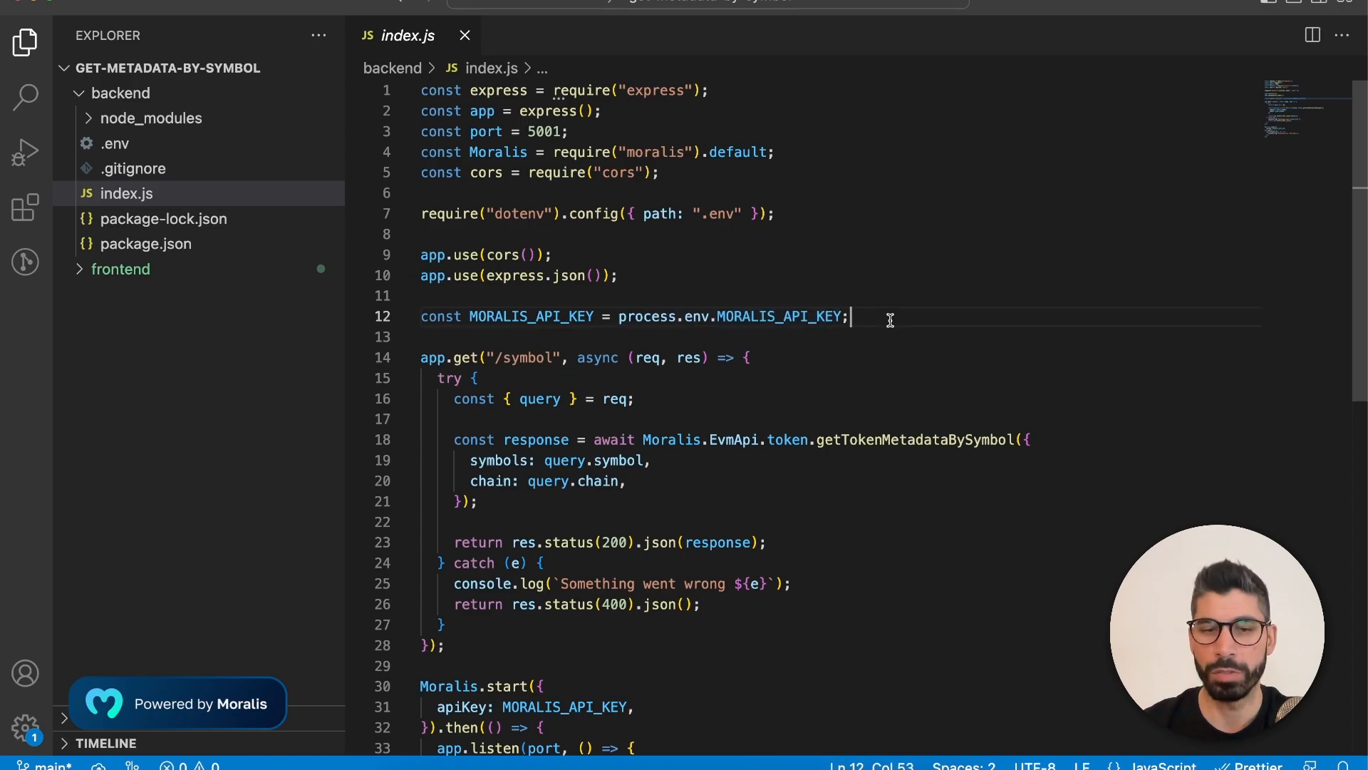
mouse_move(870, 559)
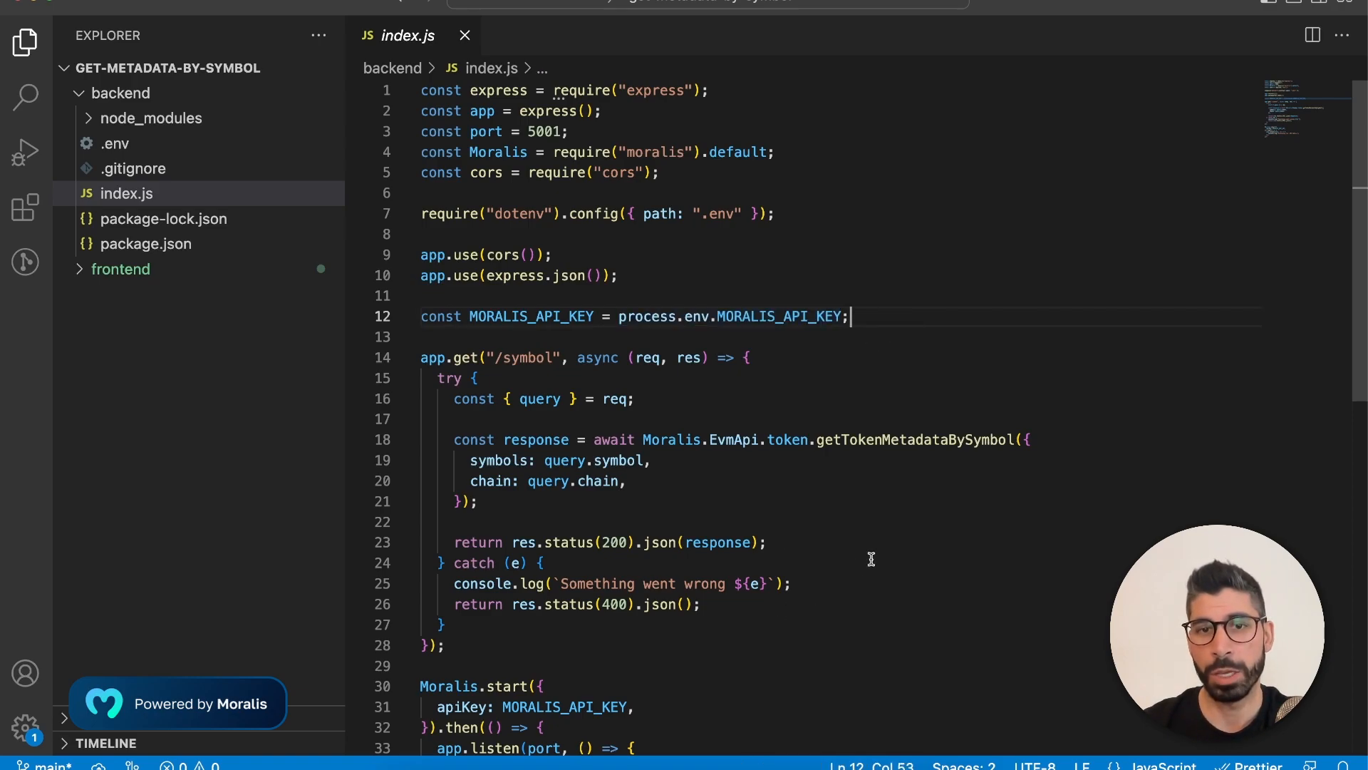
click(544, 17)
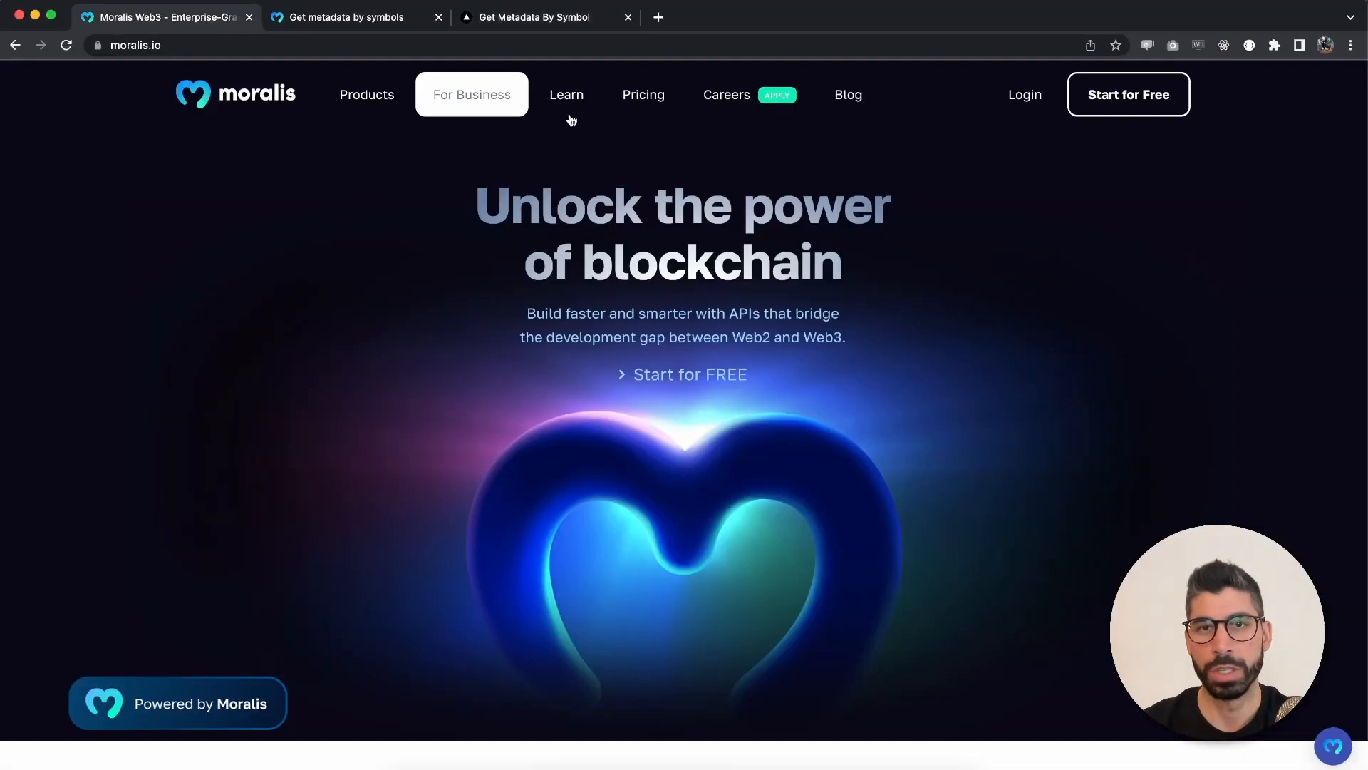
mouse_move(1126, 111)
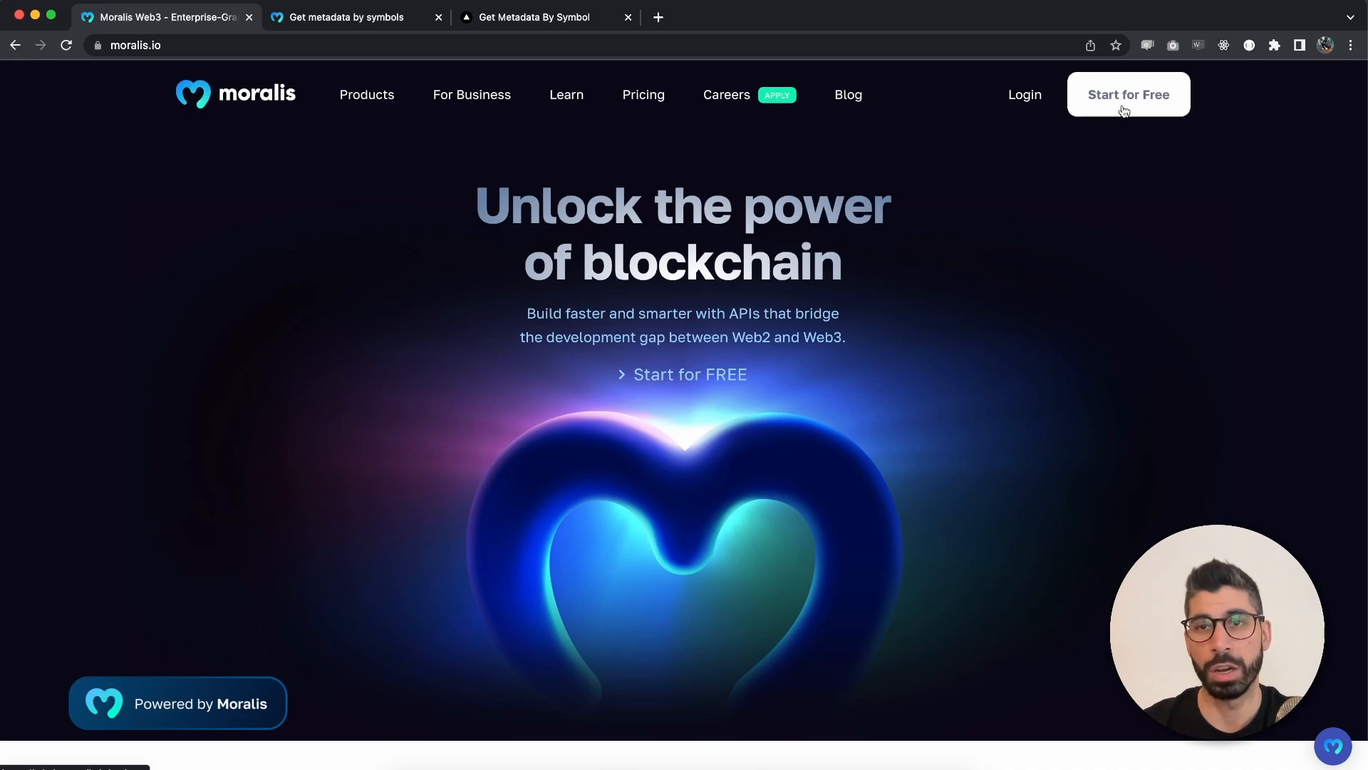
Go from moralis.io Start for Free to the admin.moralis.io dashboard.
click(1127, 94)
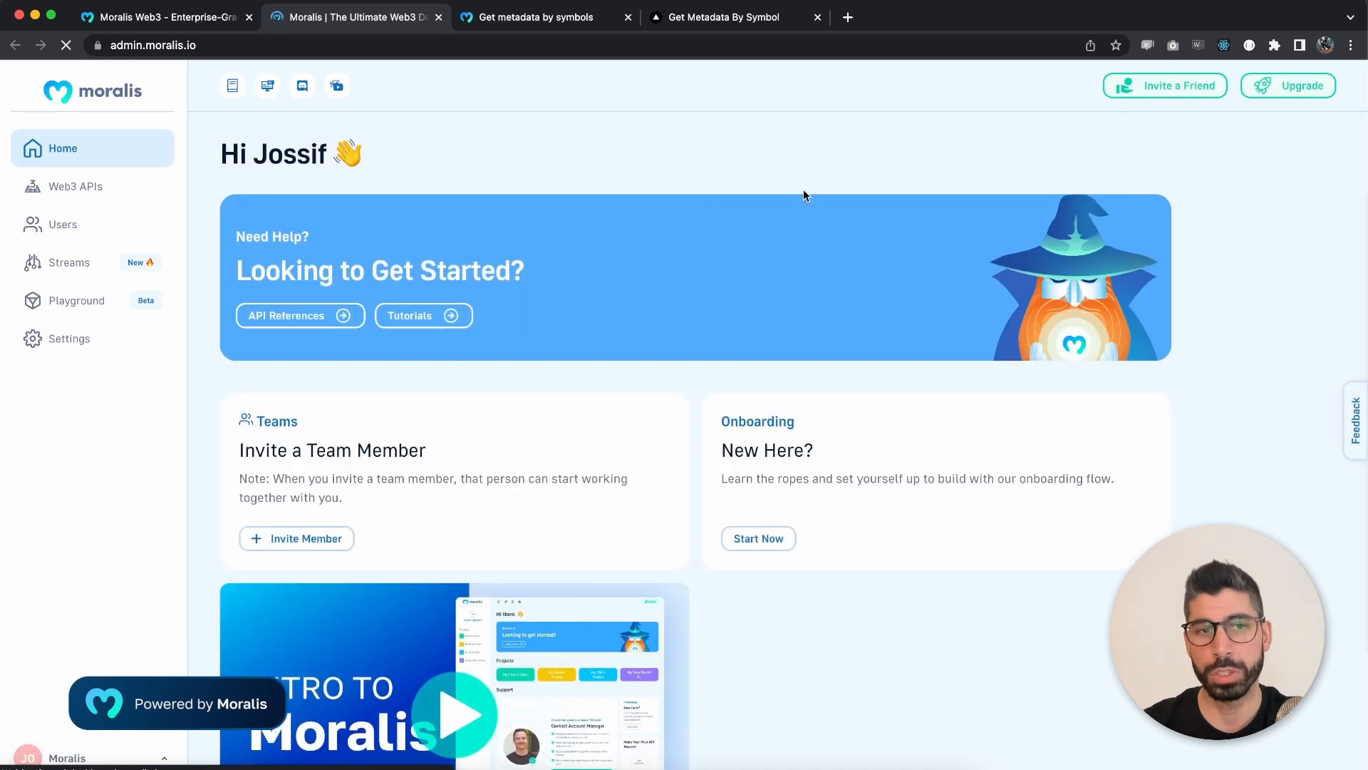
click(75, 185)
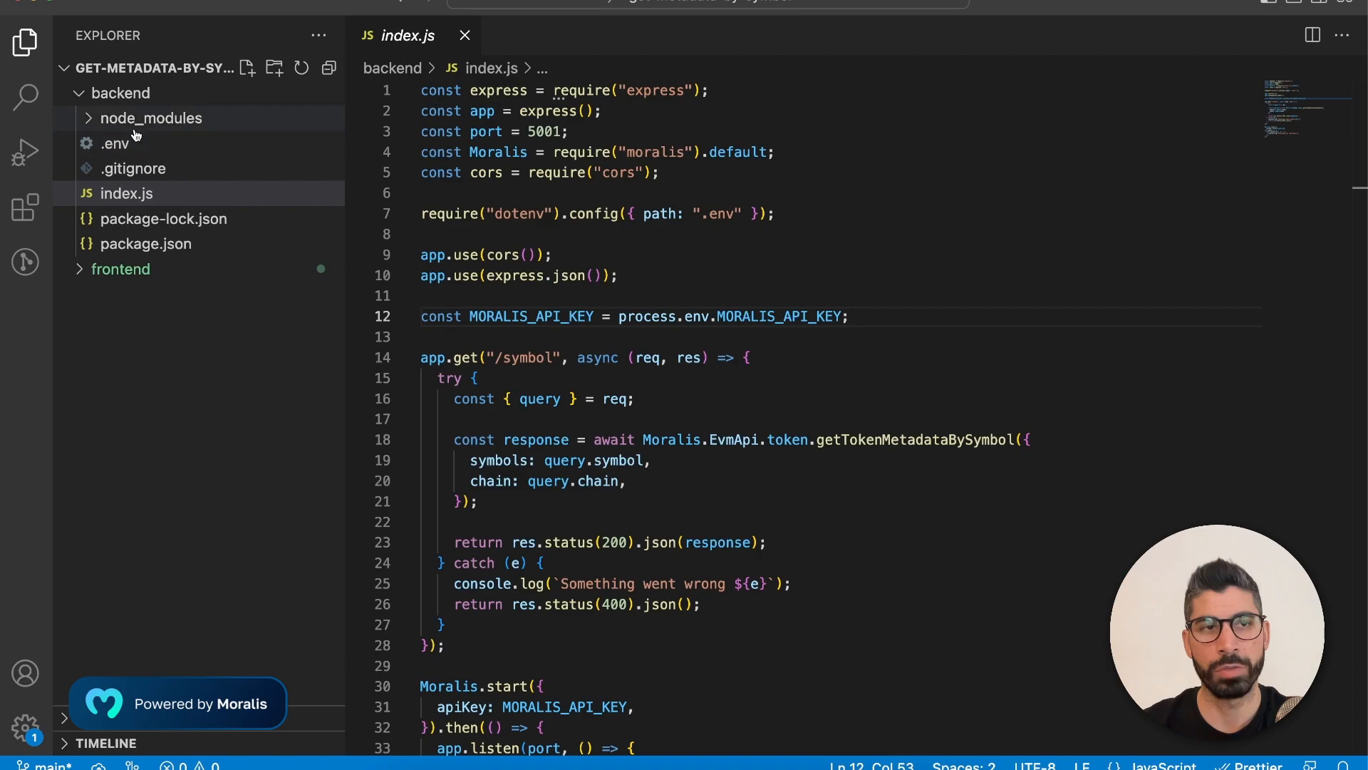
mouse_move(126, 95)
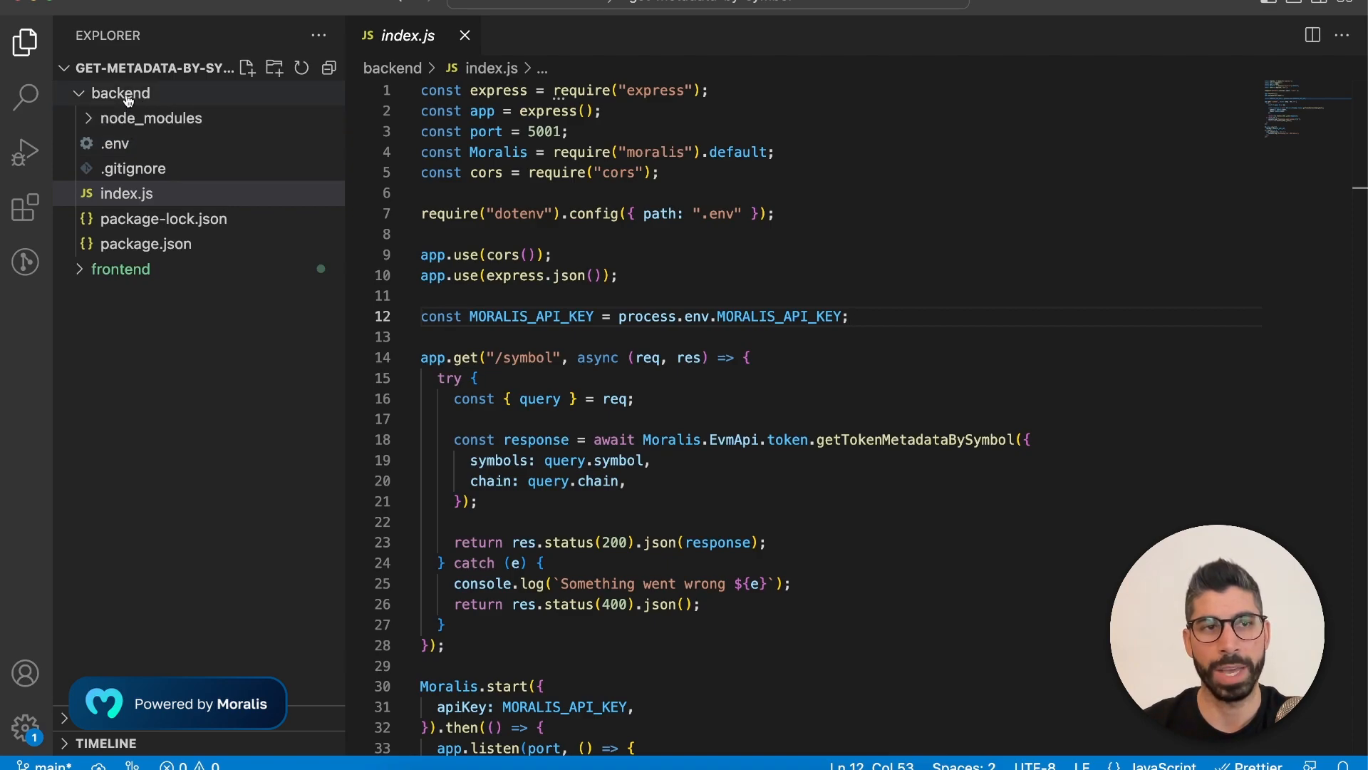
click(114, 143)
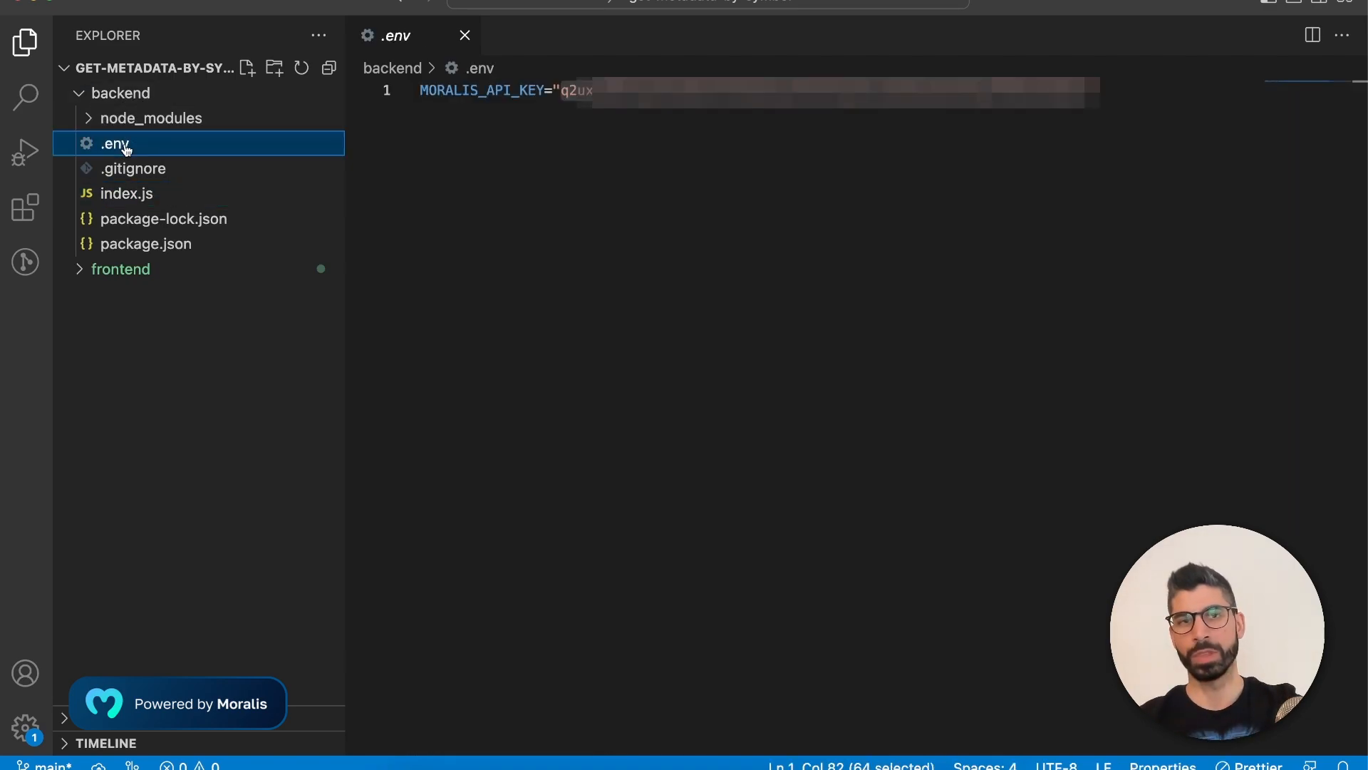
mouse_move(485, 98)
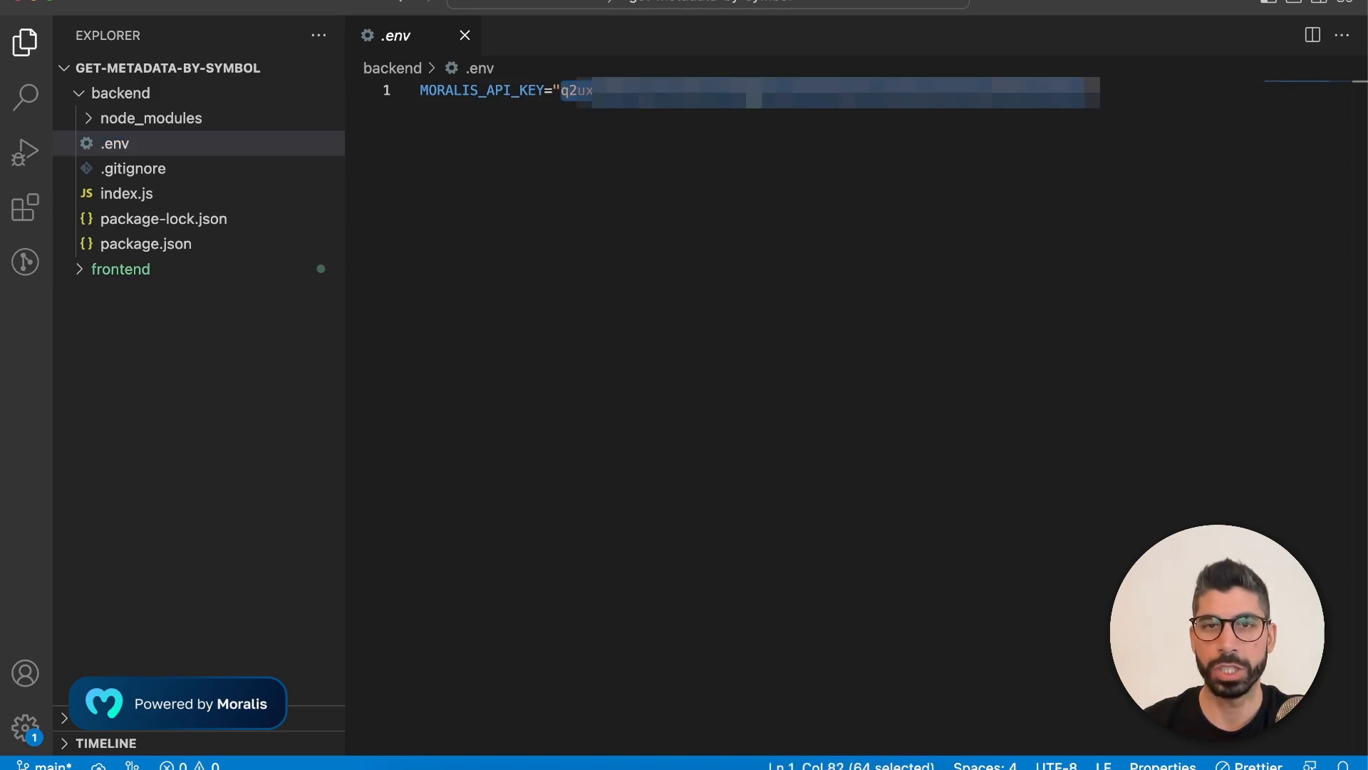
mouse_move(729, 164)
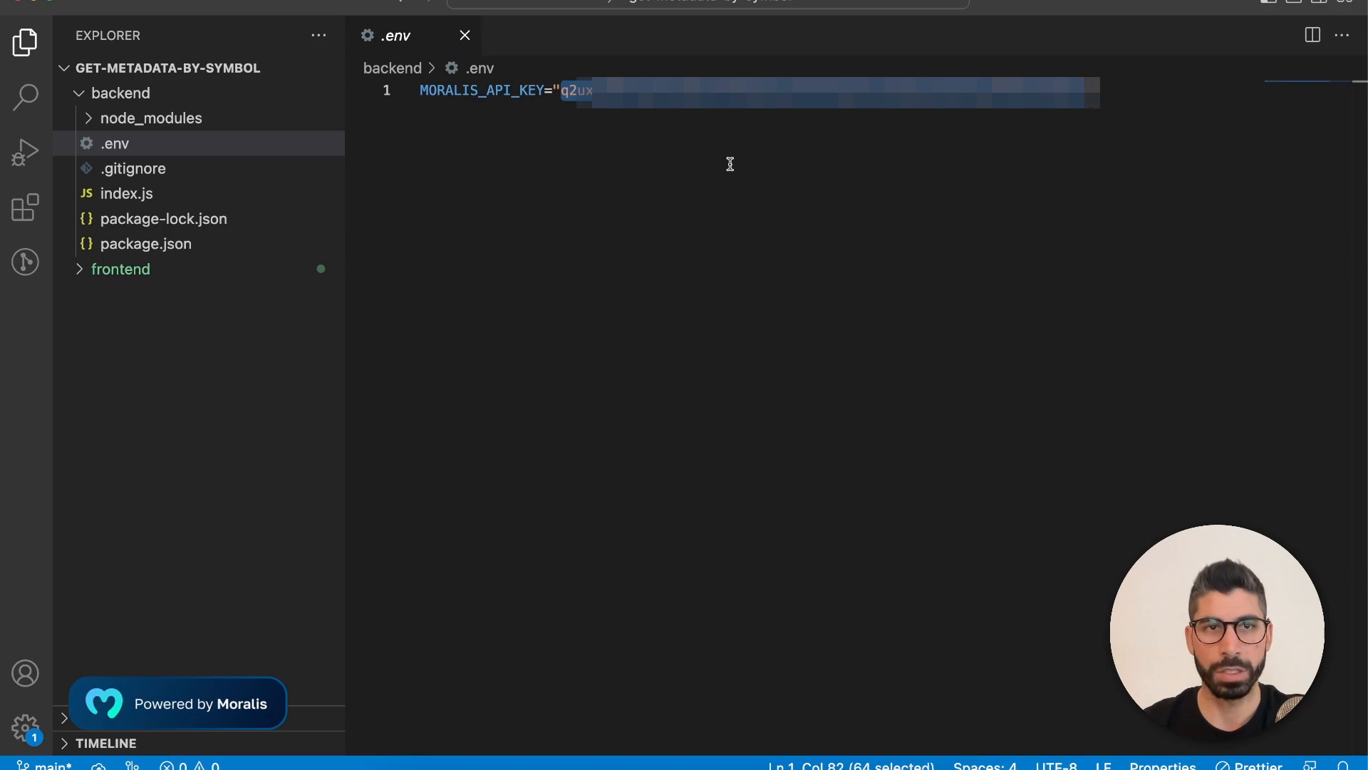
click(126, 192)
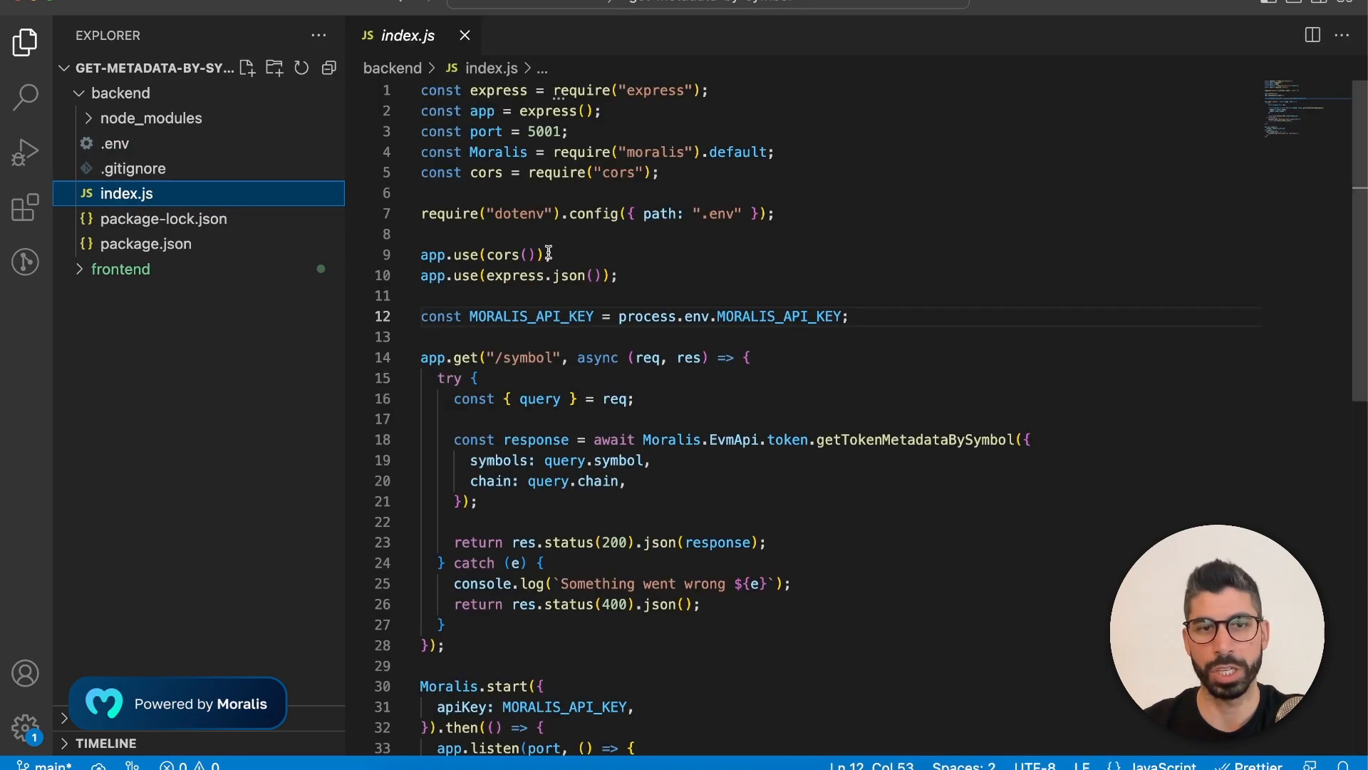
mouse_move(629, 316)
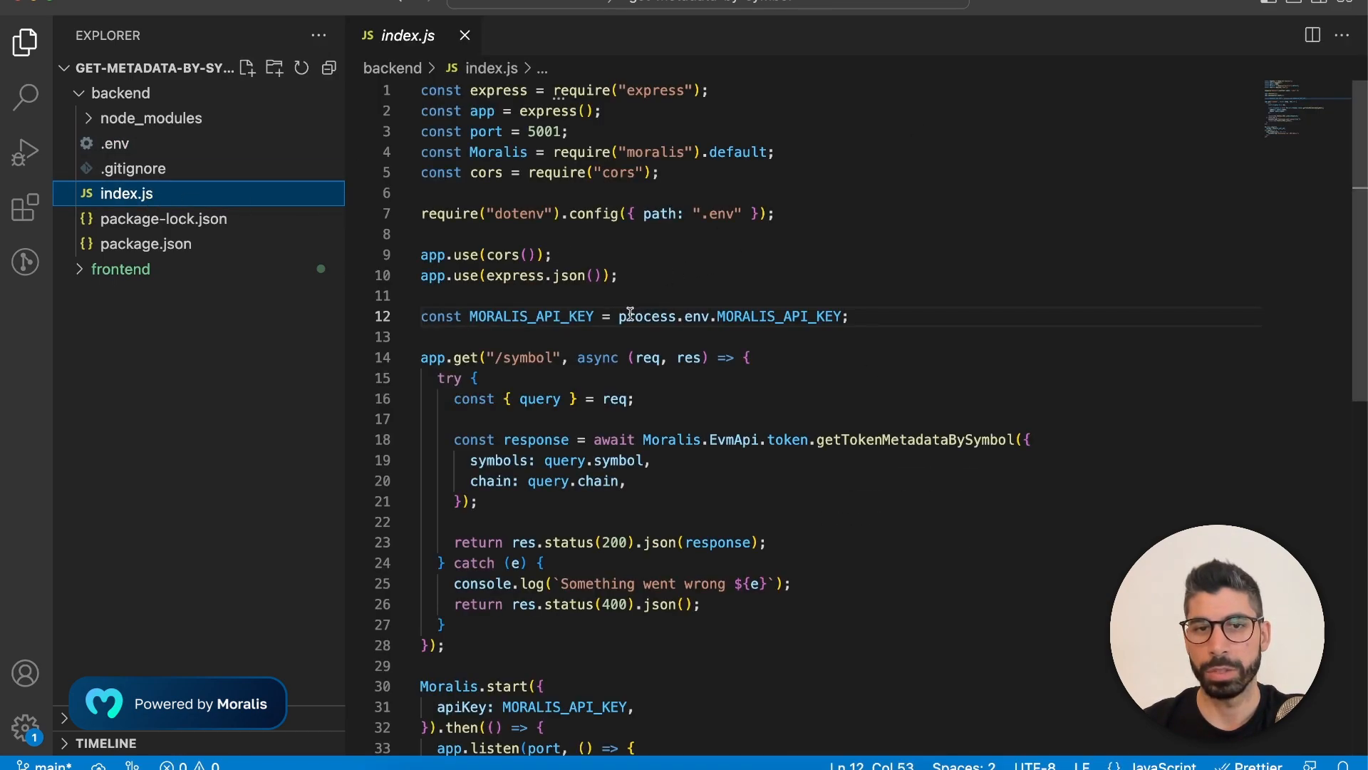
mouse_move(646, 316)
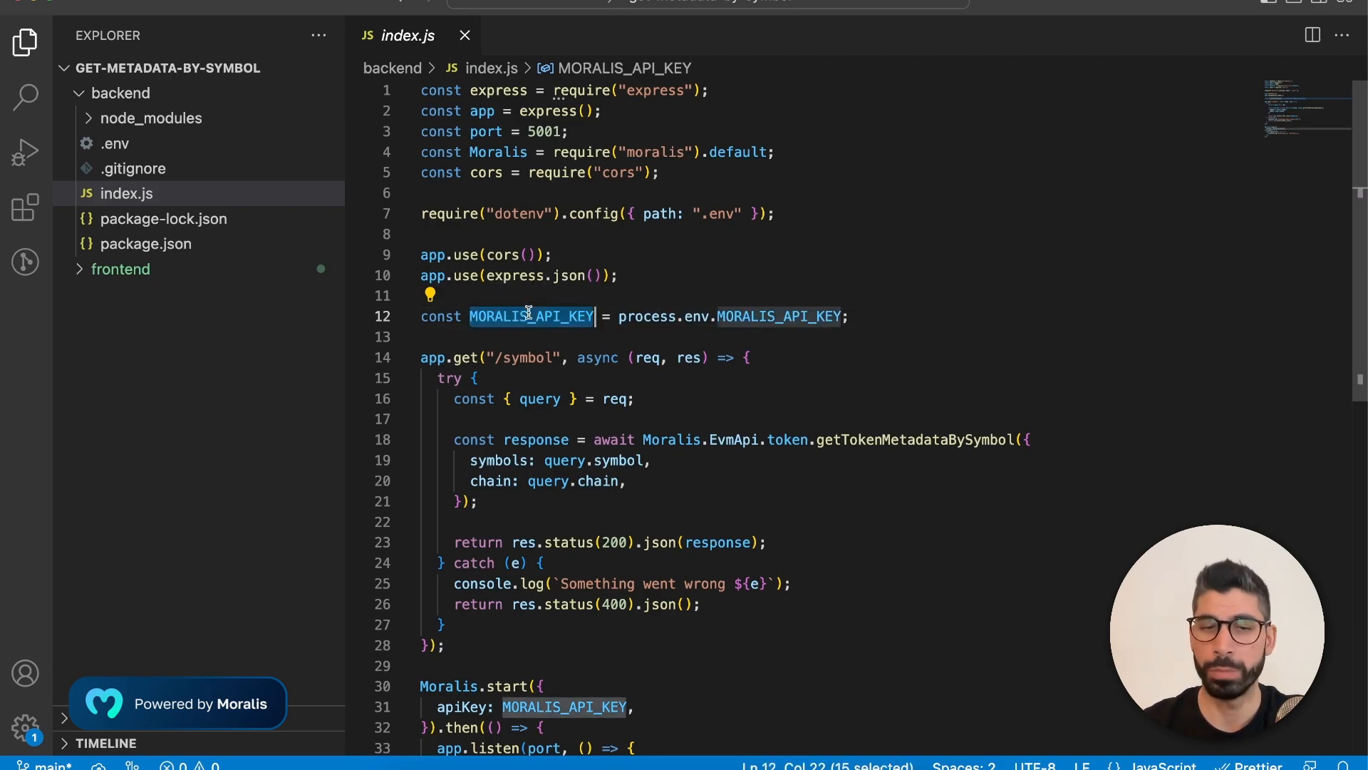
mouse_move(894, 339)
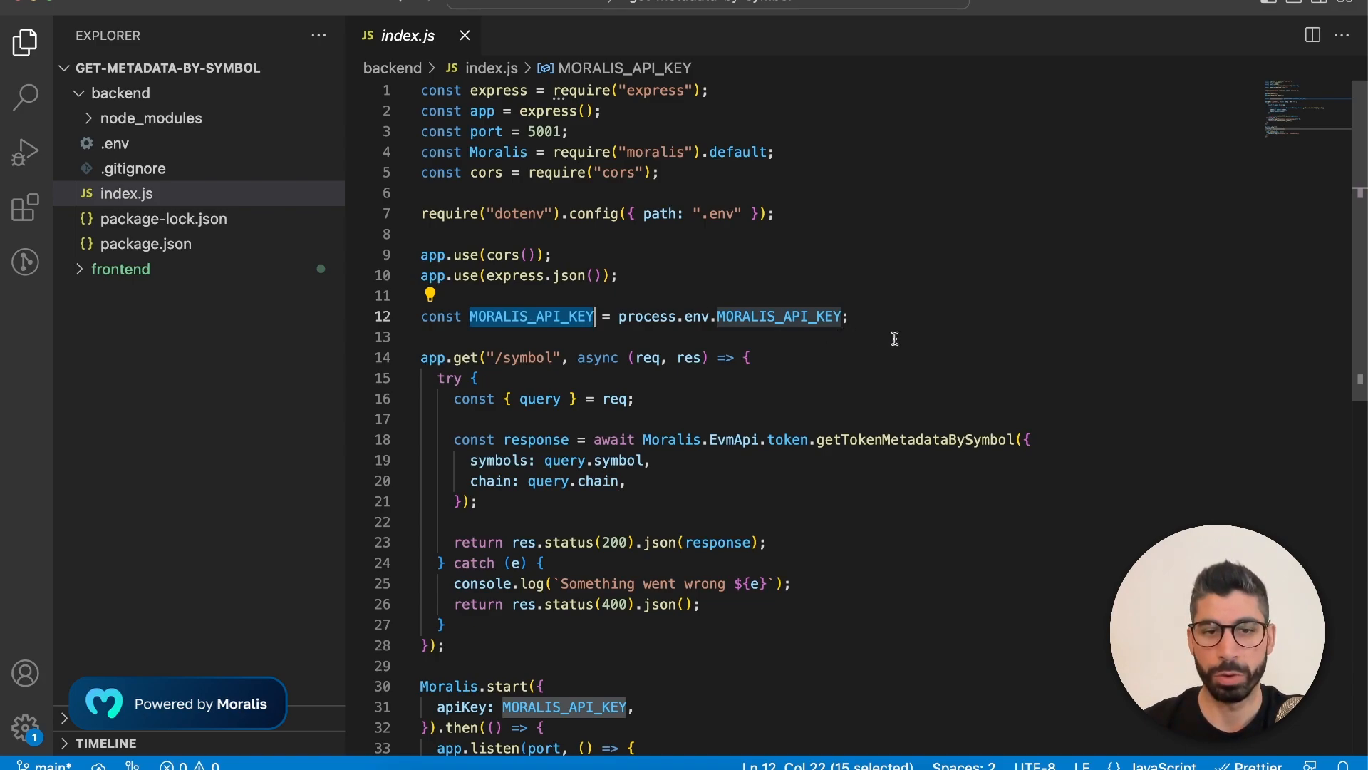
scroll(down, 3)
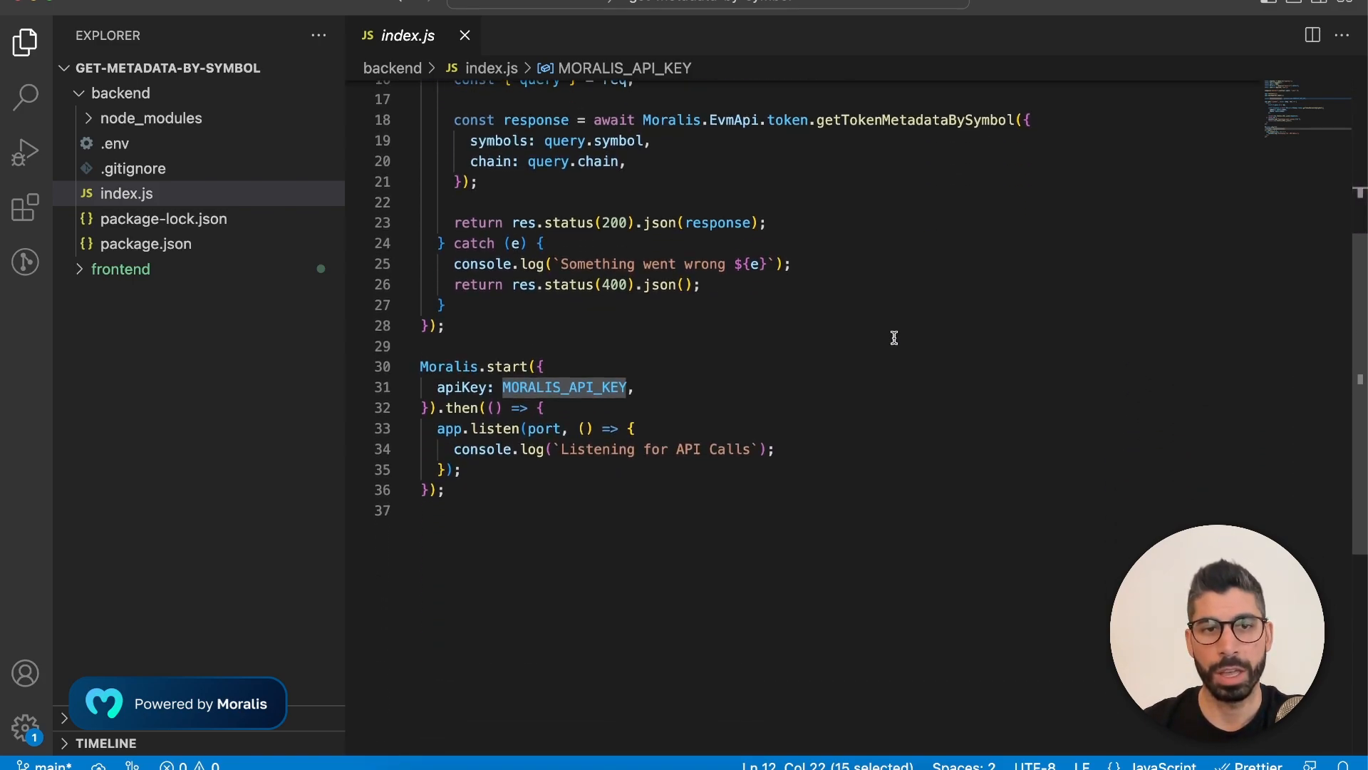
click(541, 367)
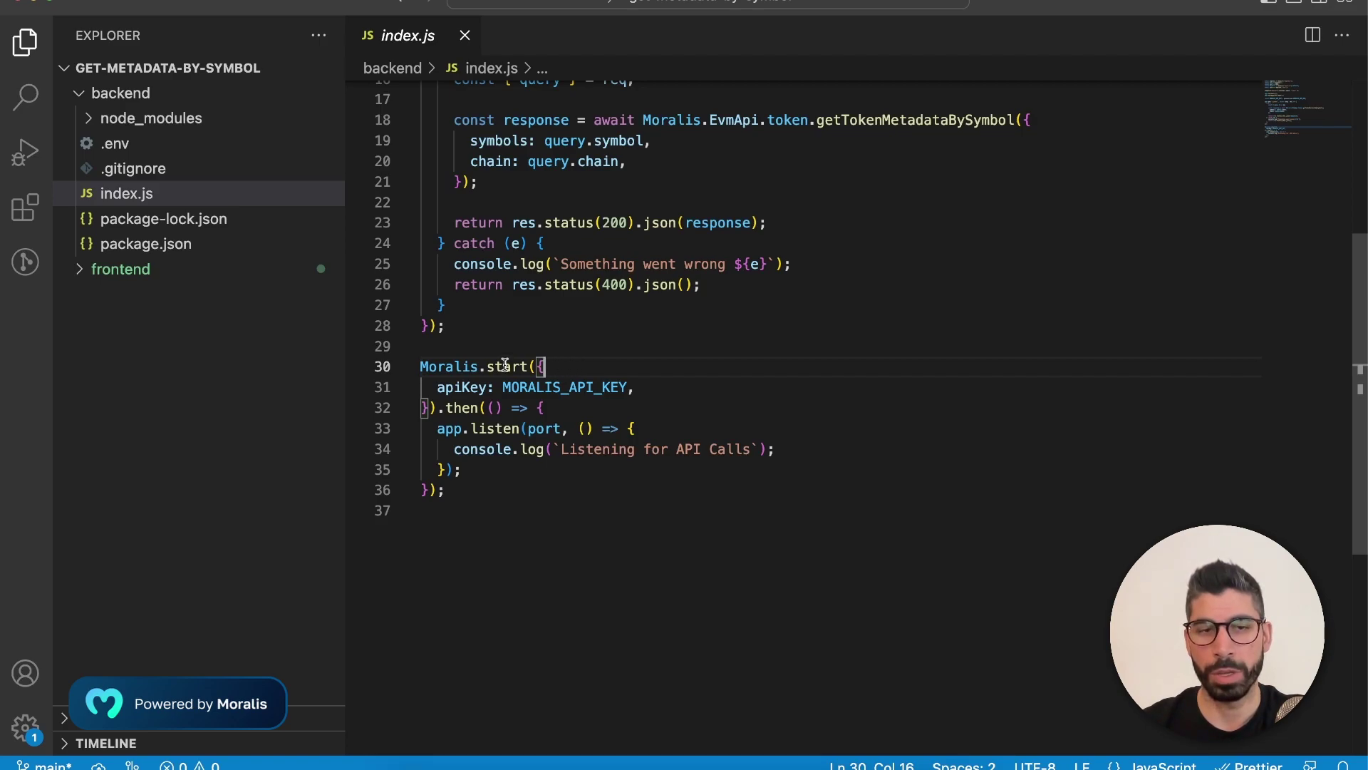
mouse_move(461, 390)
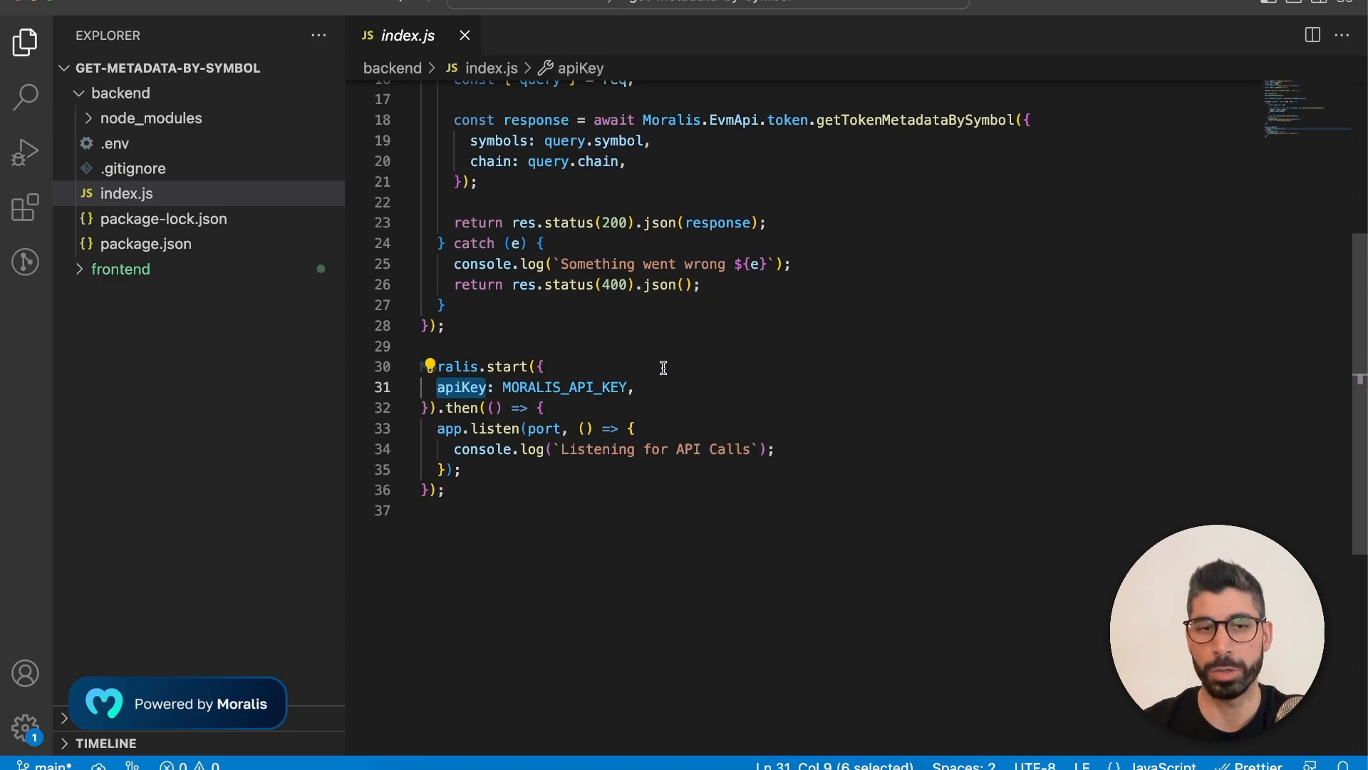
mouse_move(472, 422)
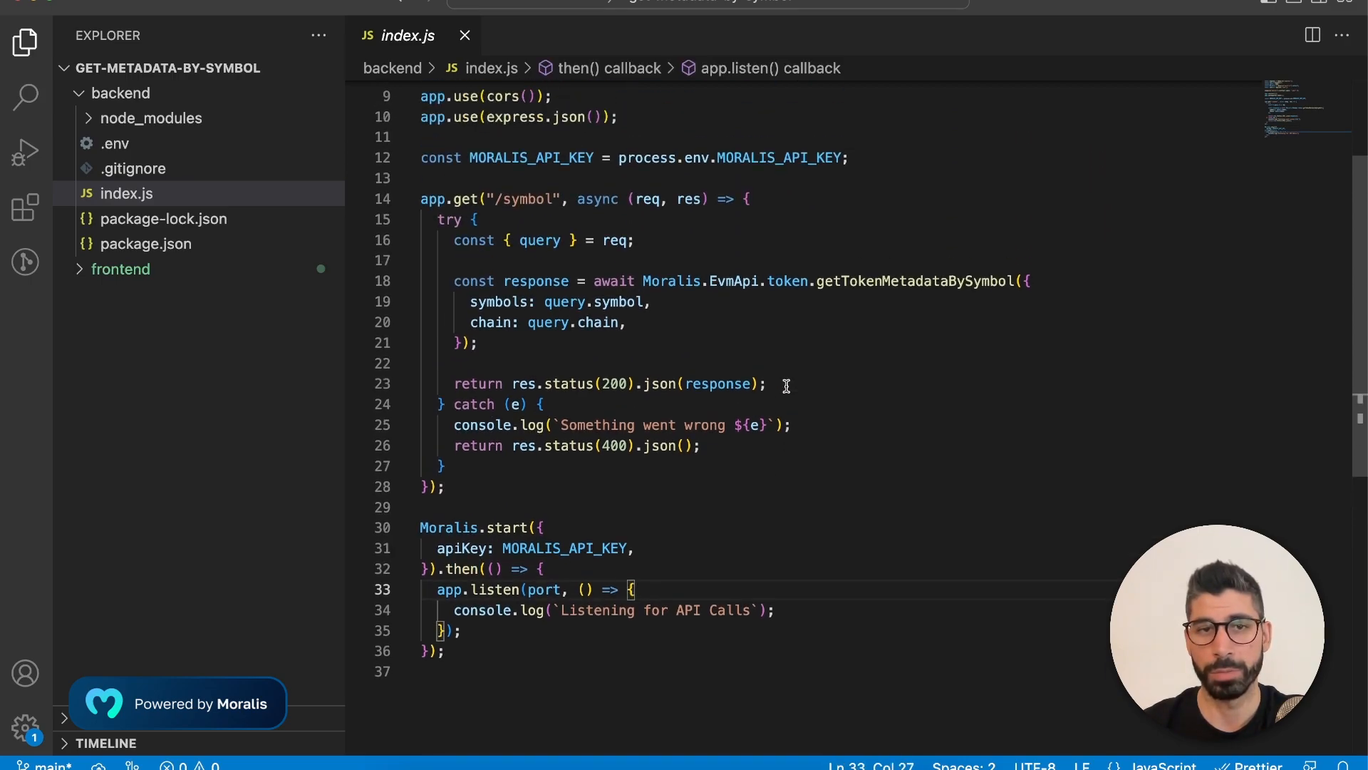
scroll(up, 3)
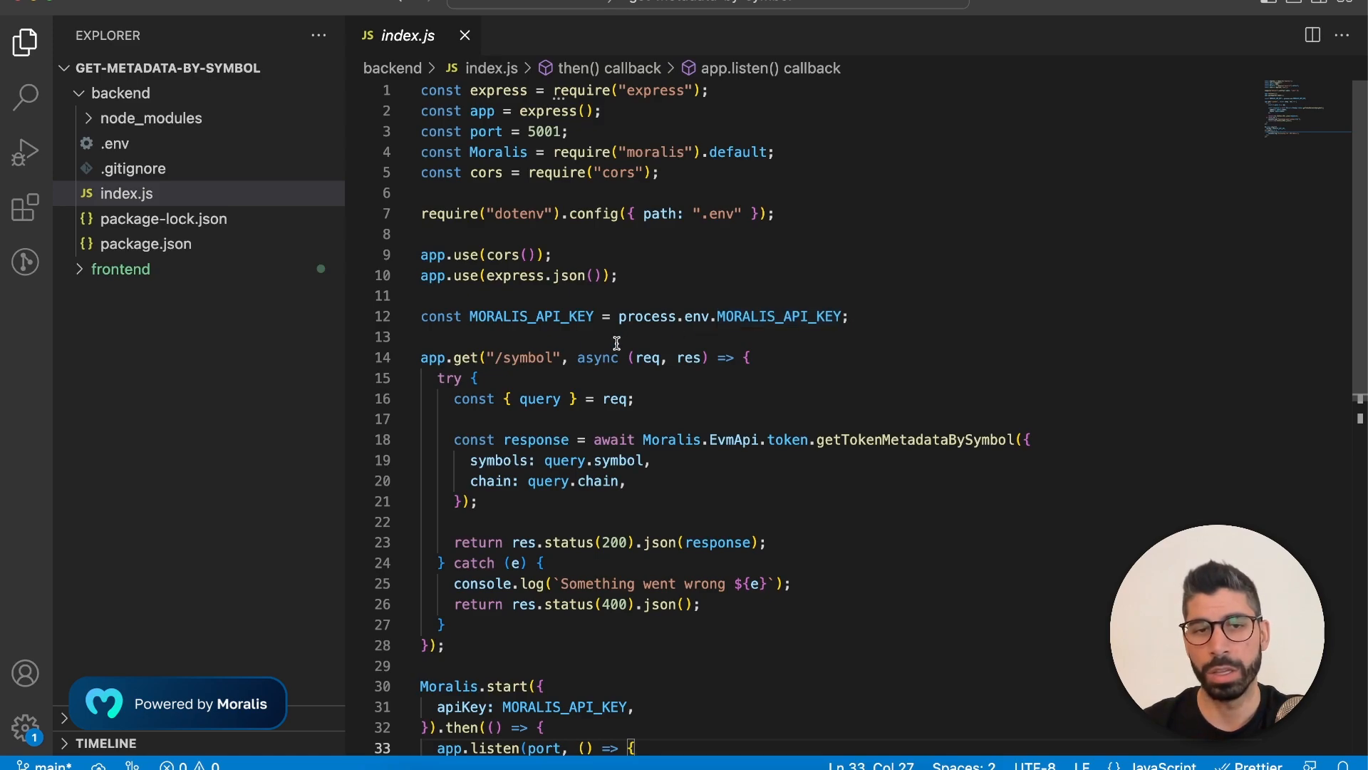
double_click(523, 356)
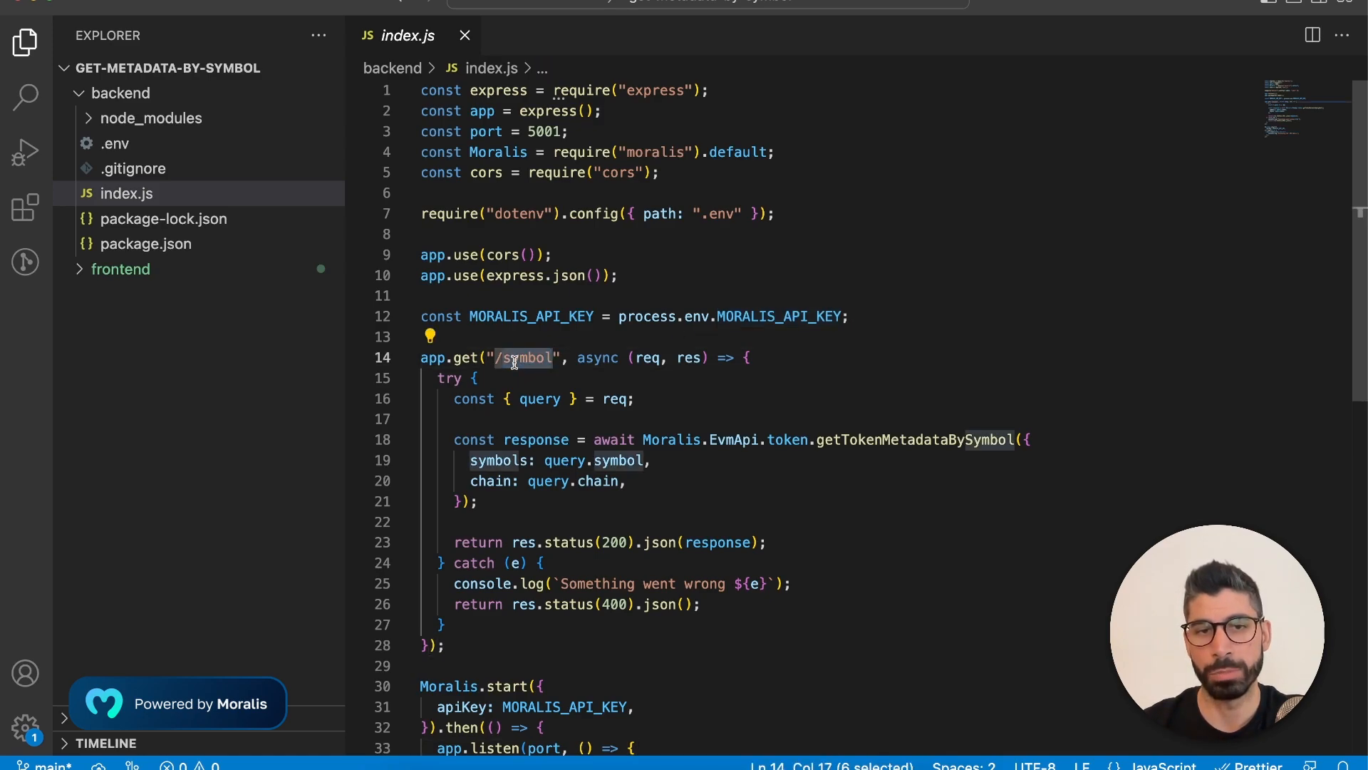
mouse_move(793, 439)
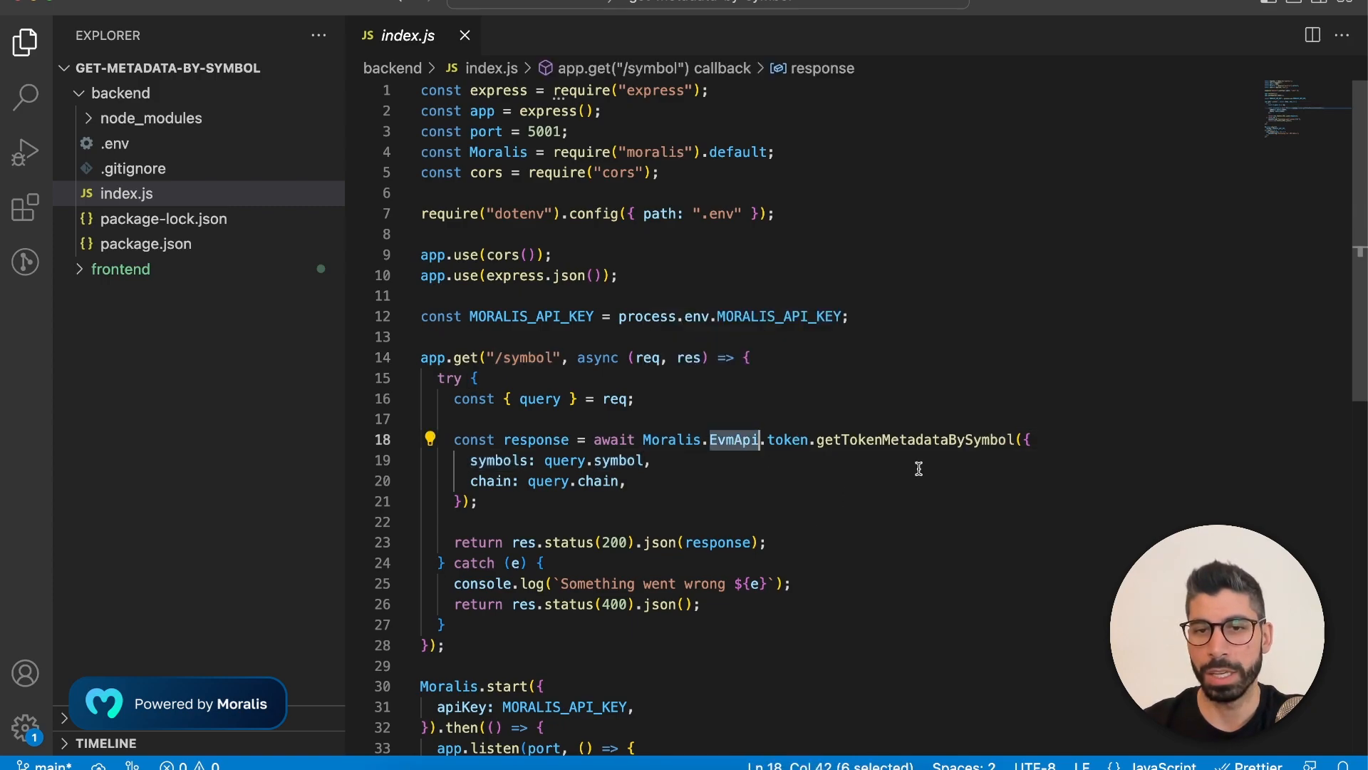
double_click(915, 439)
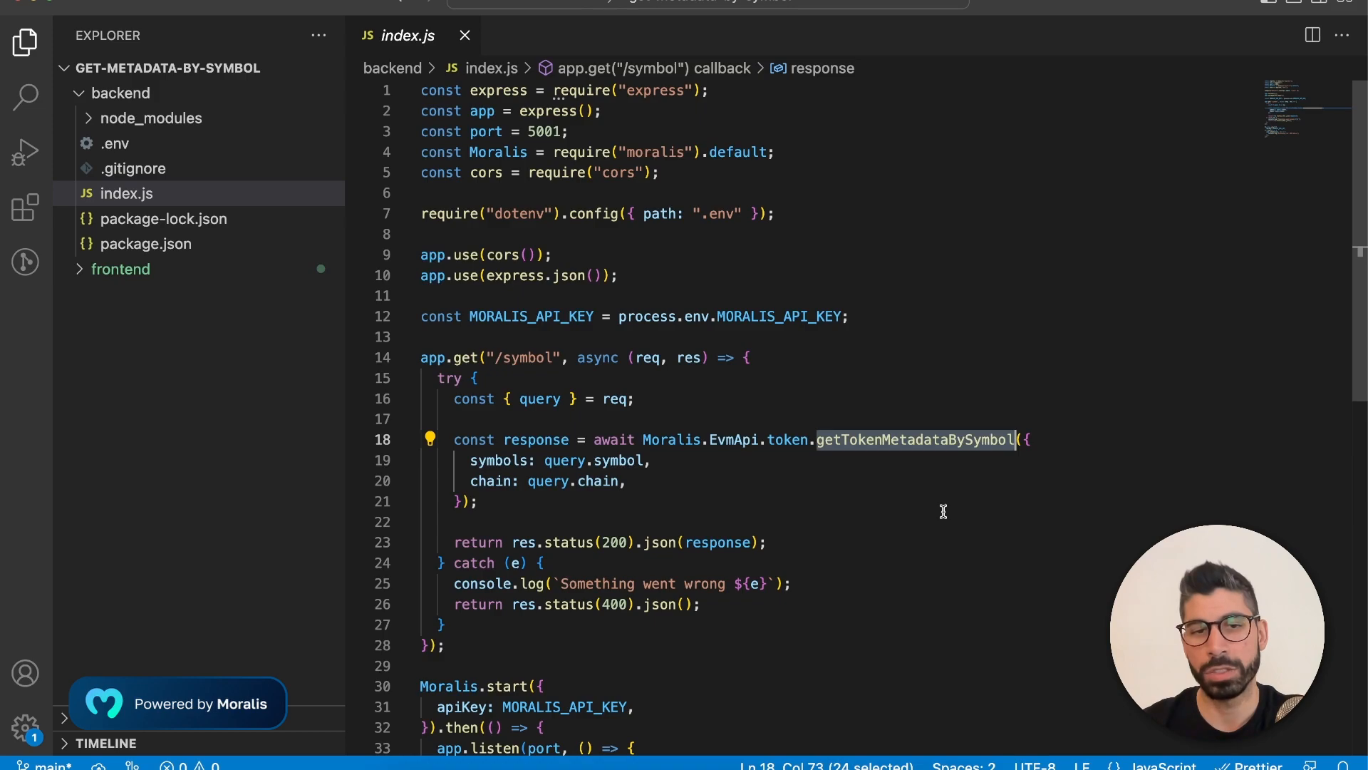
mouse_move(744, 489)
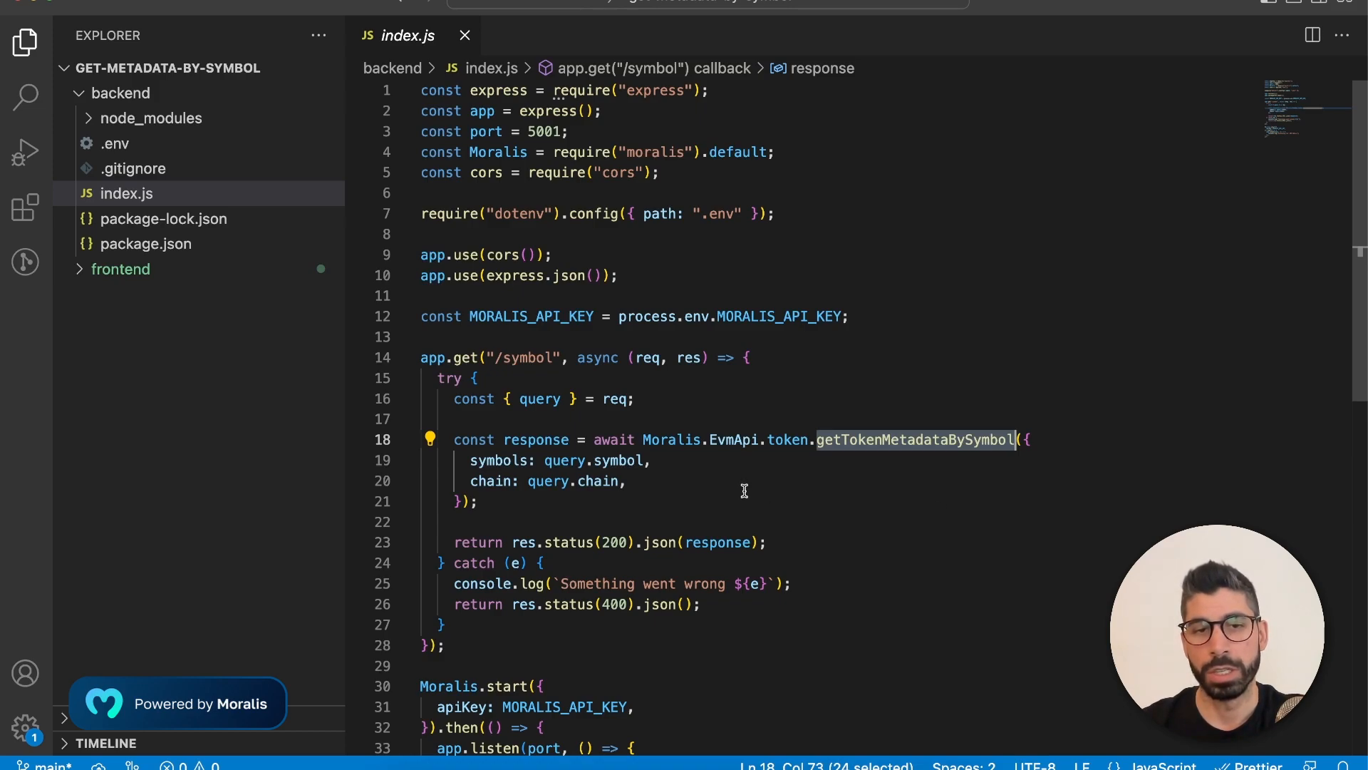
double_click(491, 481)
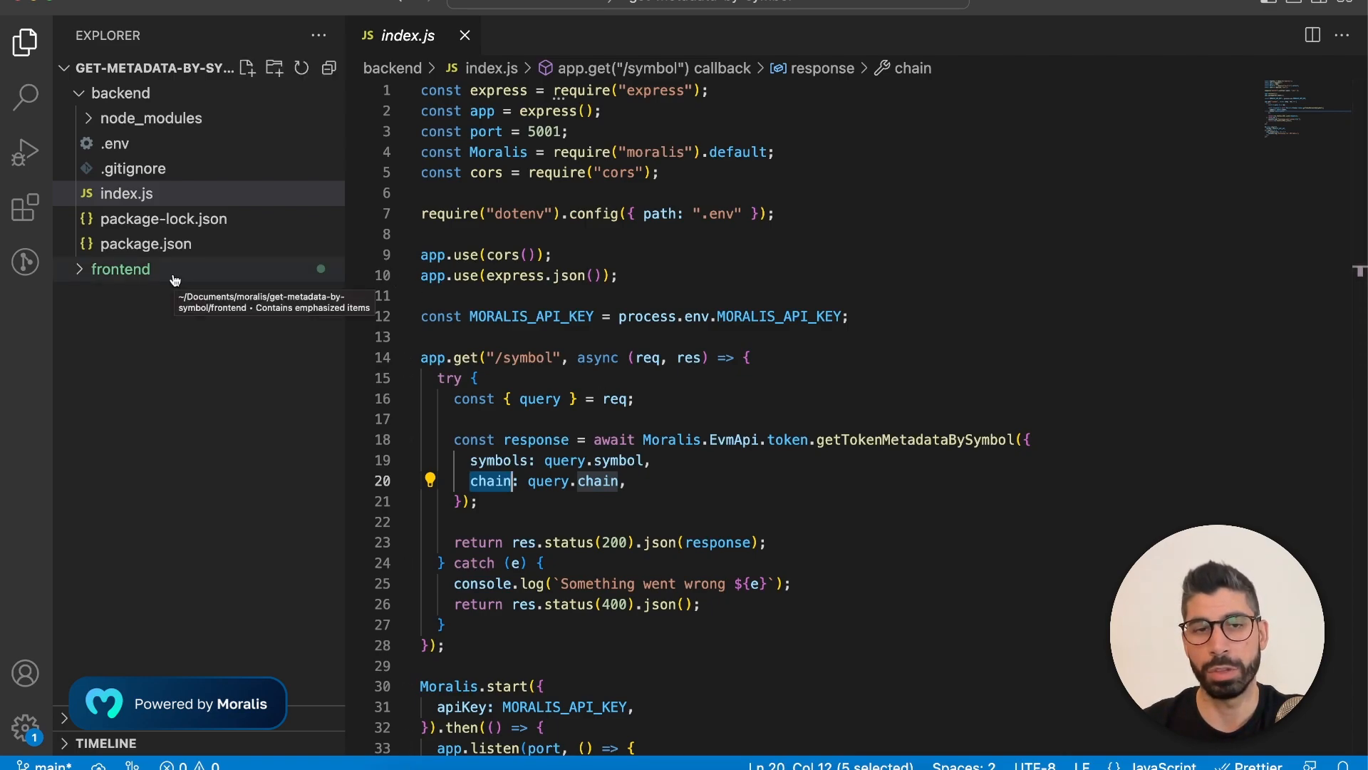
click(120, 270)
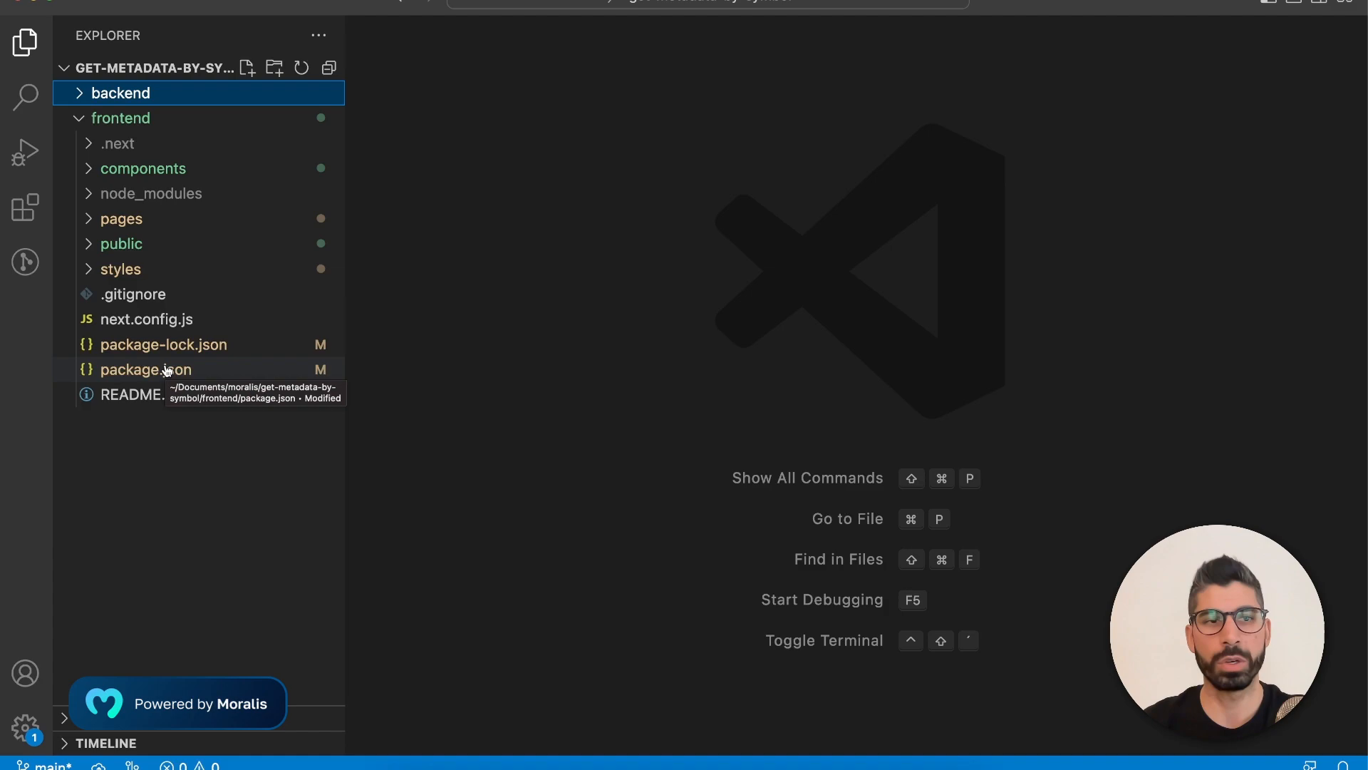
Open frontend pages/index.js and highlight the <Header /> and <Main /> lines.
click(144, 370)
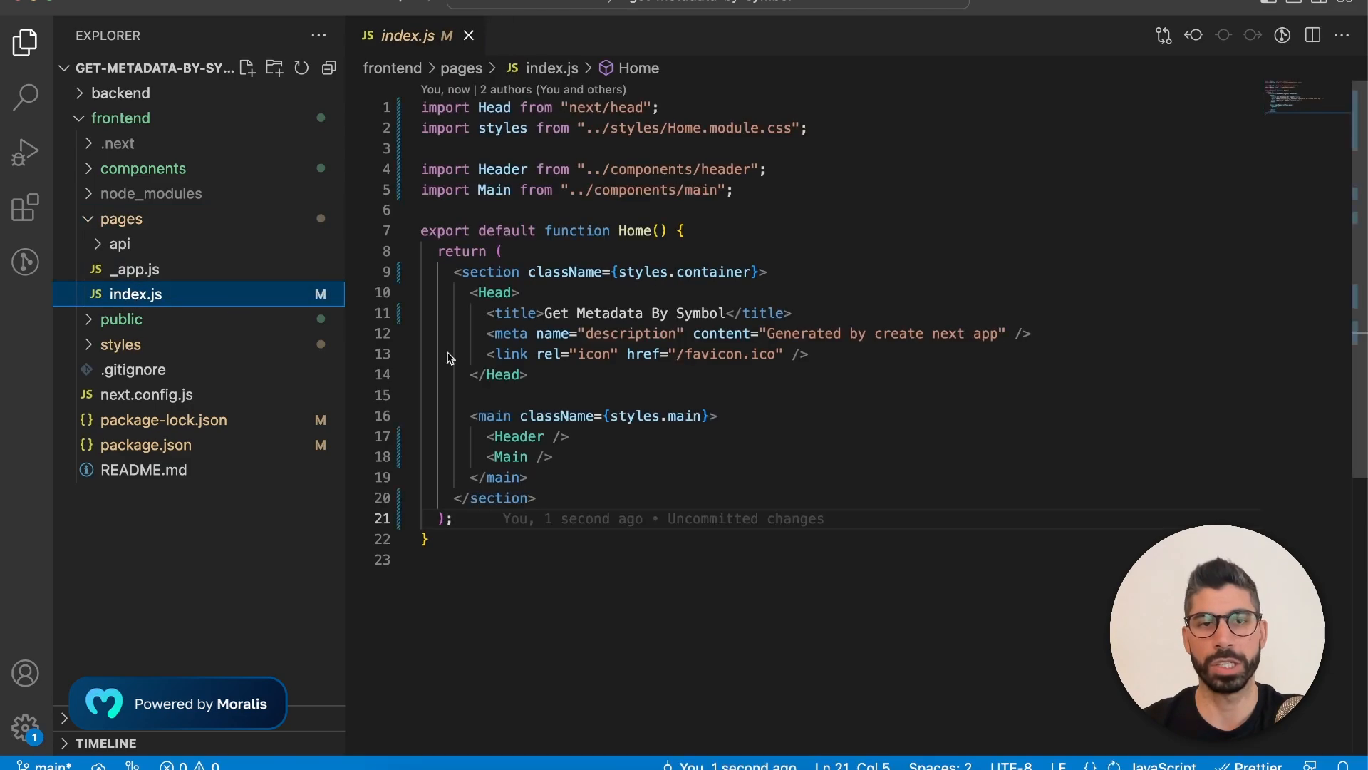
mouse_move(1015, 292)
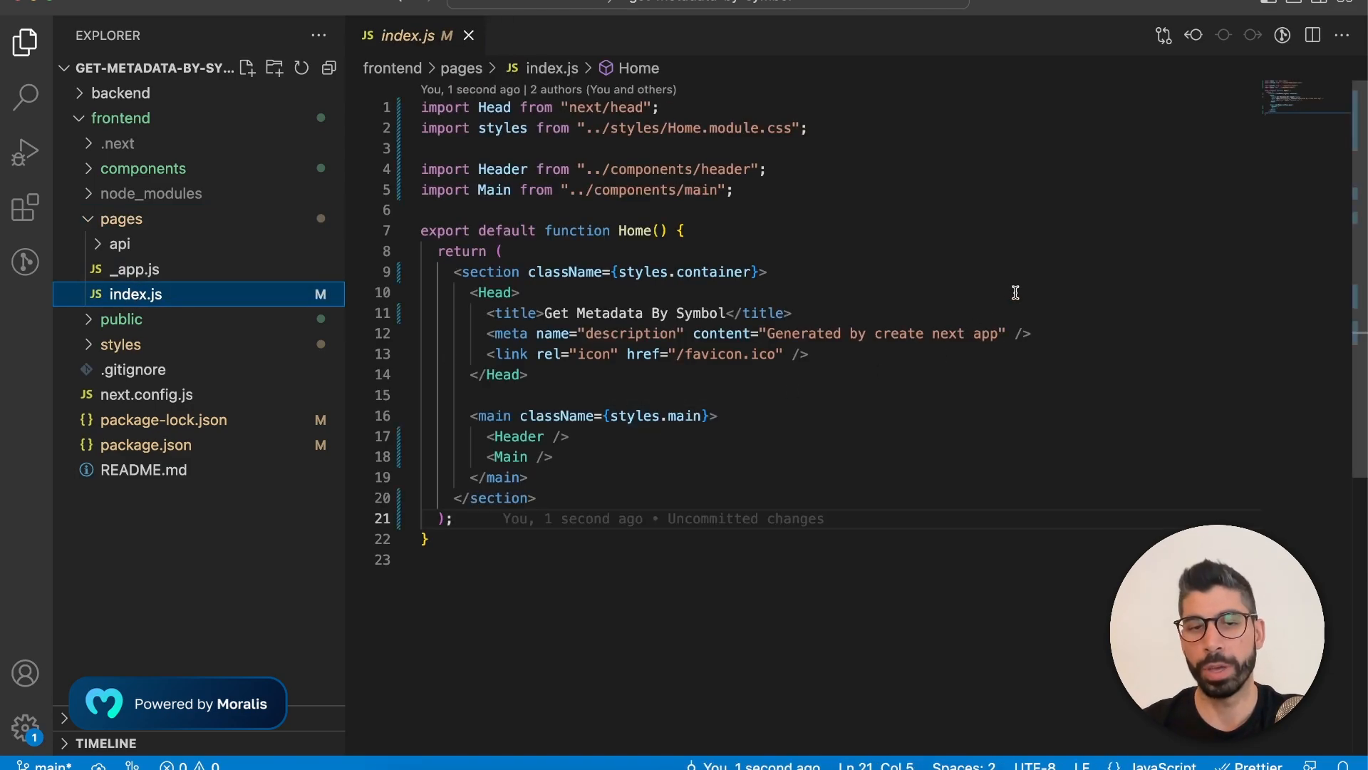
click(551, 456)
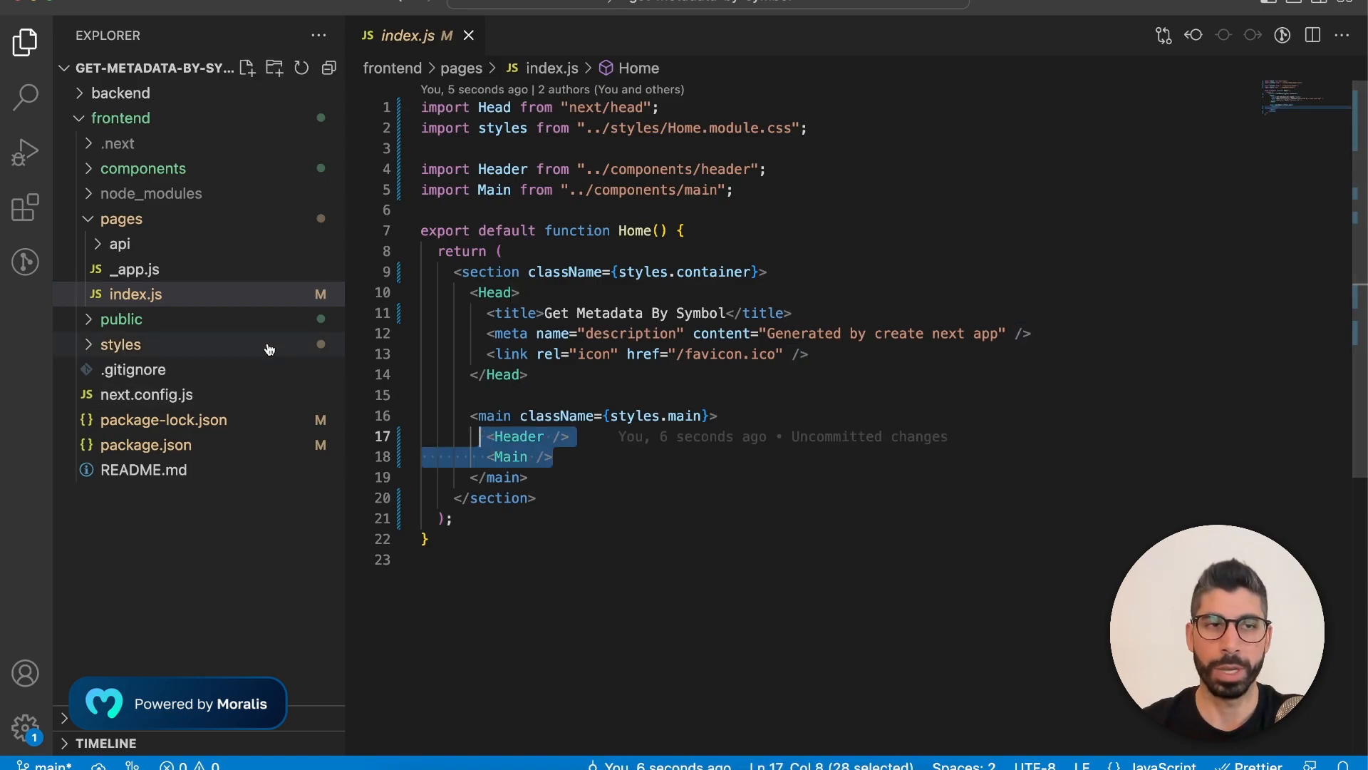
Open the header.js component with the logo and Get Metadata By Symbol title.
click(140, 192)
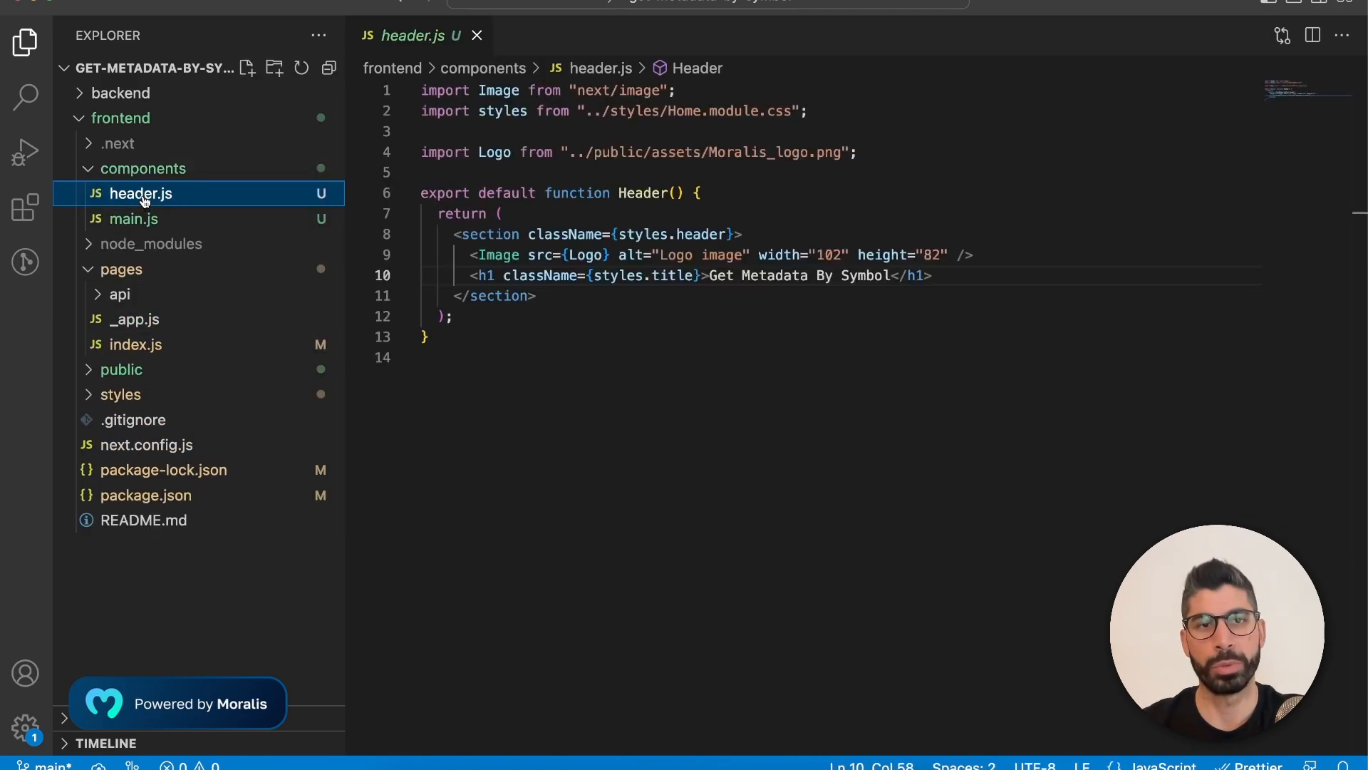
mouse_move(845, 217)
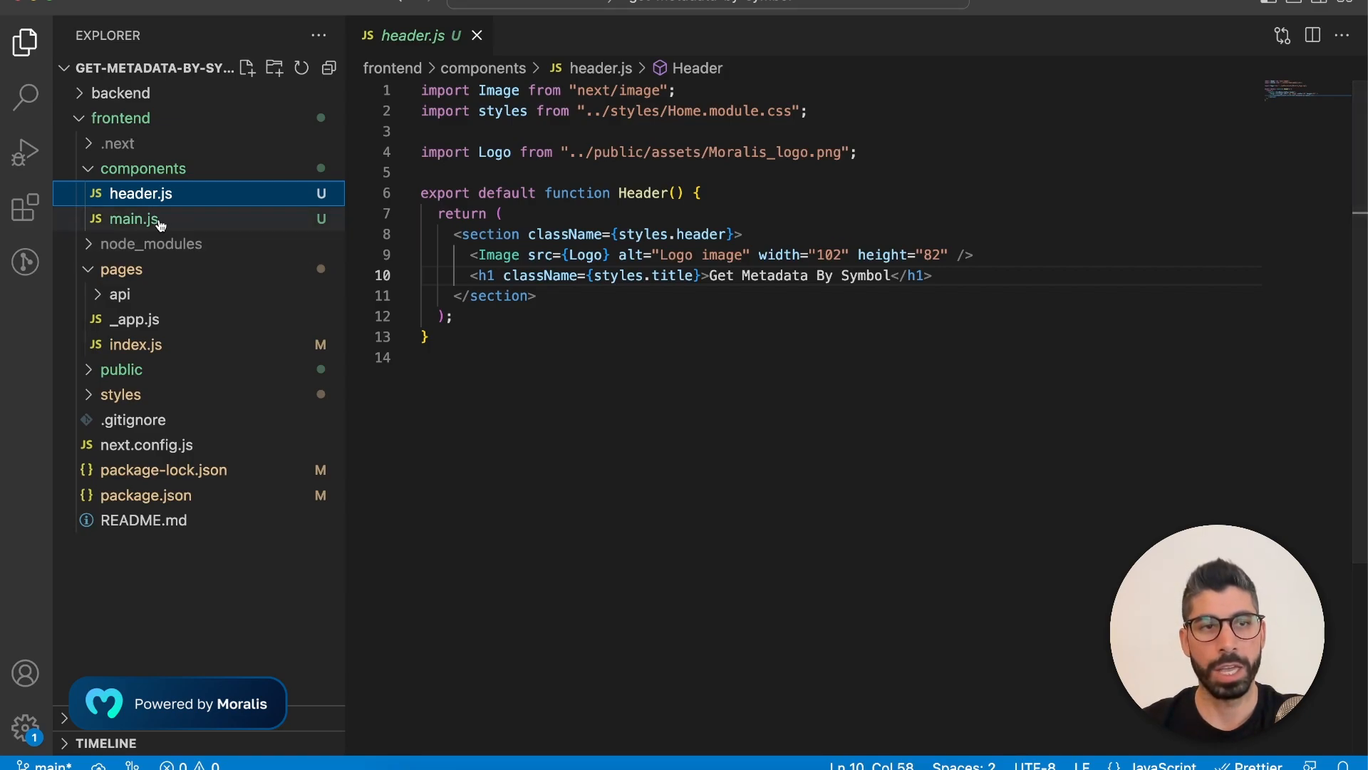
mouse_move(131, 219)
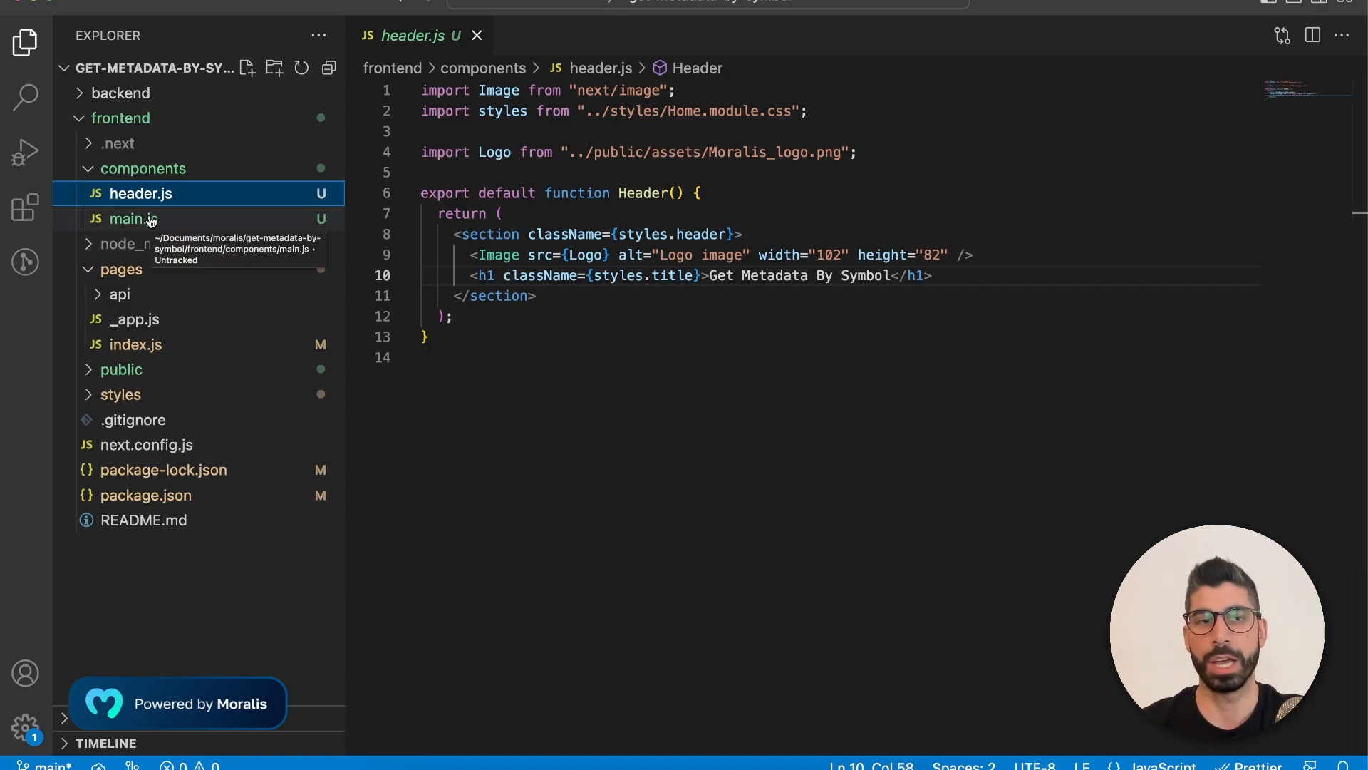
Open main.js and go over the showResult, result and chainValue useState declarations.
click(131, 218)
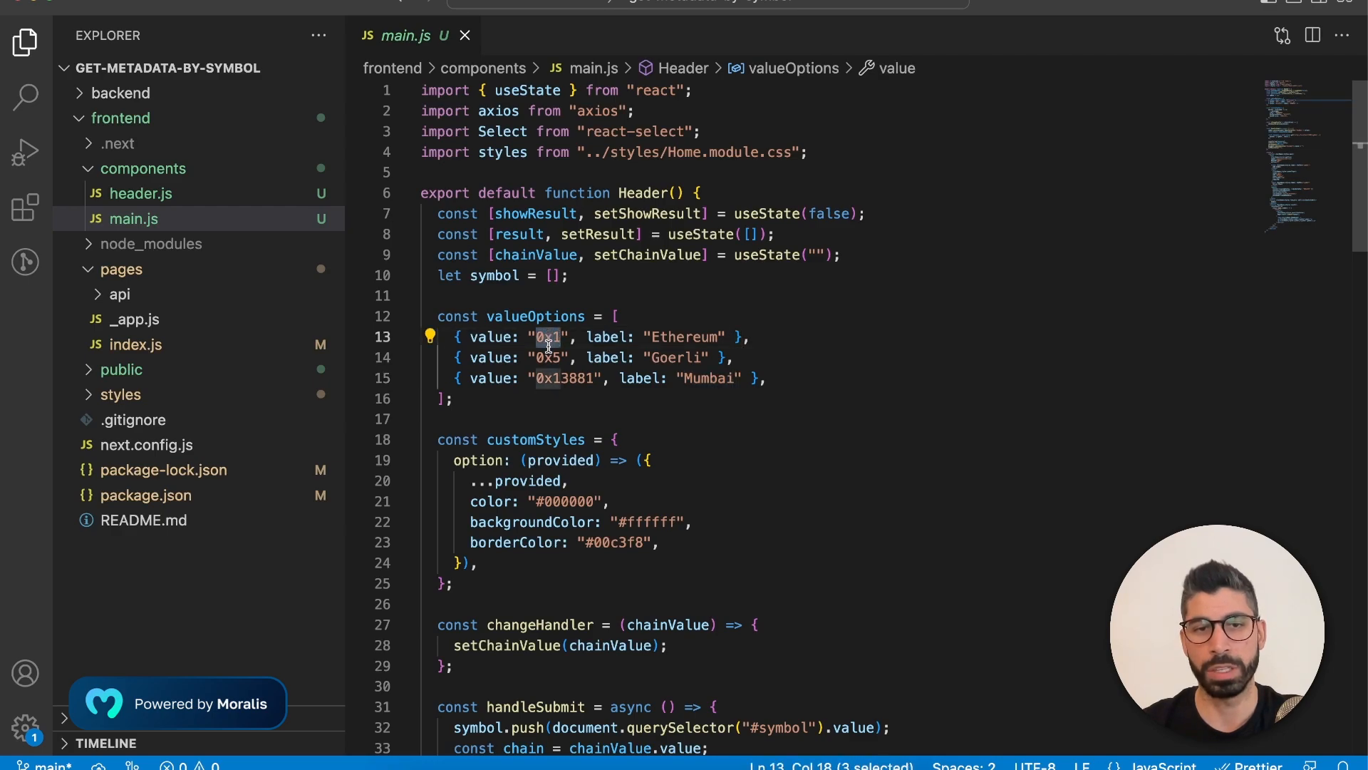
mouse_move(464, 591)
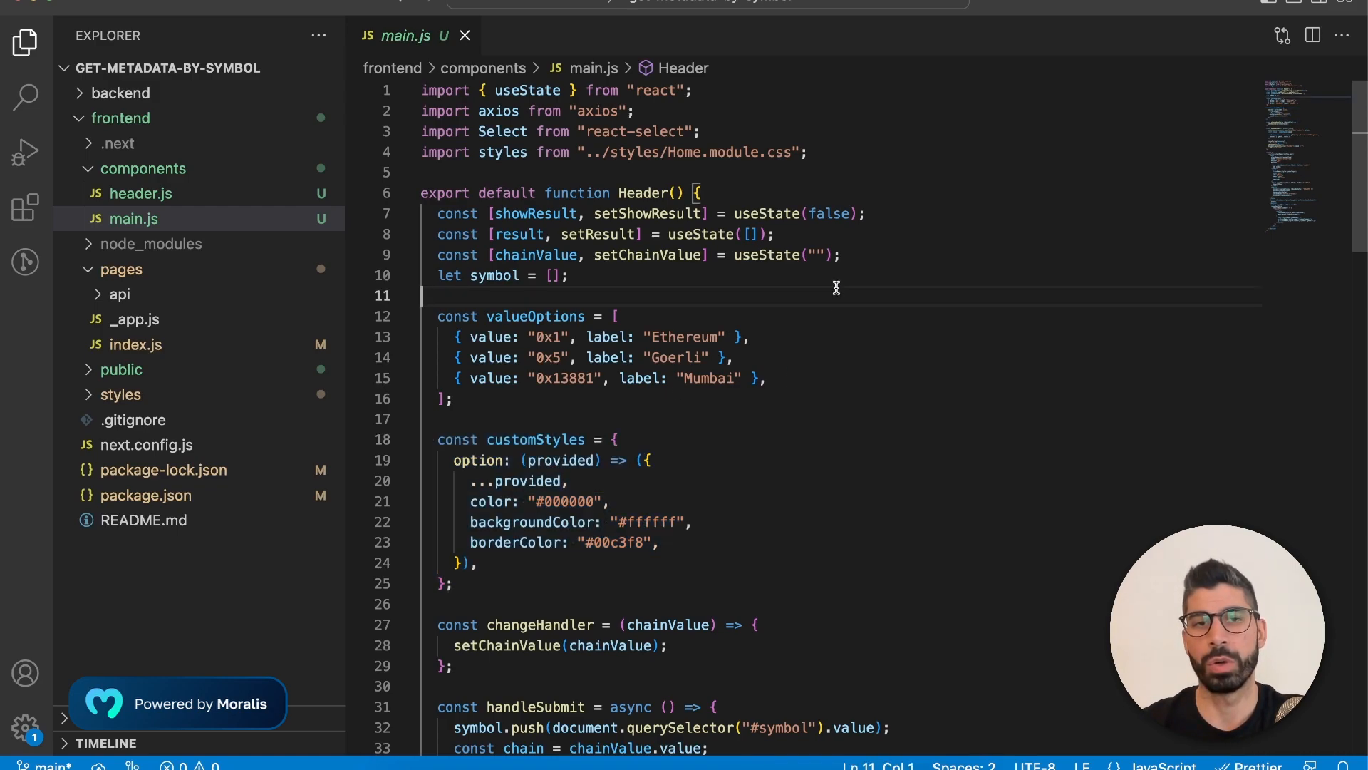
mouse_move(920, 211)
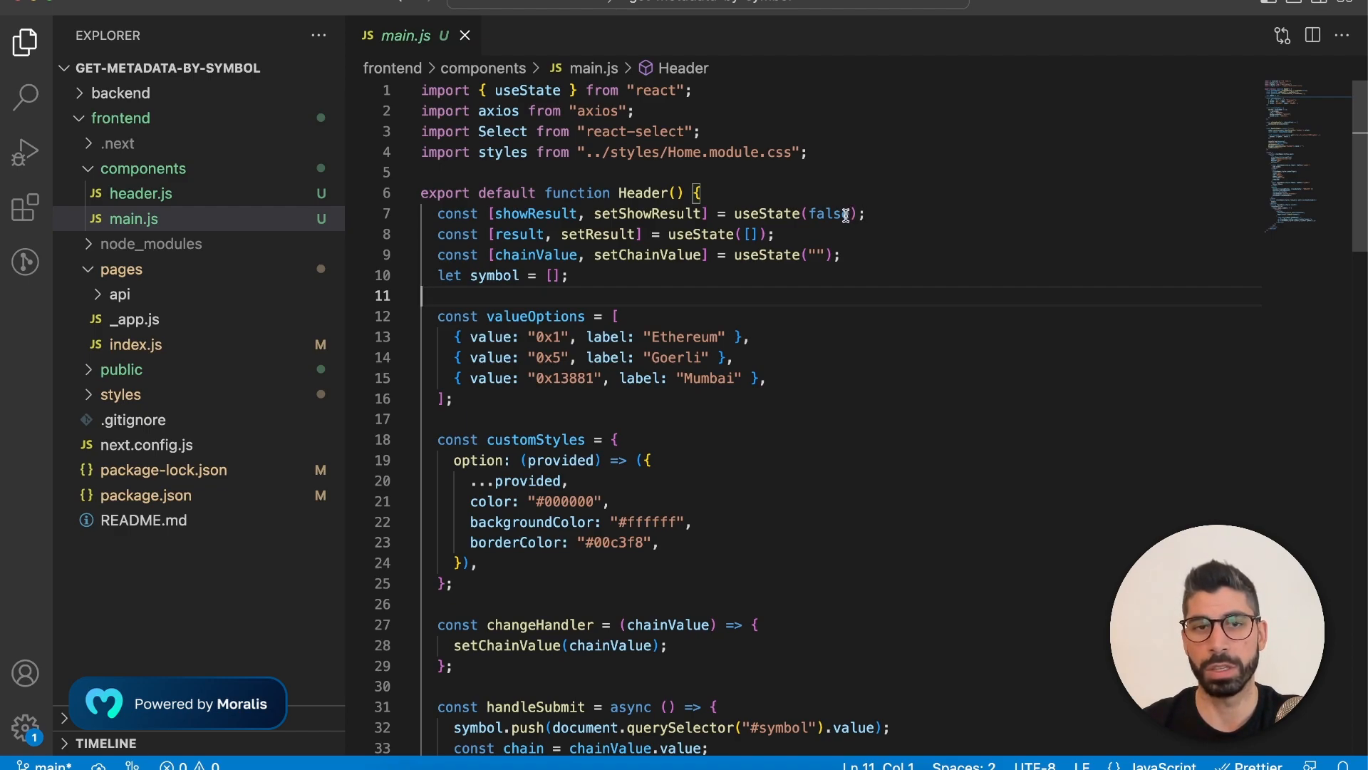
double_click(534, 213)
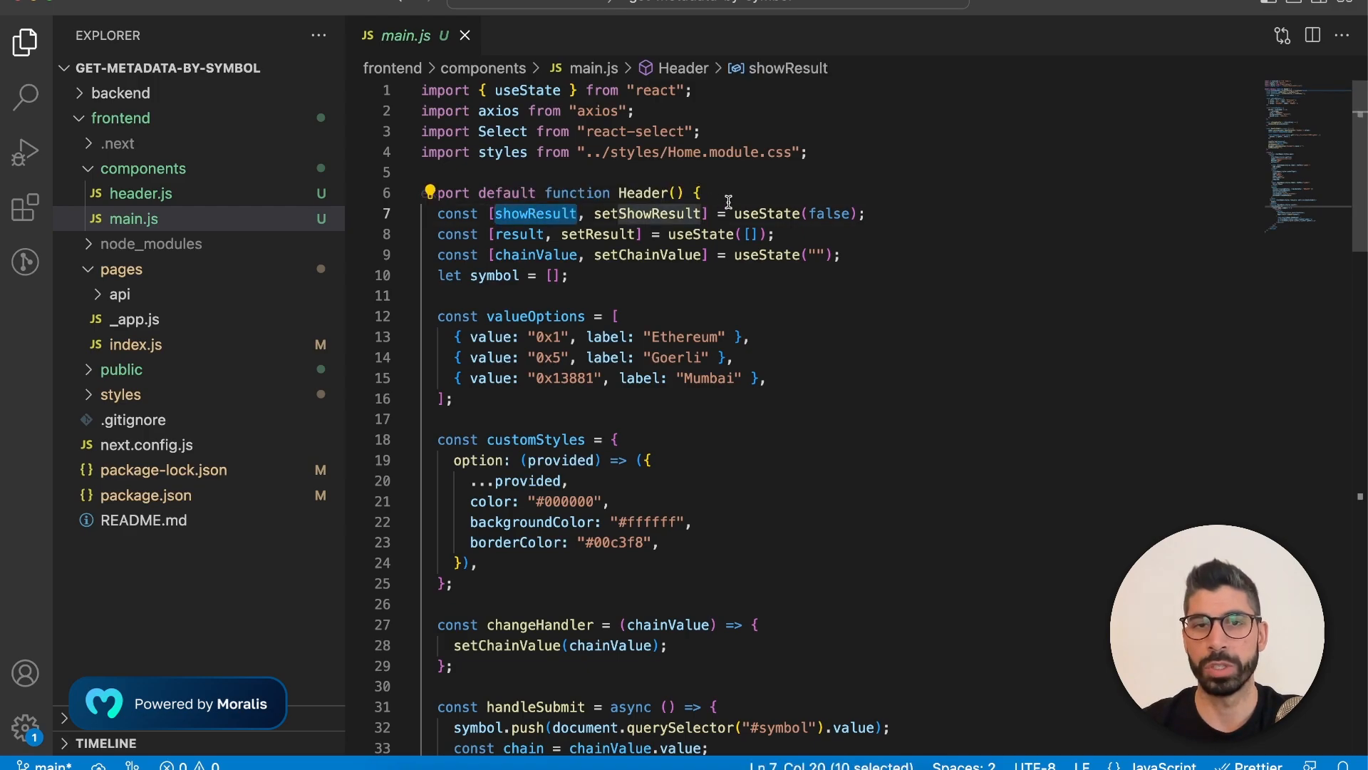
double_click(822, 213)
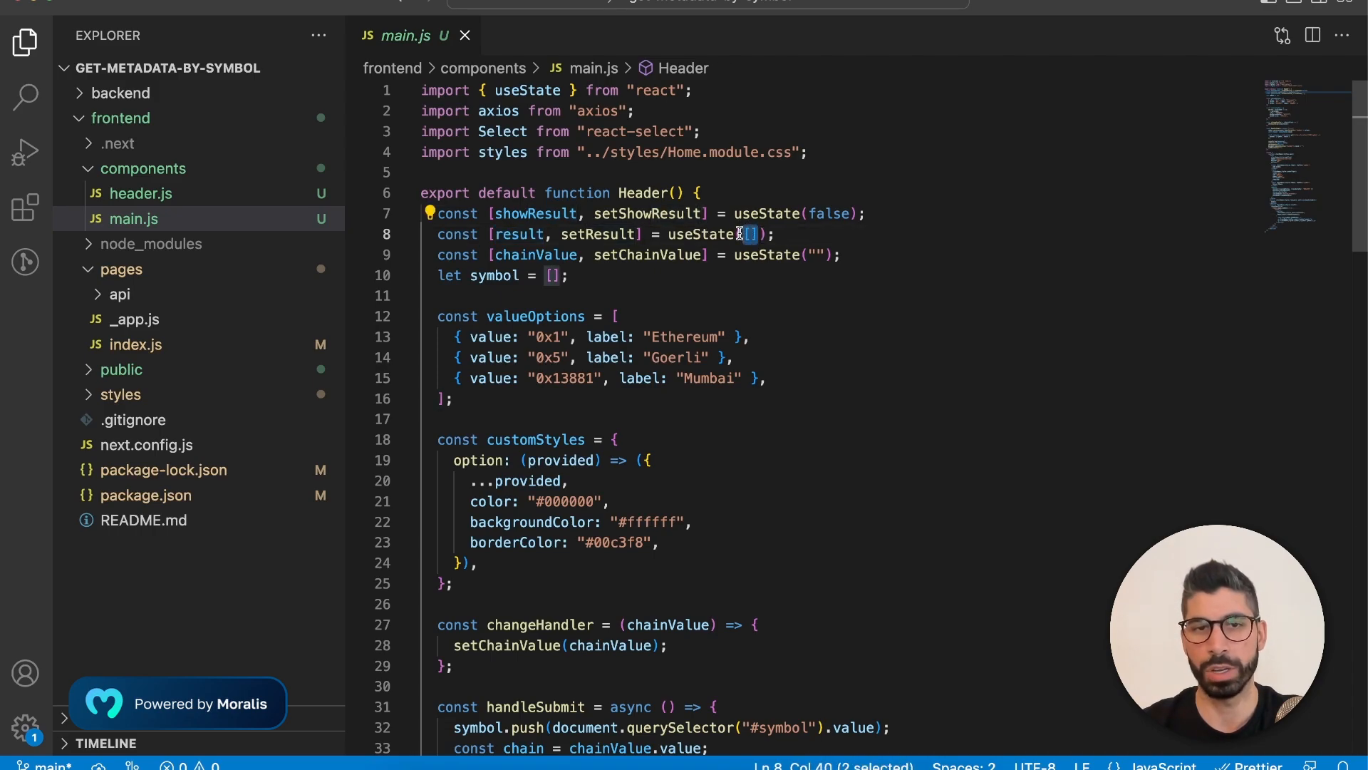
double_click(536, 253)
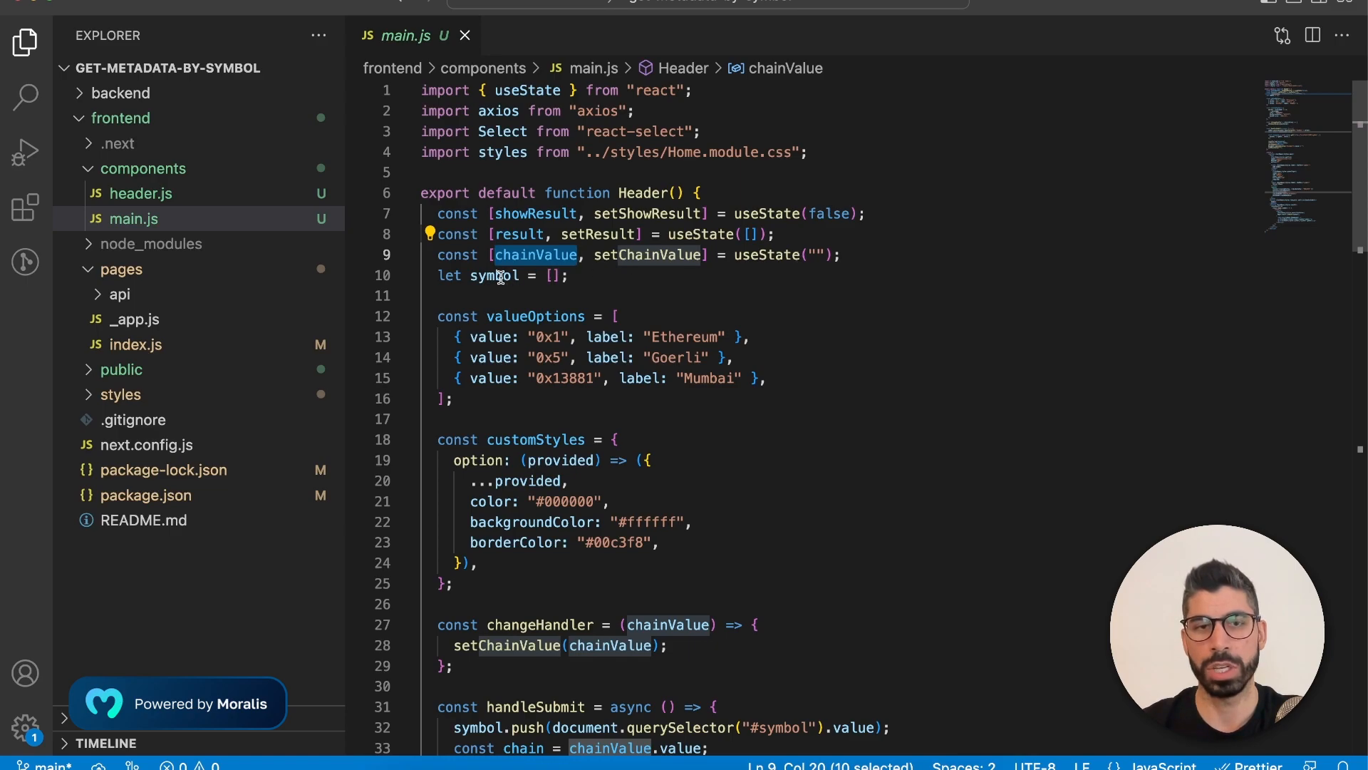
click(572, 275)
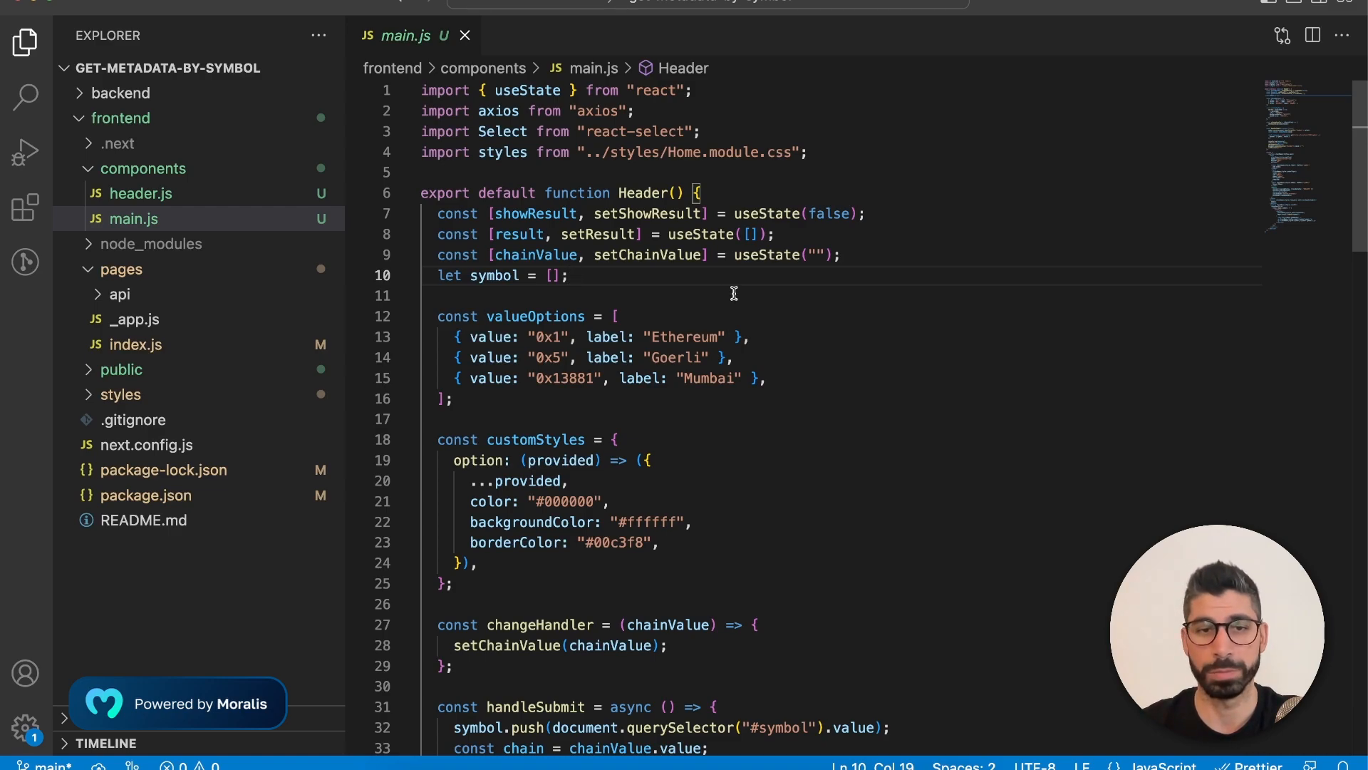
Review the changeHandler and handleSubmit reading the symbol input's value.
scroll(down, 3)
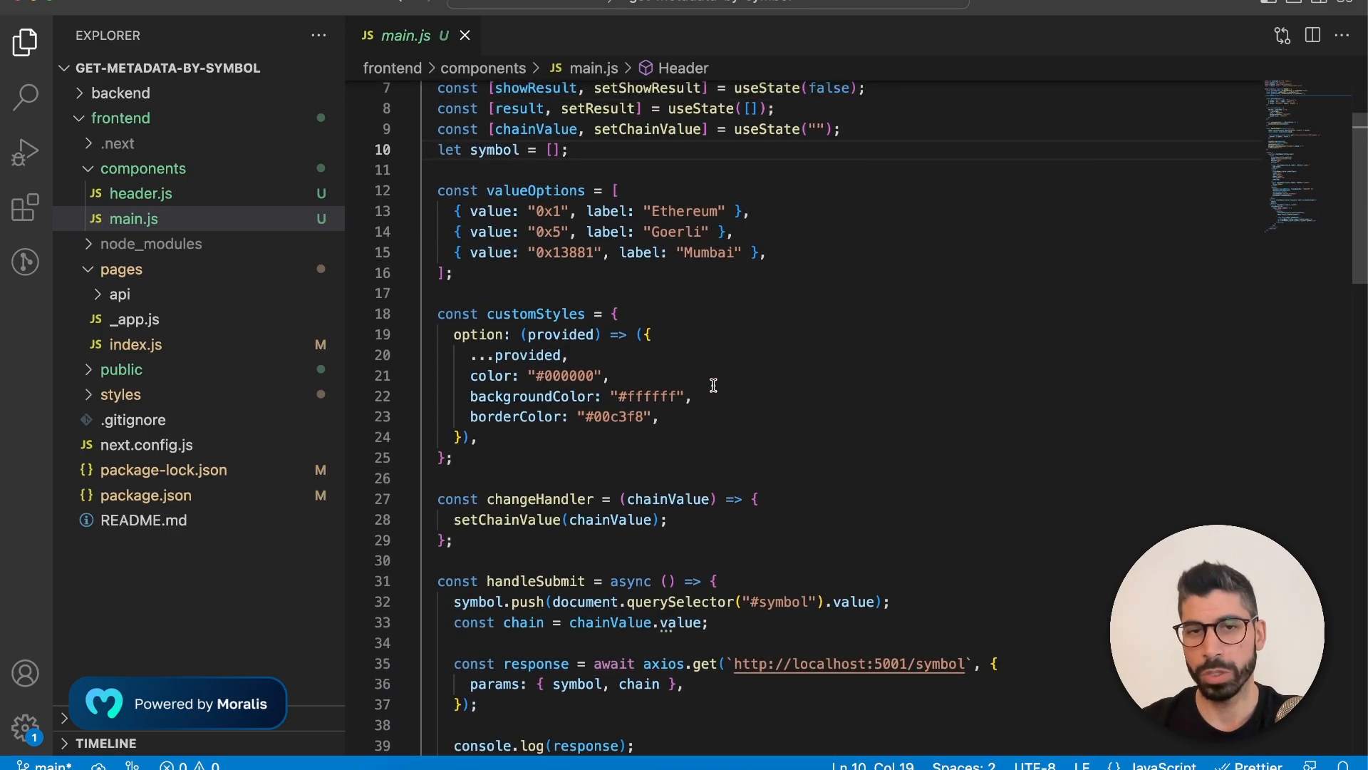
mouse_move(564, 398)
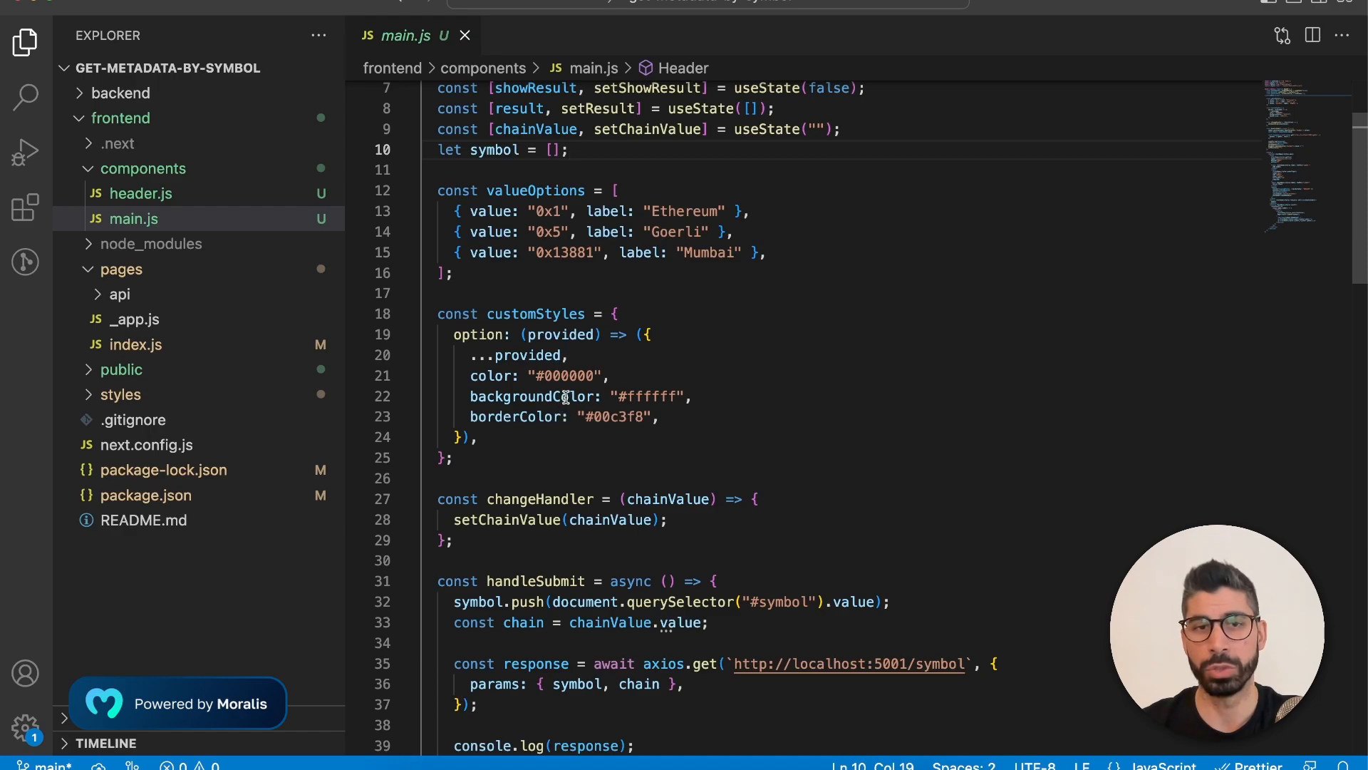
scroll(up, 3)
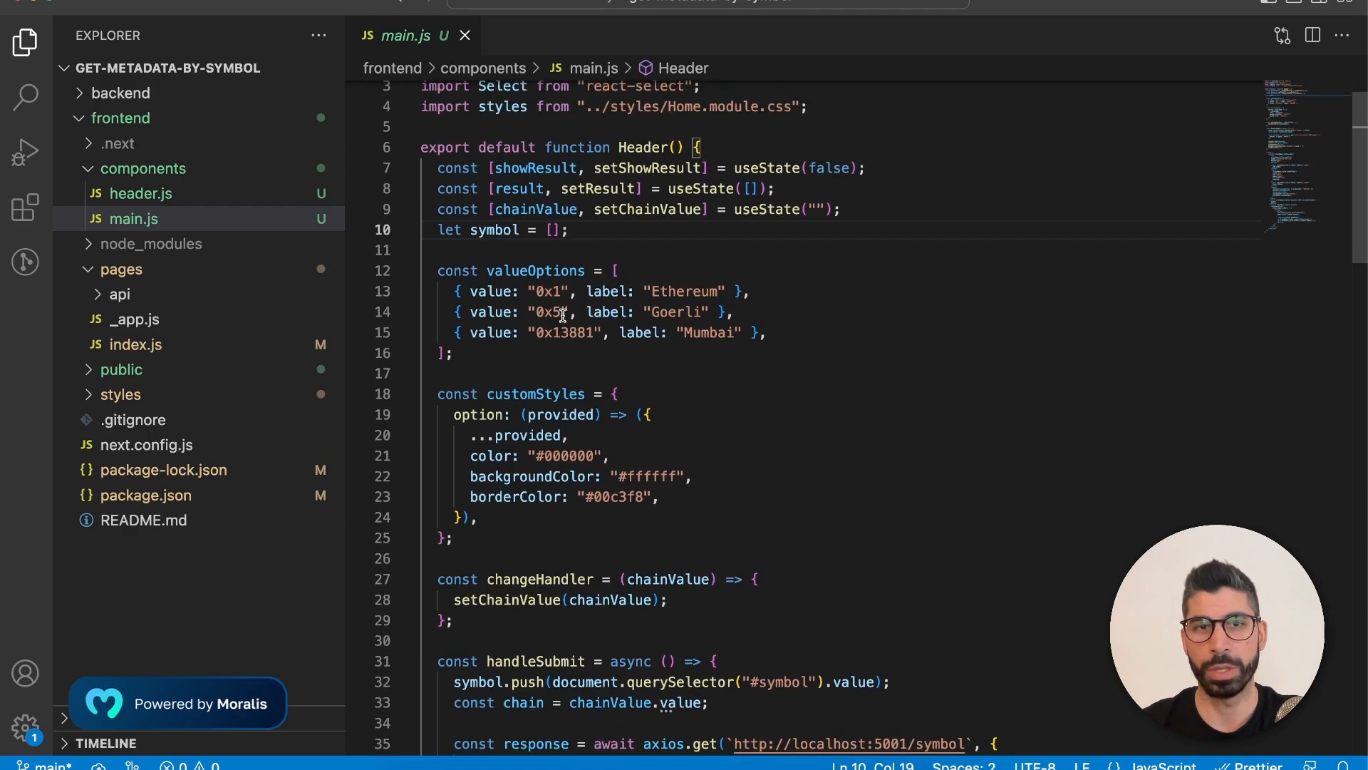
double_click(535, 209)
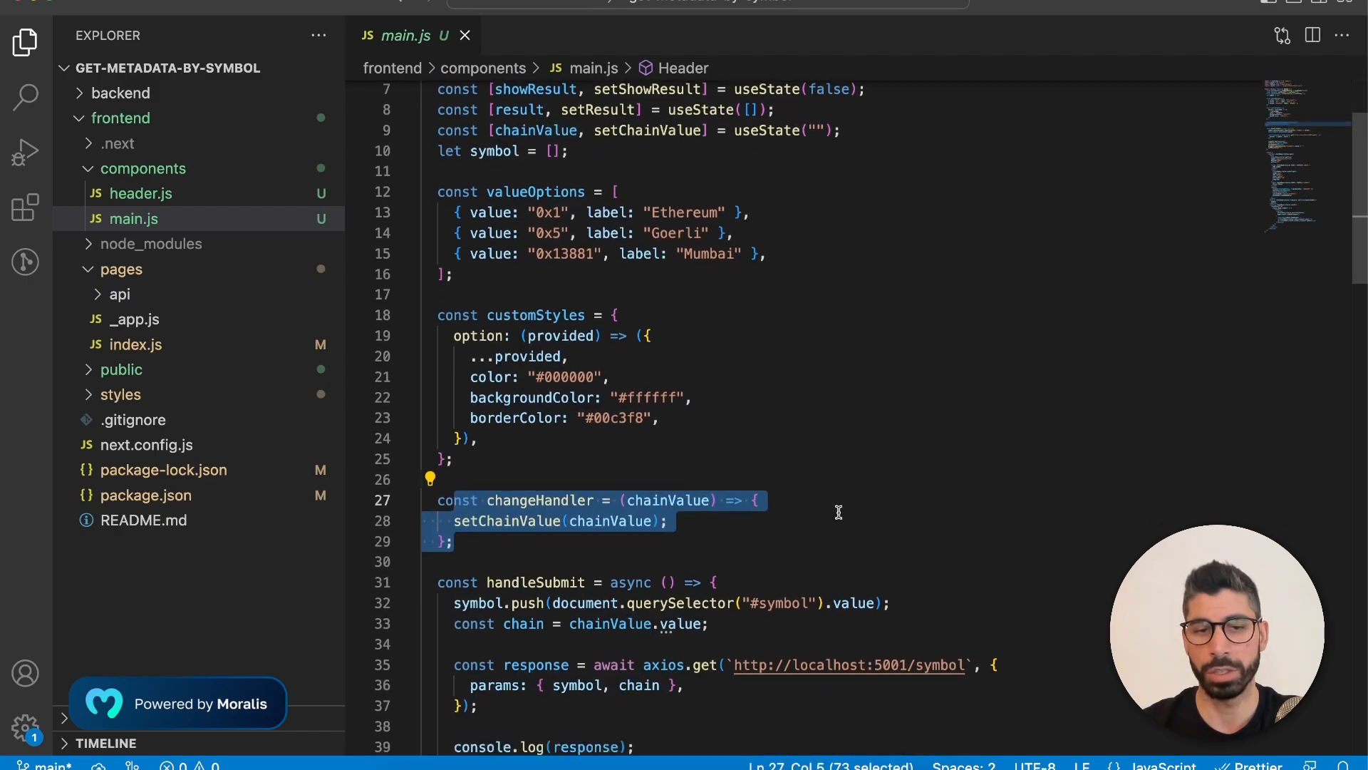
scroll(down, 3)
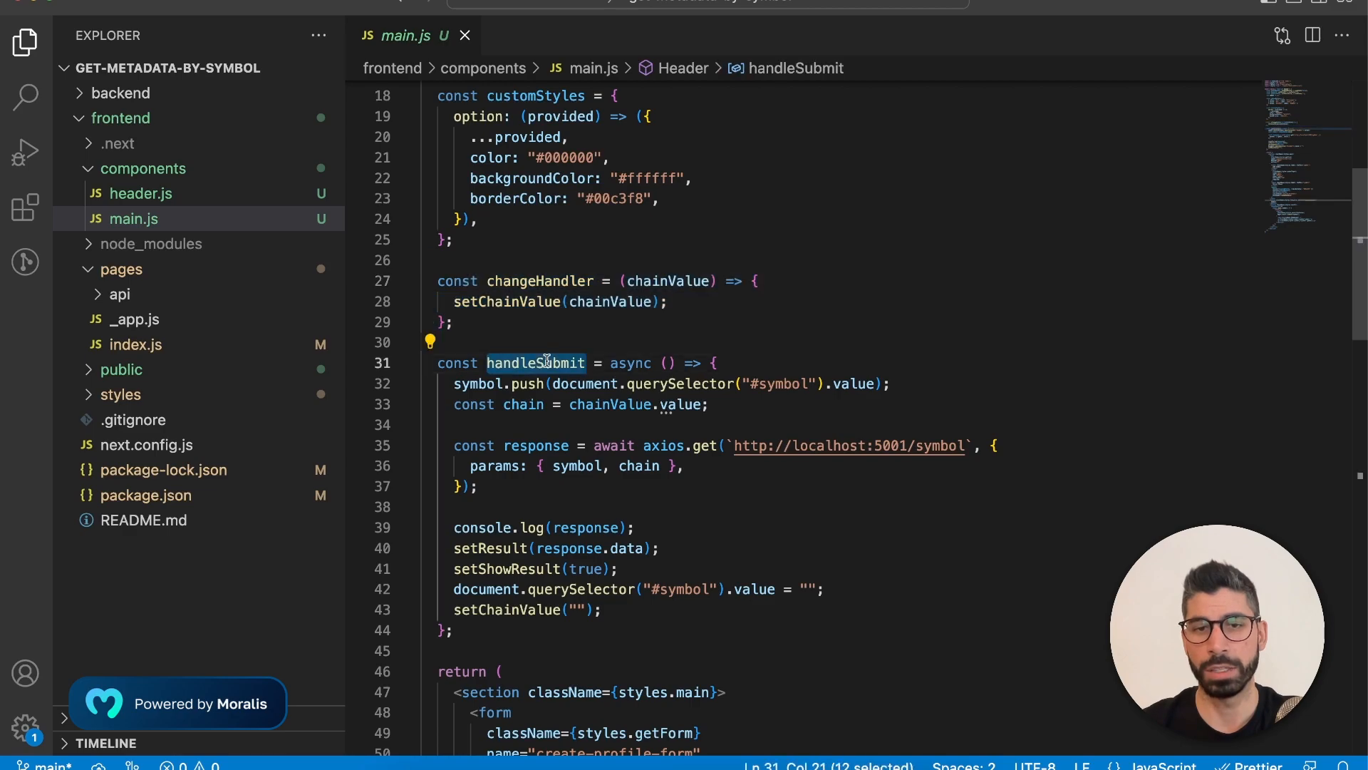
click(716, 364)
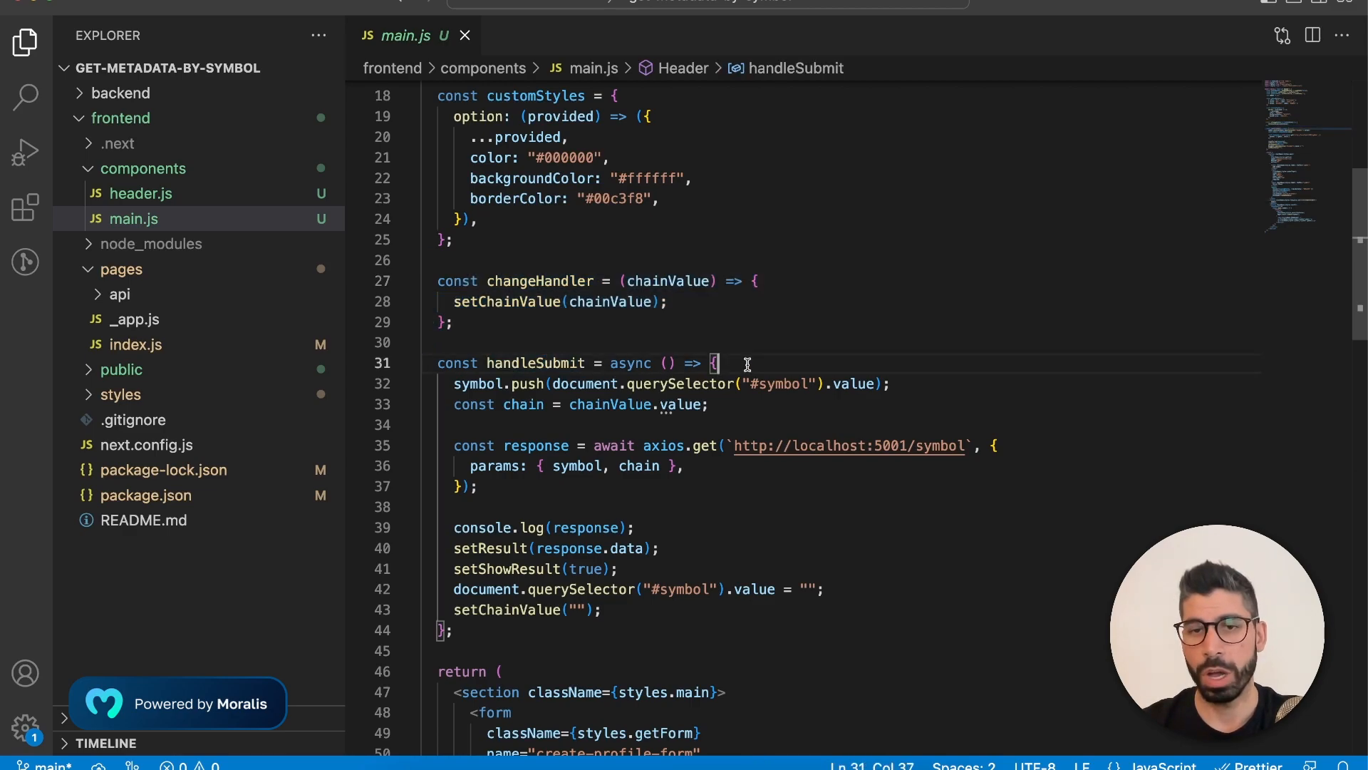
mouse_move(771, 383)
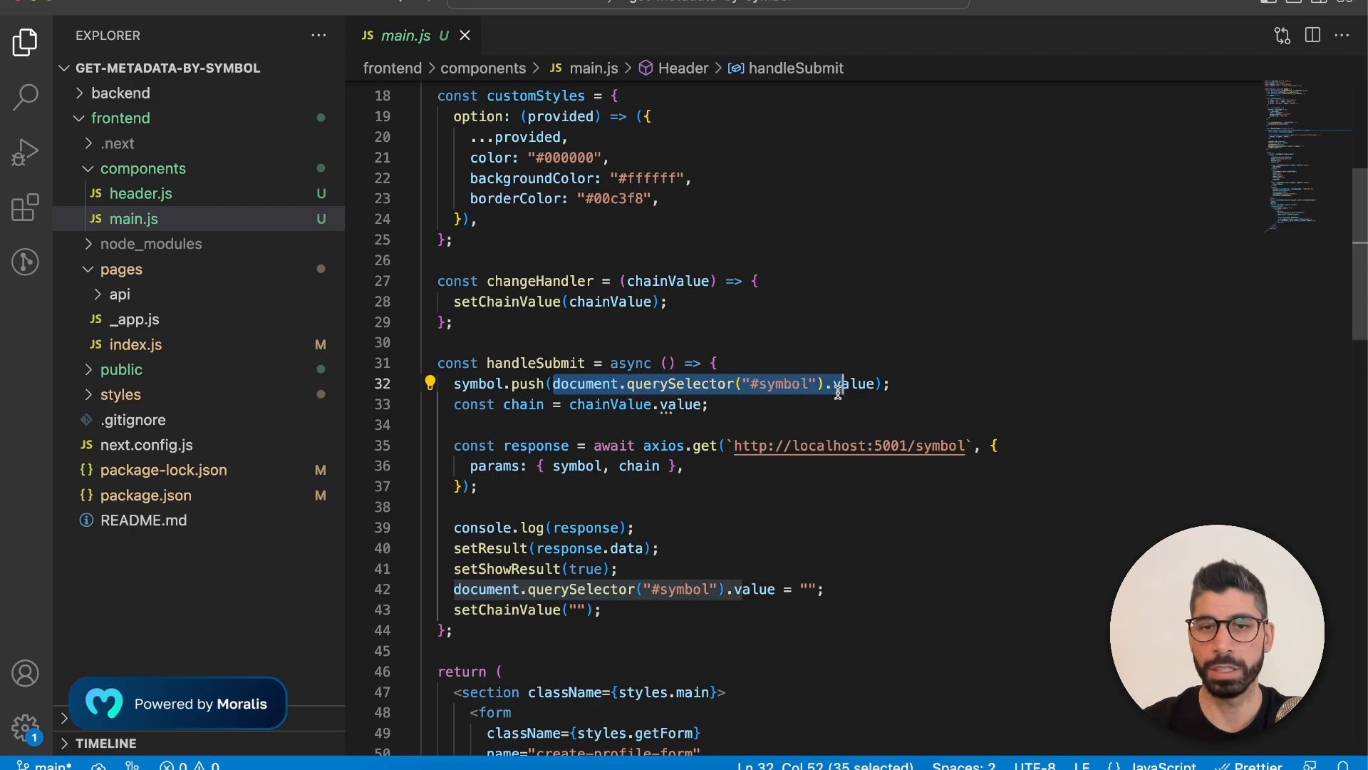
double_click(855, 384)
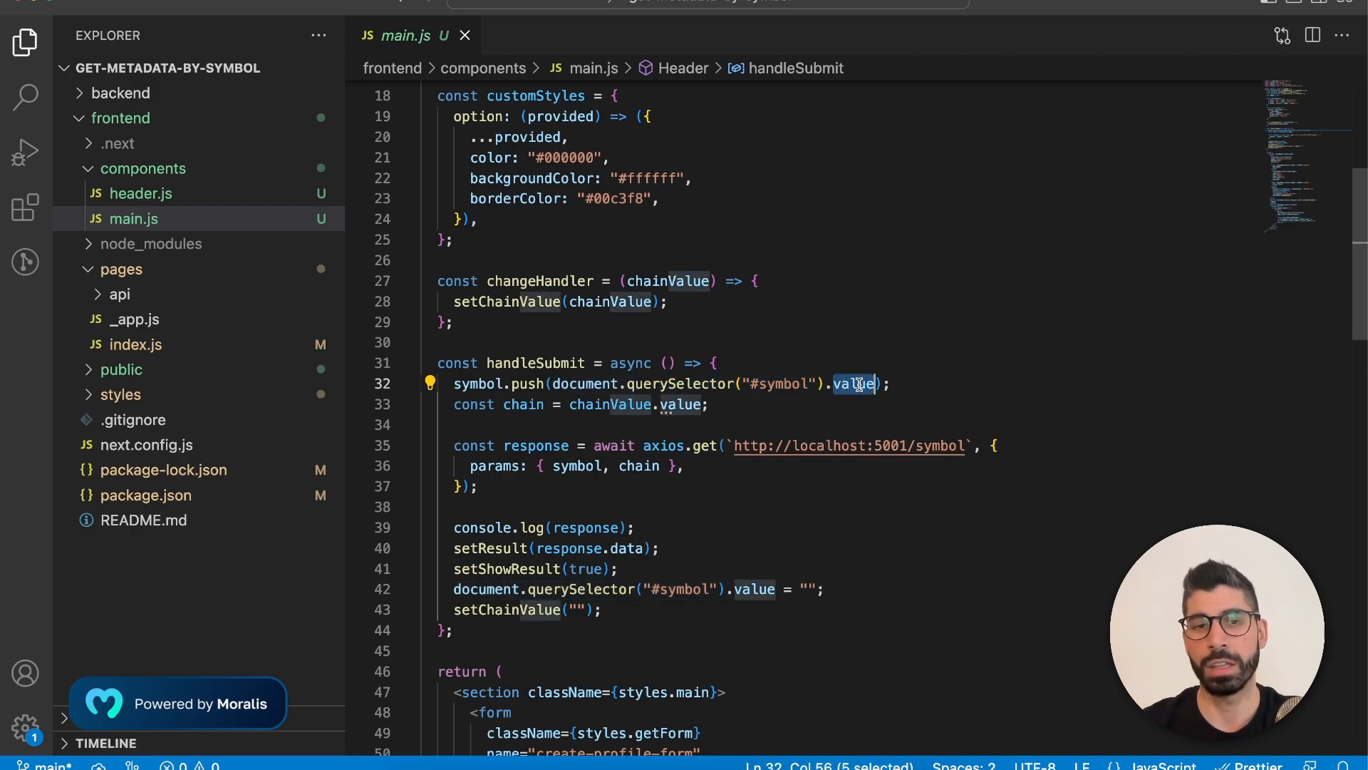
mouse_move(527, 383)
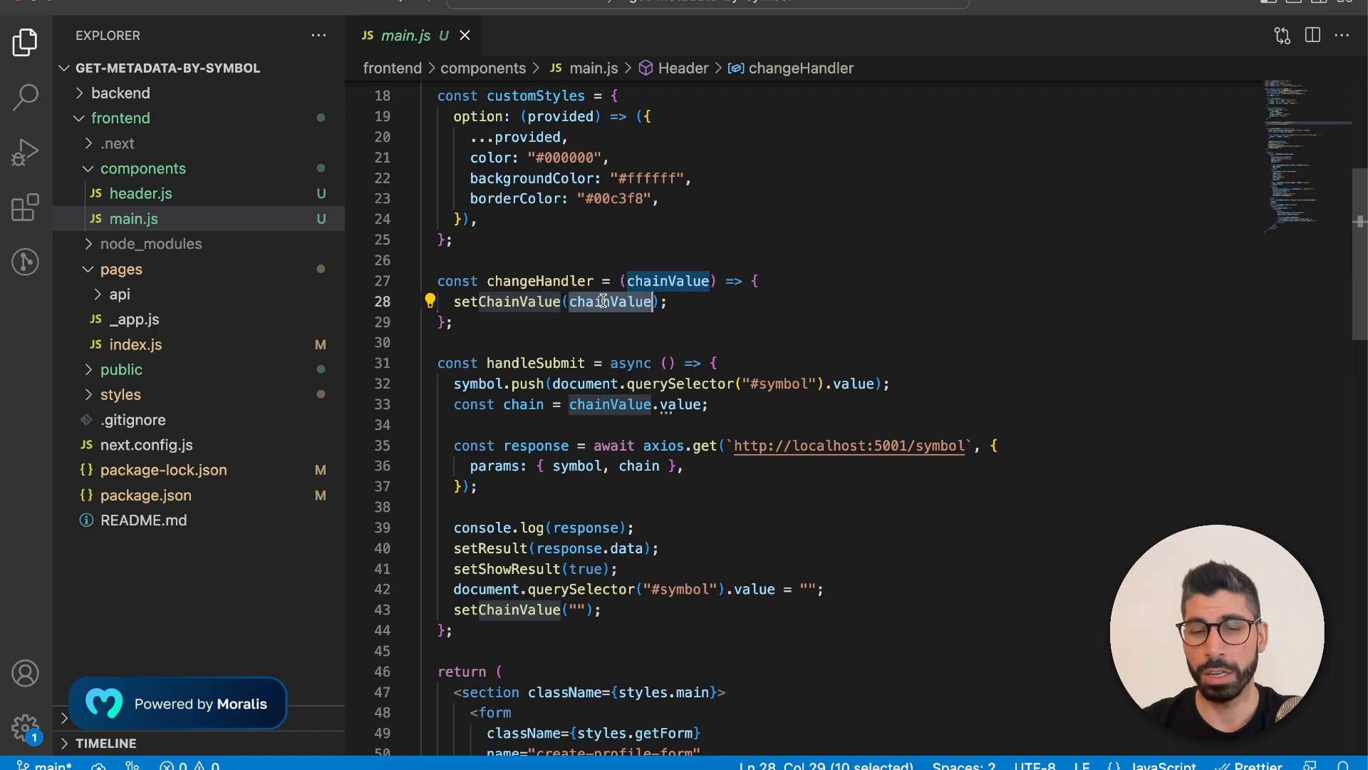
Review the axios.get to localhost:5001/symbol passing the symbol and chain parameters.
scroll(up, 3)
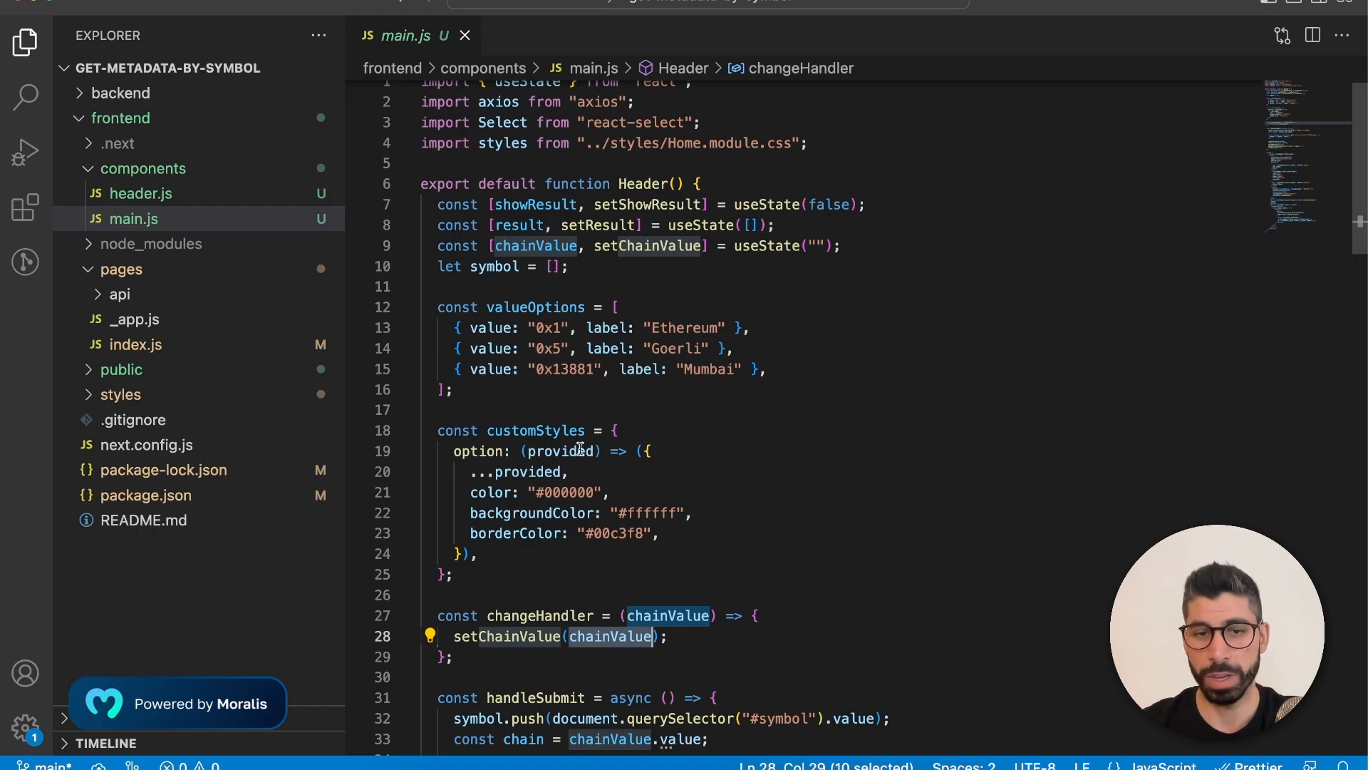
scroll(down, 3)
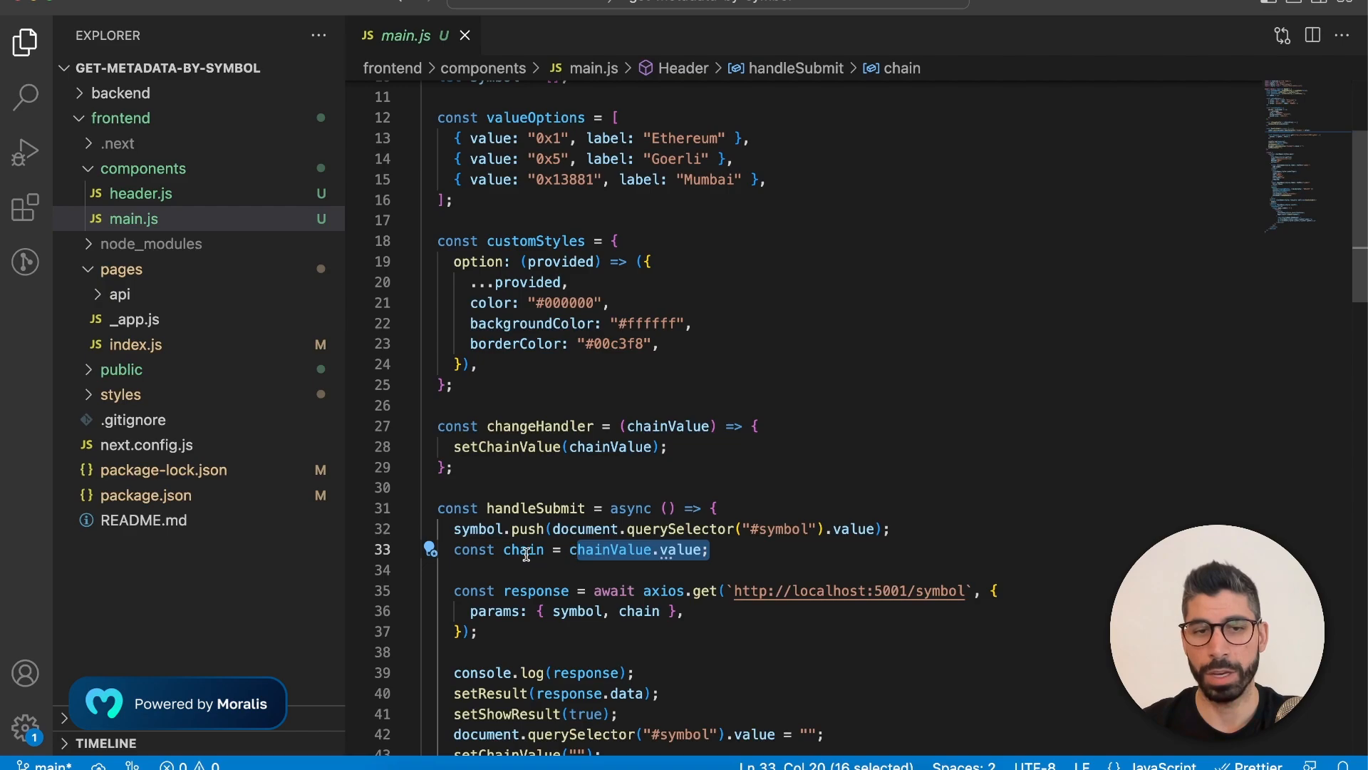
scroll(down, 3)
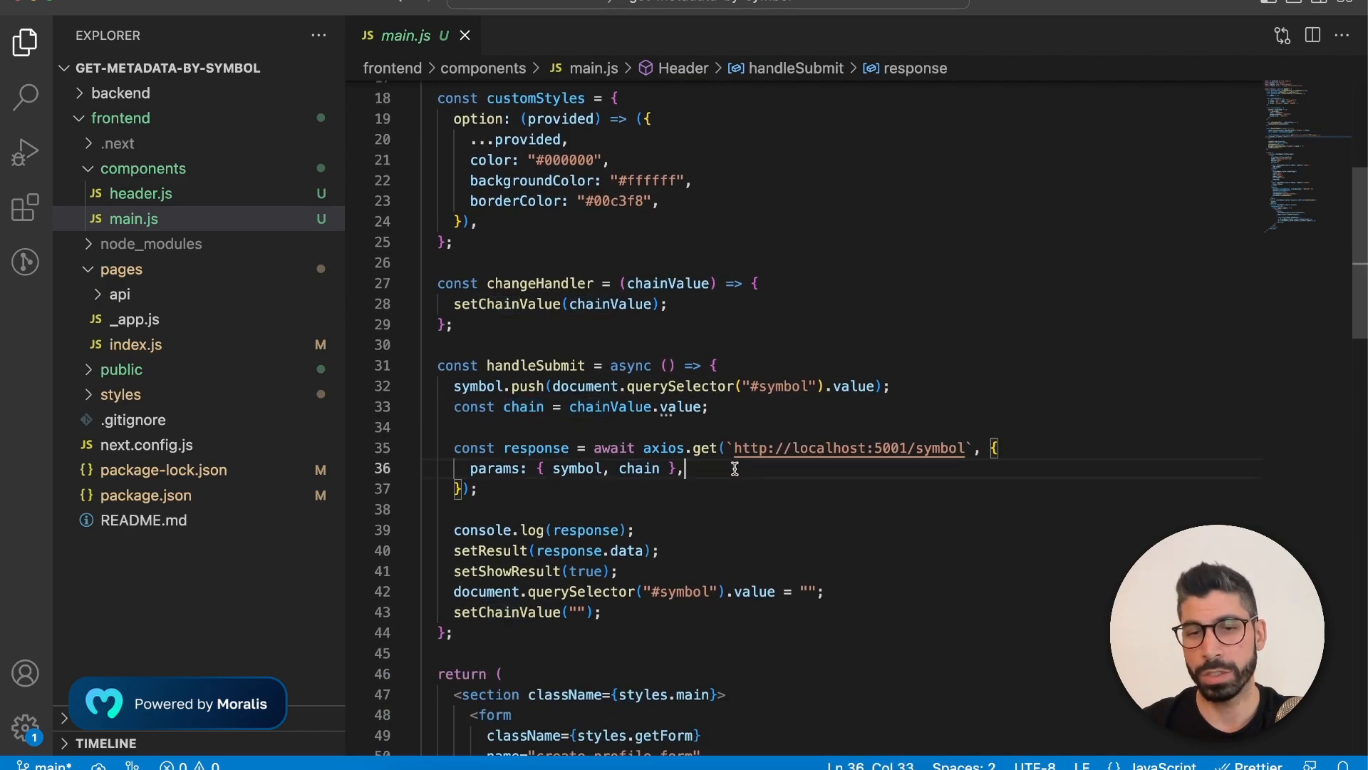
mouse_move(904, 447)
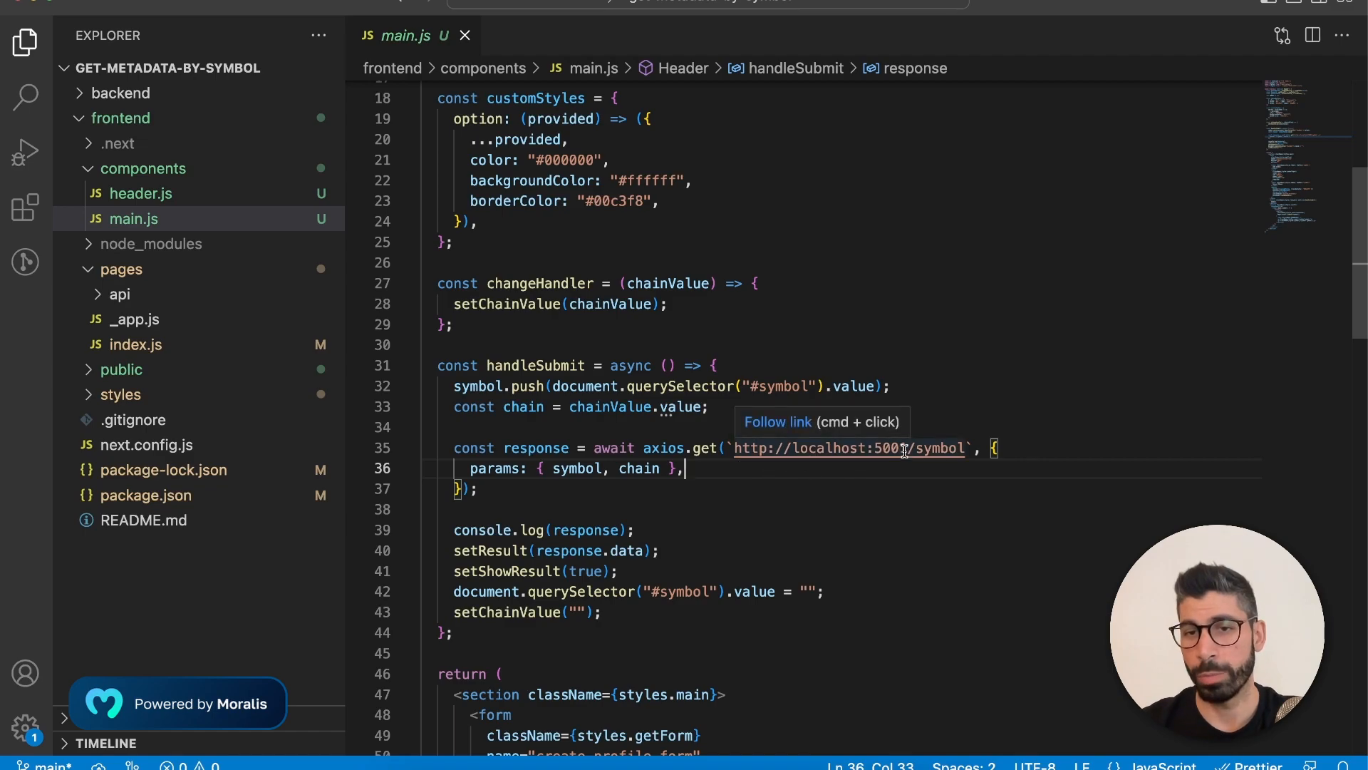
double_click(884, 448)
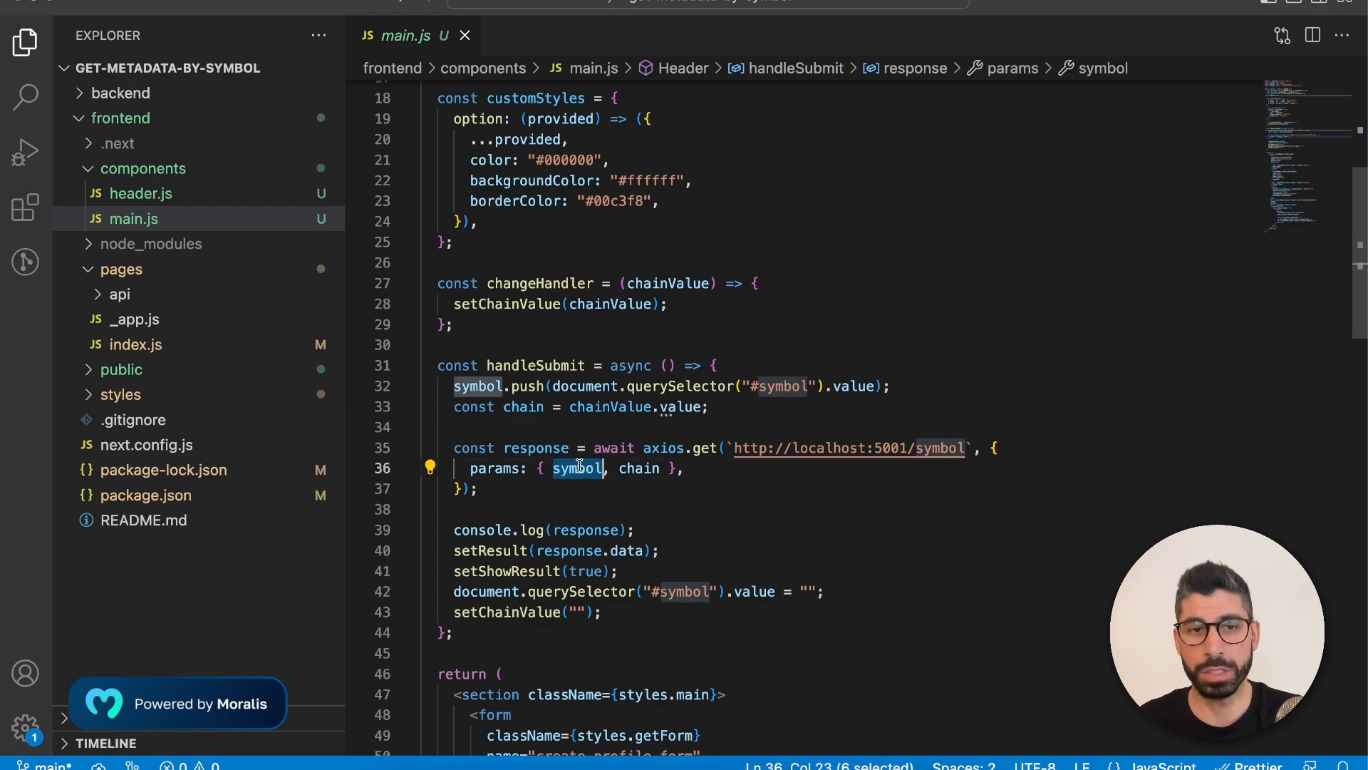
double_click(637, 468)
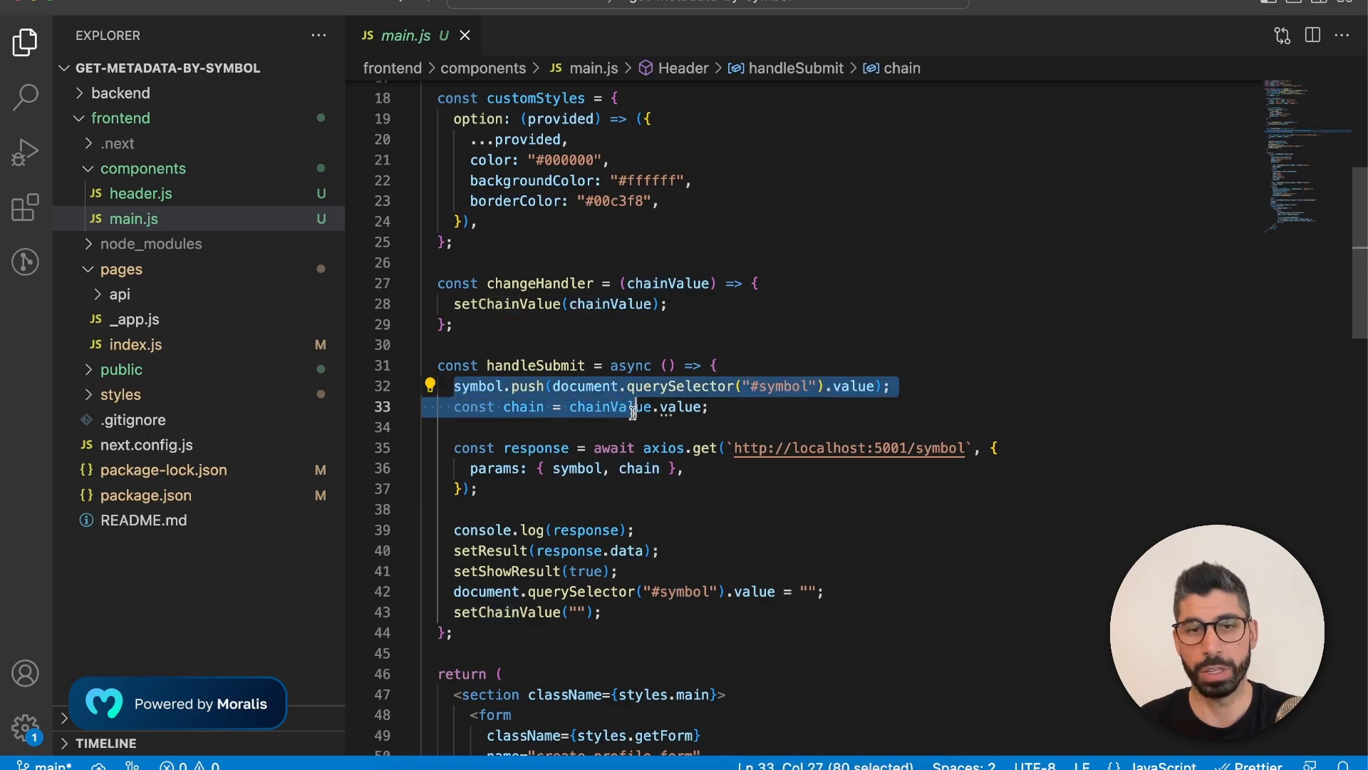
click(908, 406)
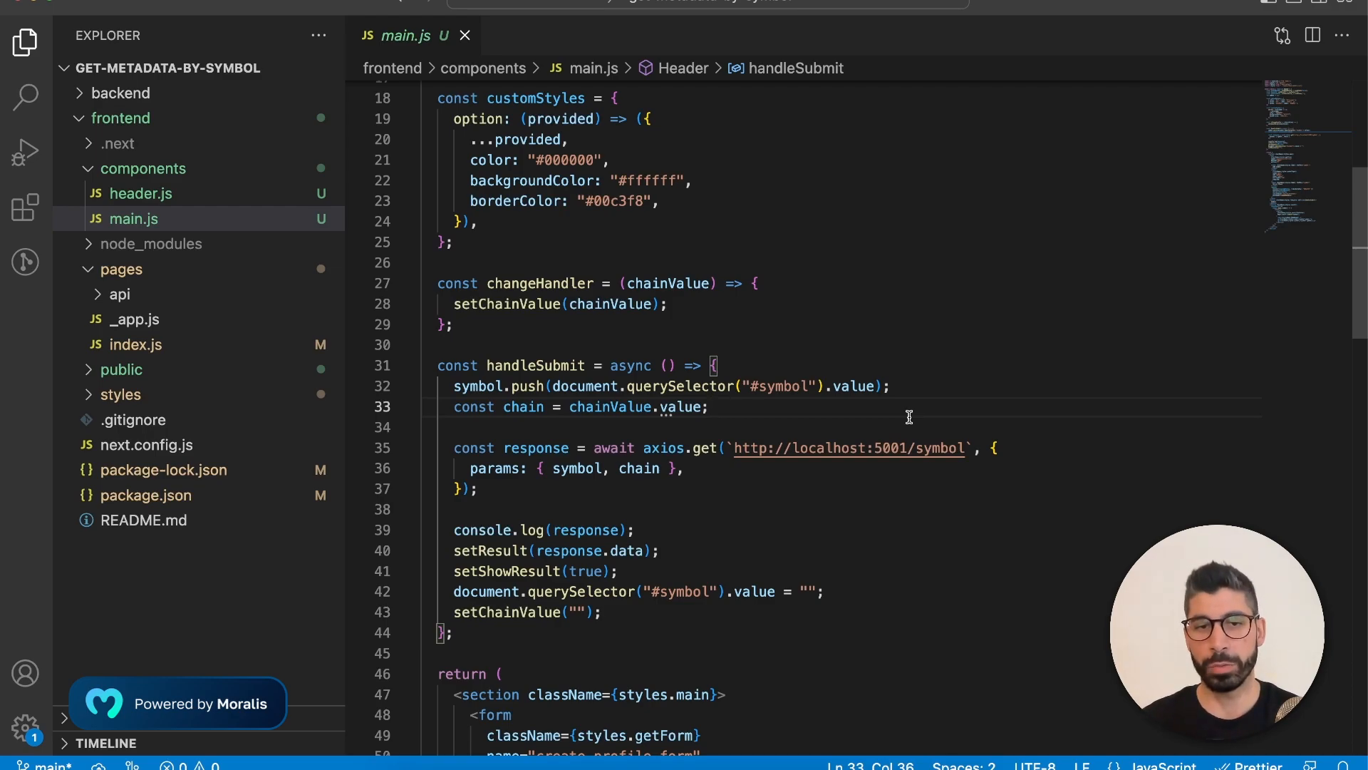
mouse_move(678, 530)
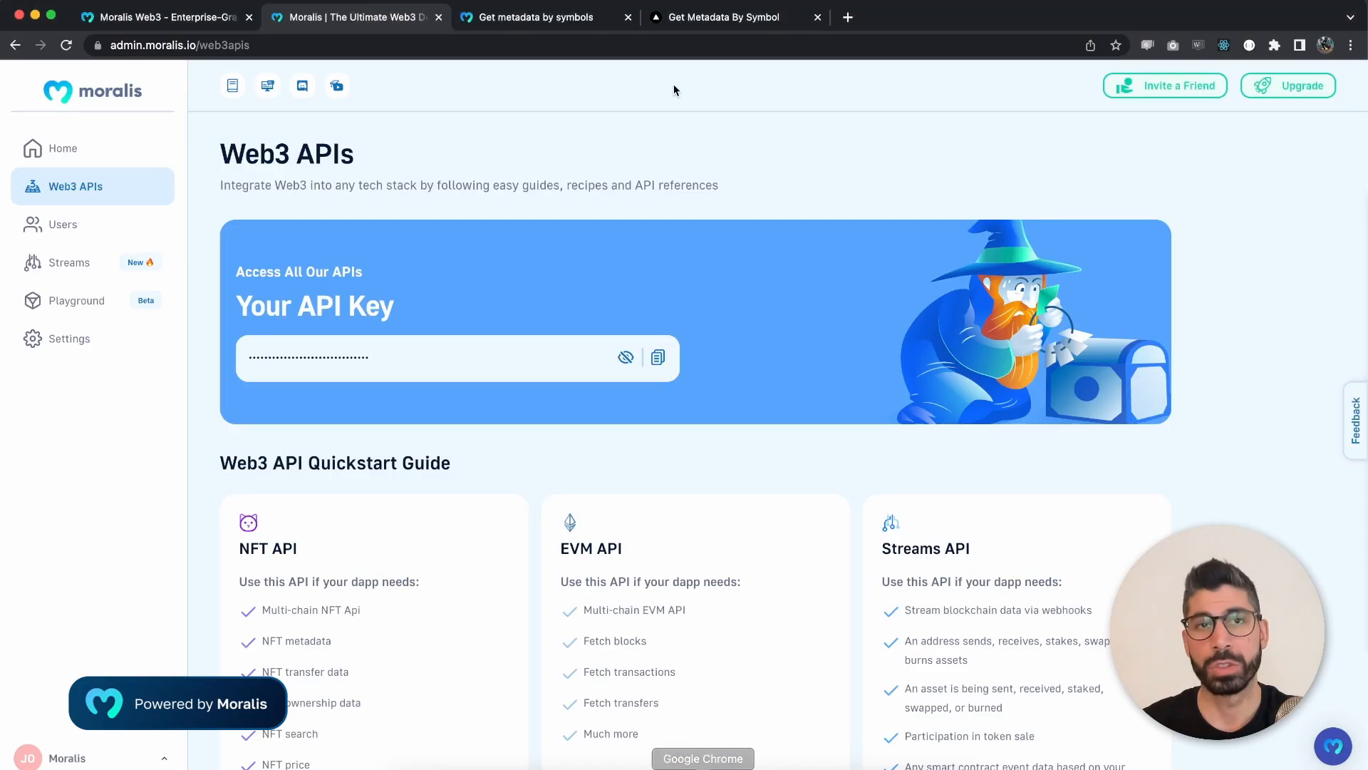
In the demo app's DevTools console, expand the logged response's data array down to the first token's Chain Link metadata.
click(736, 18)
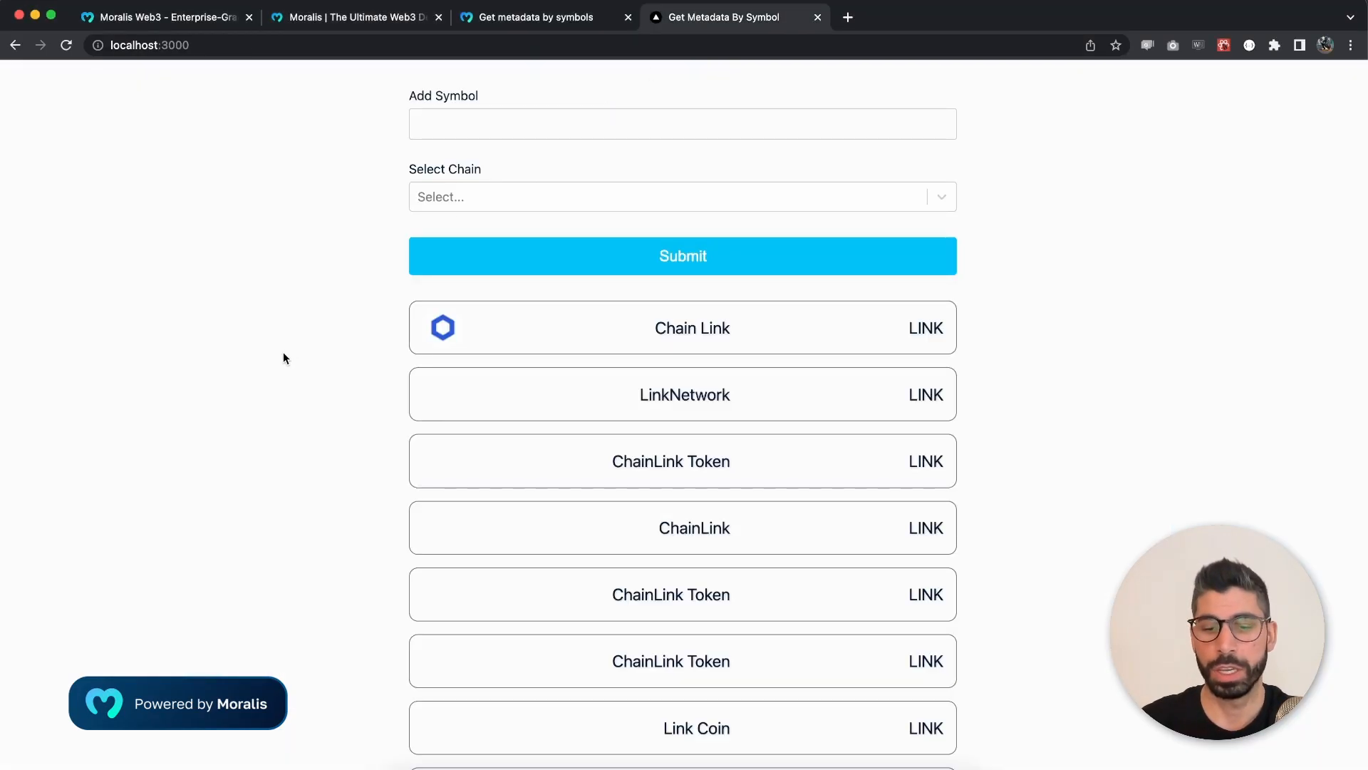
key(F12)
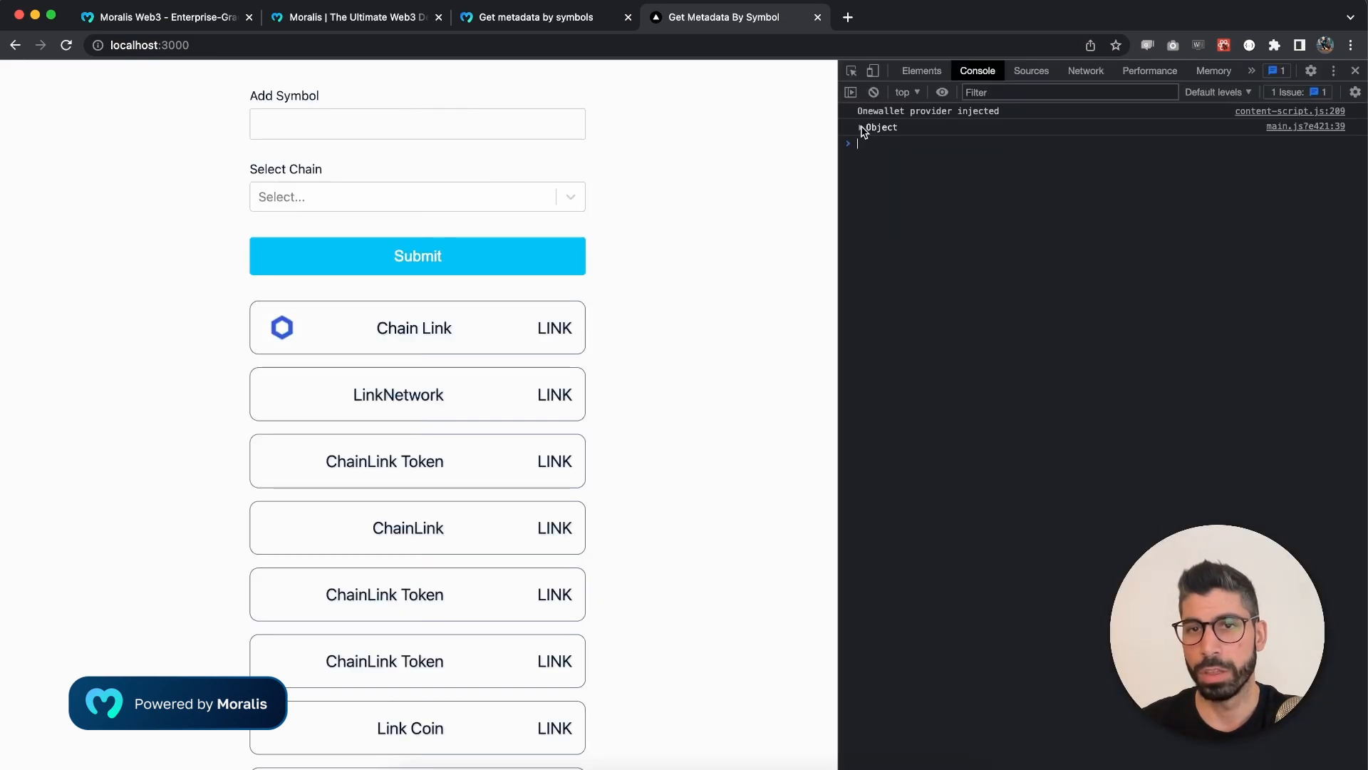
click(861, 137)
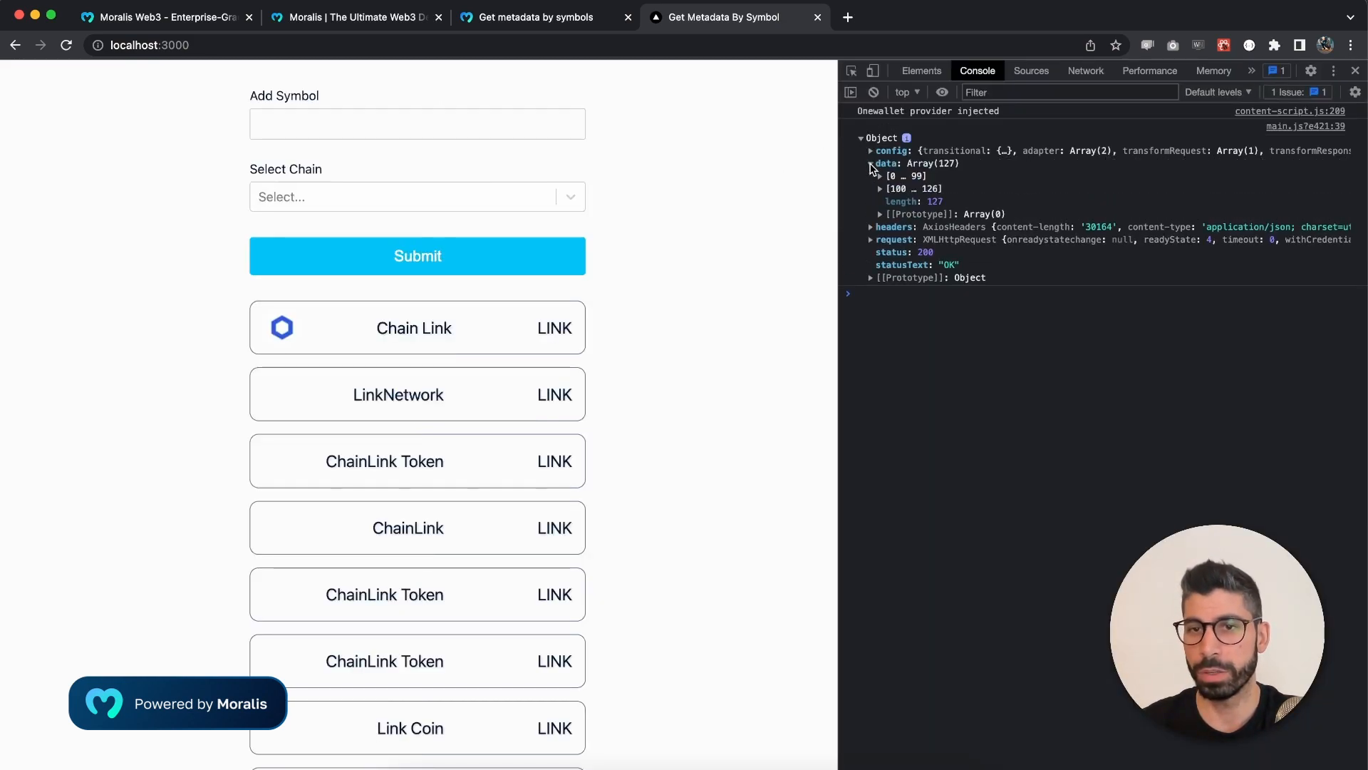
click(871, 162)
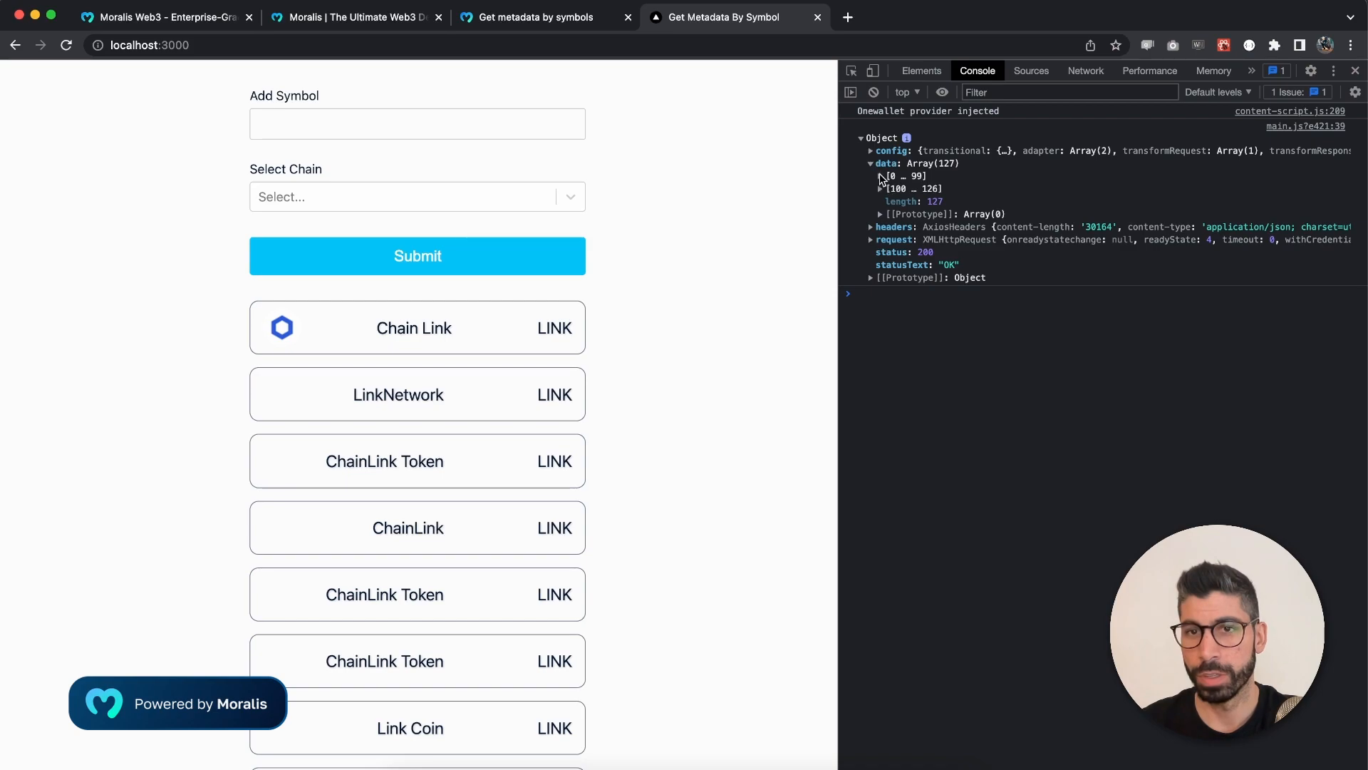
click(881, 175)
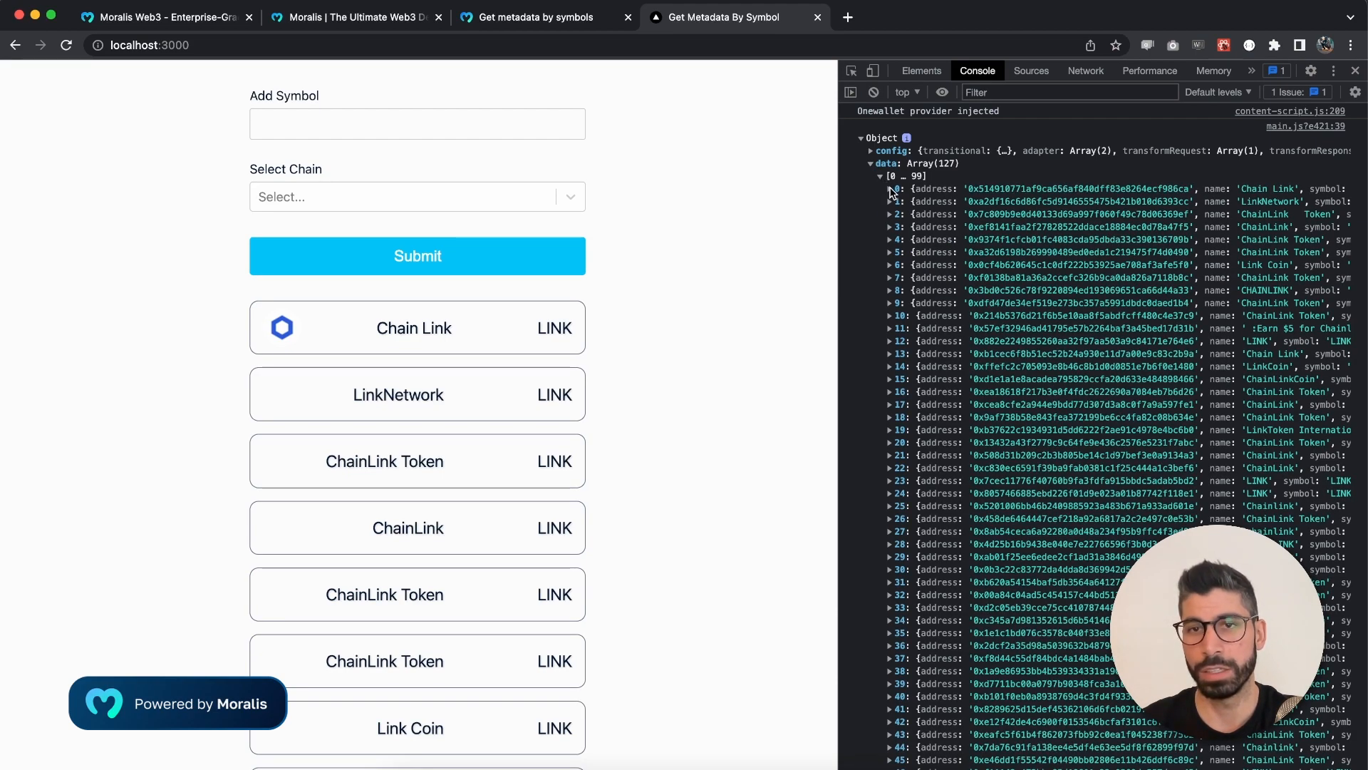
click(881, 189)
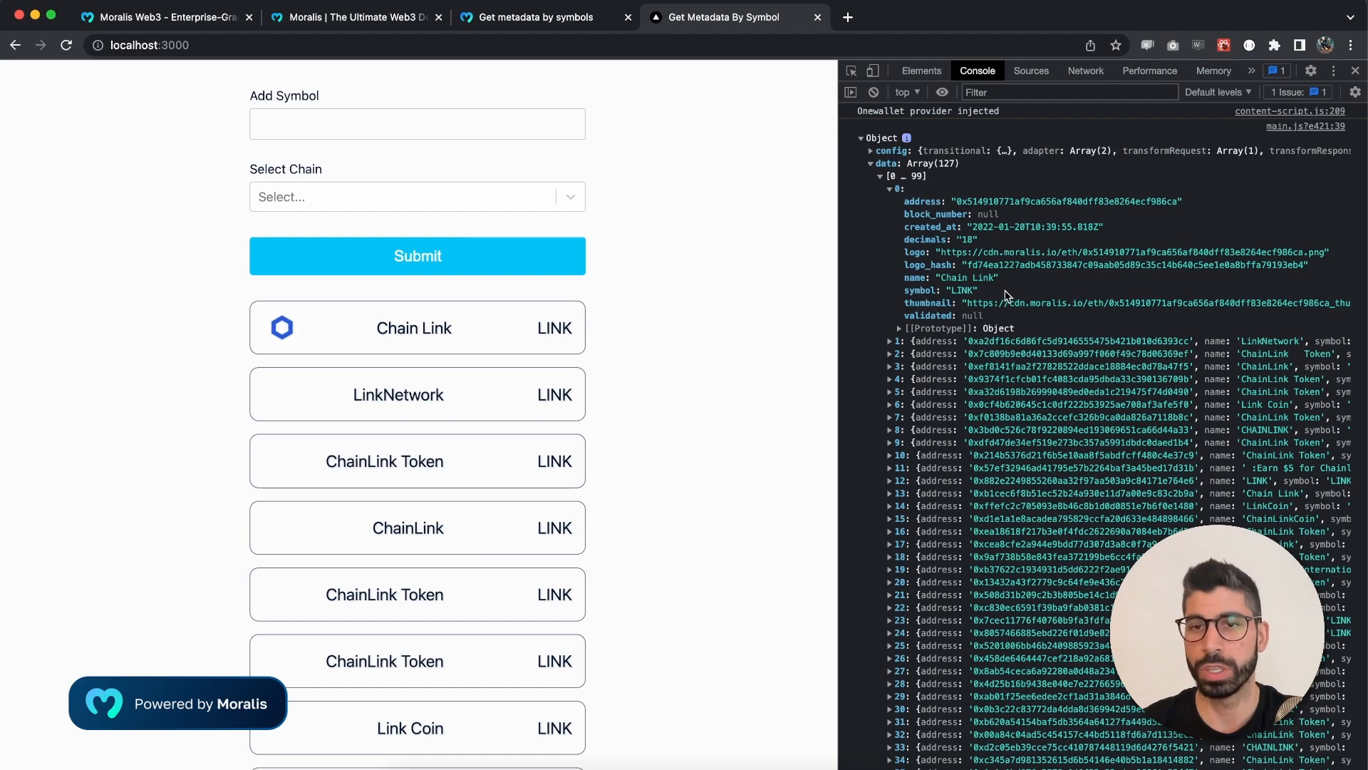
mouse_move(941, 275)
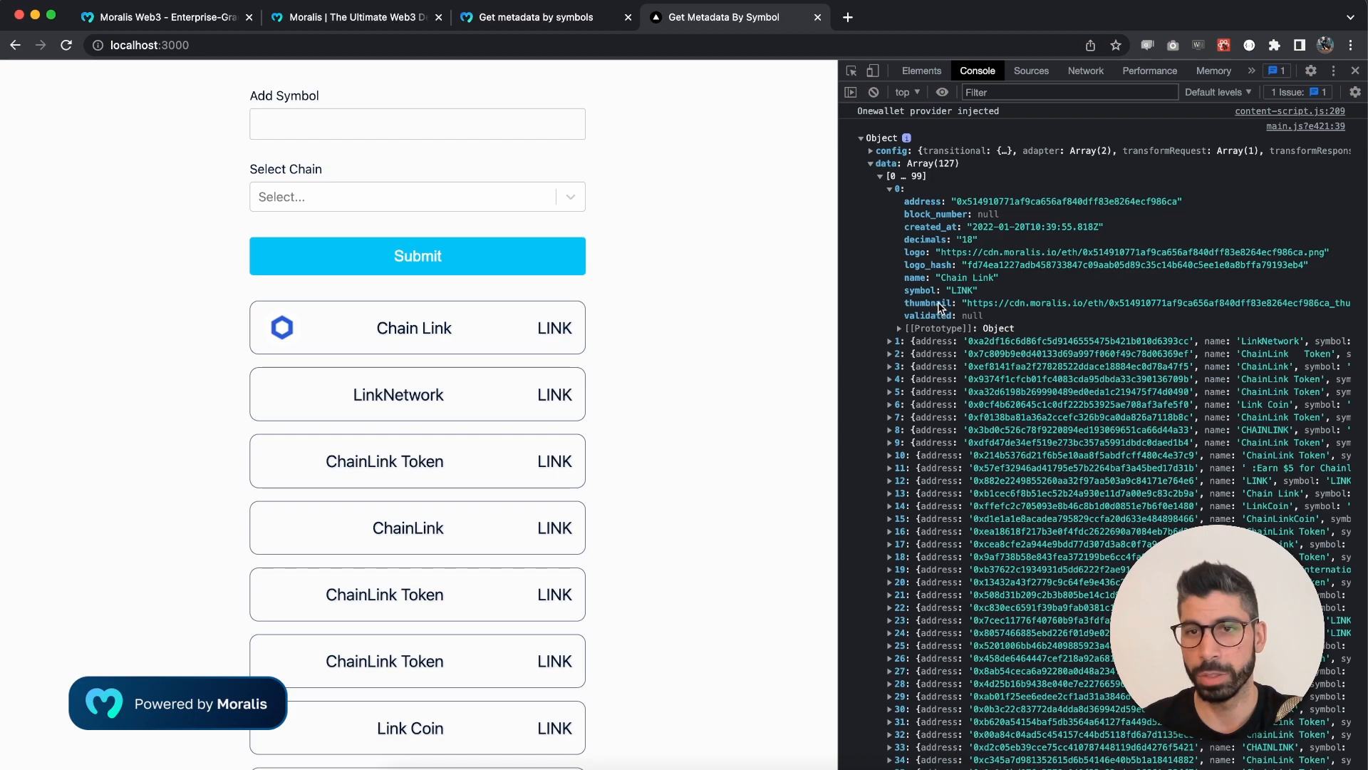
mouse_move(613, 327)
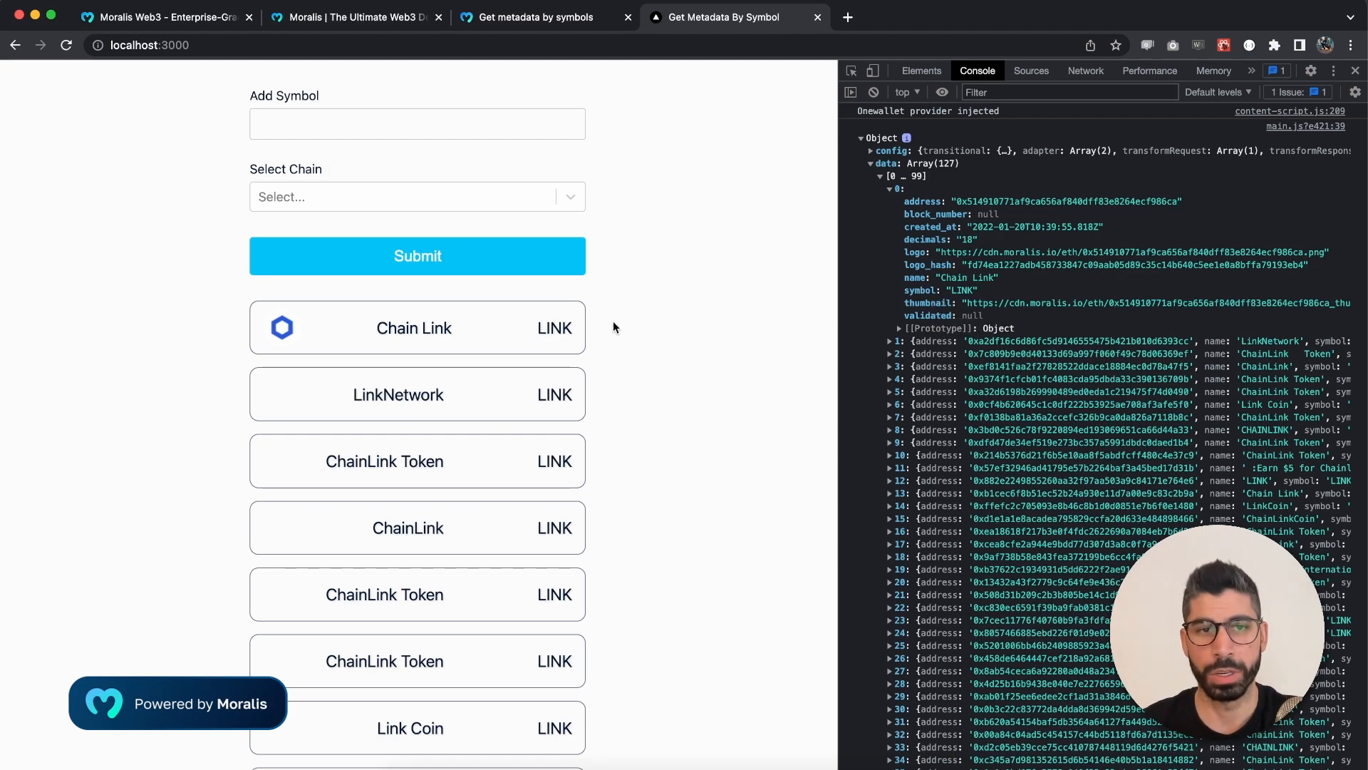
mouse_move(543, 418)
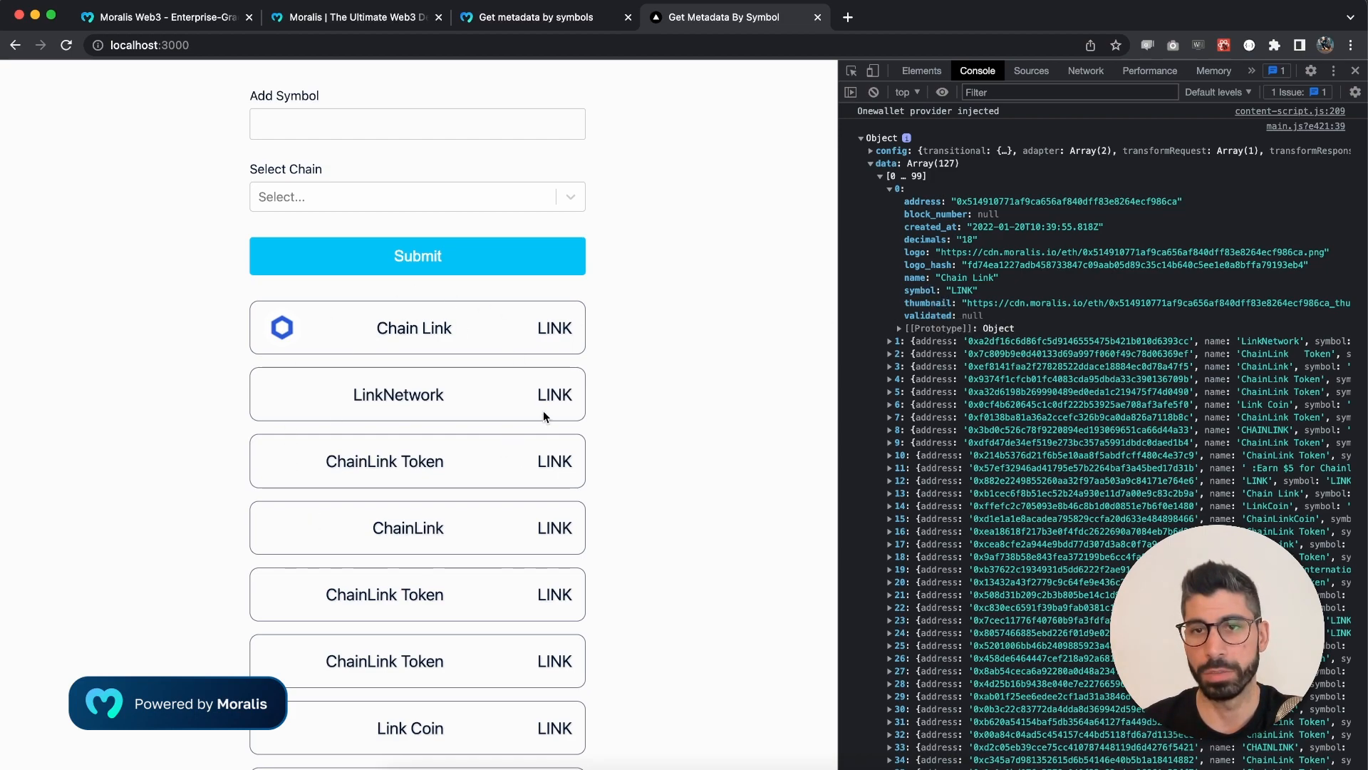
mouse_move(769, 692)
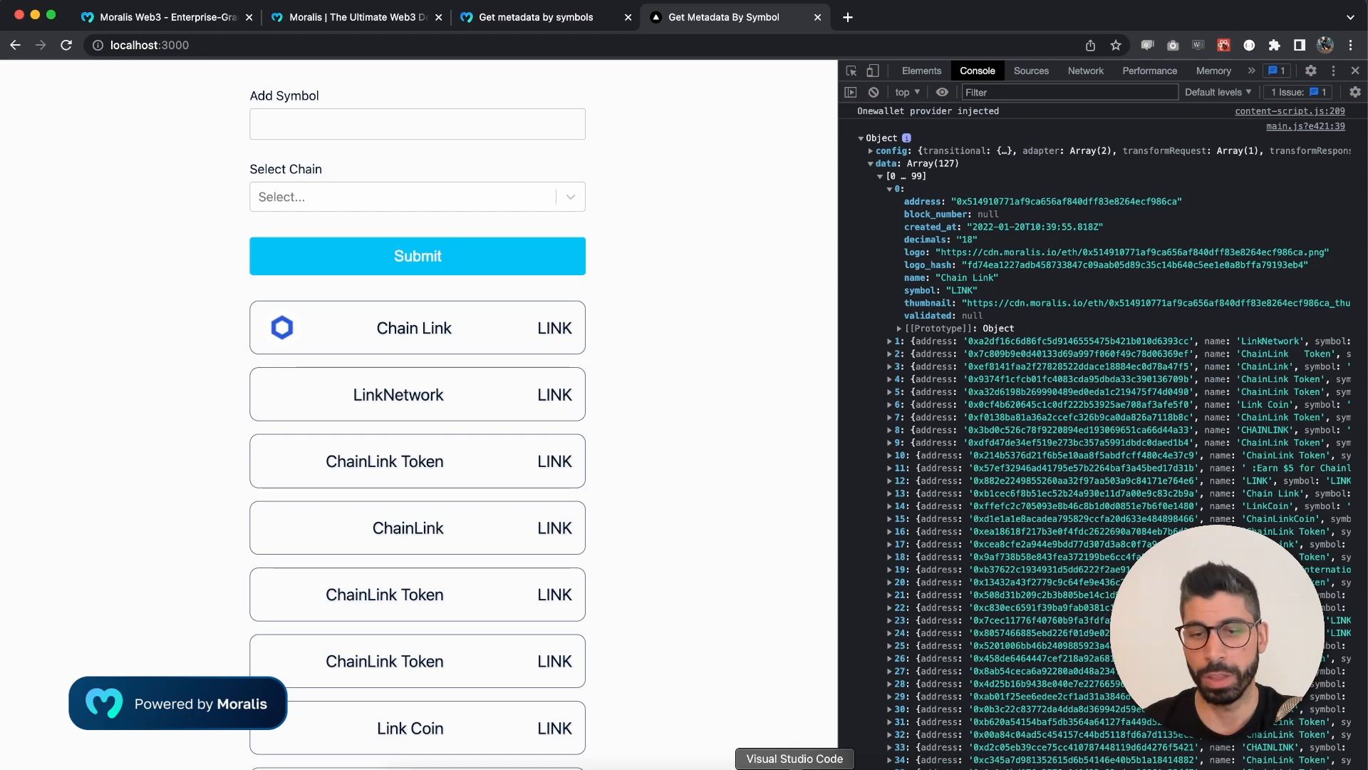
Back in main.js, point out setResult storing response data and scroll to the result.map JSX.
click(793, 758)
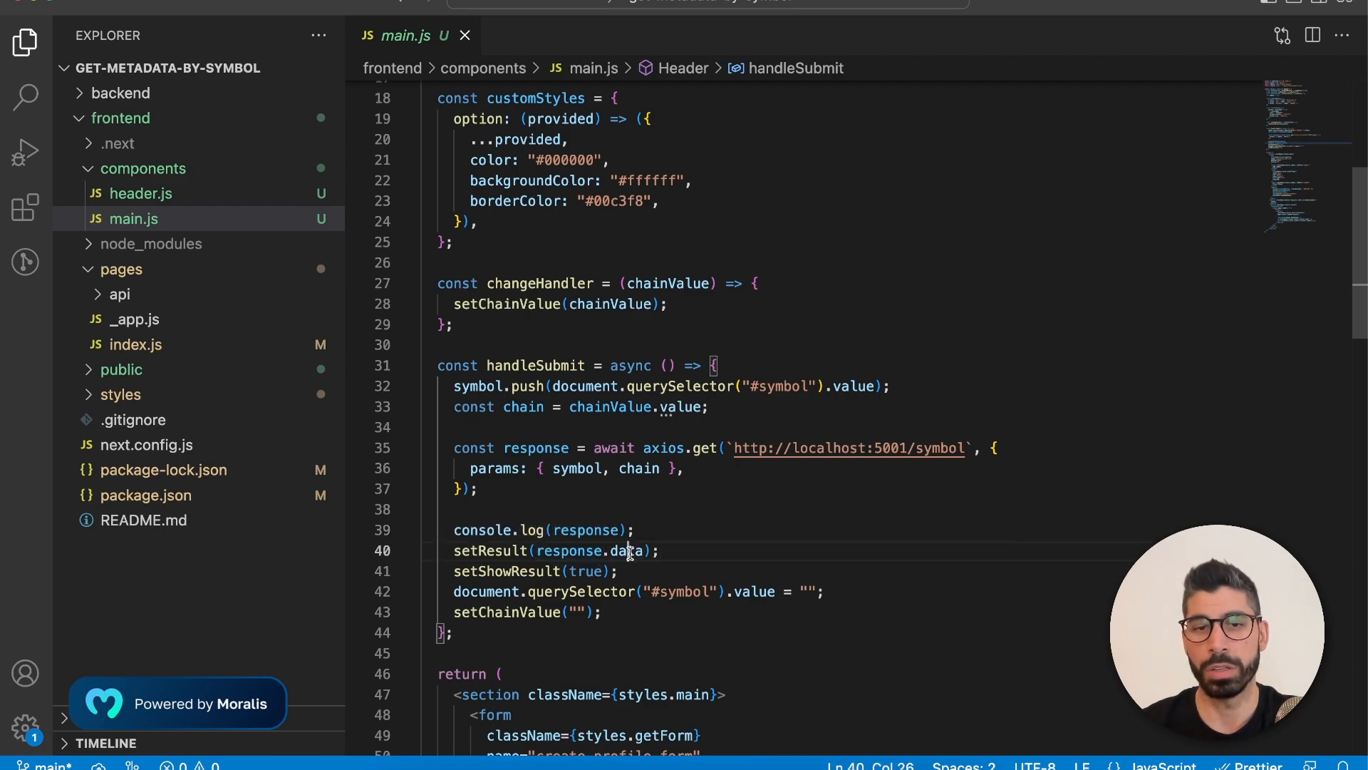
double_click(492, 550)
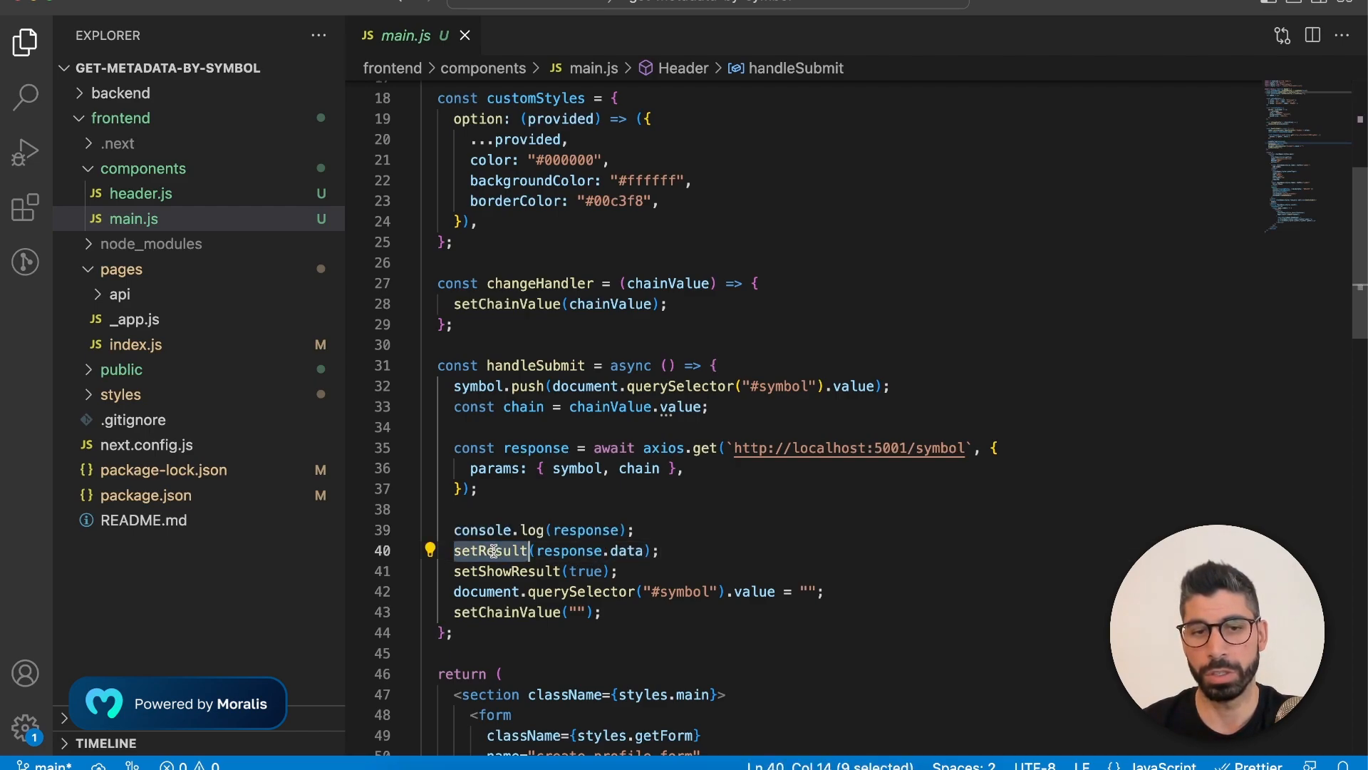
scroll(down, 3)
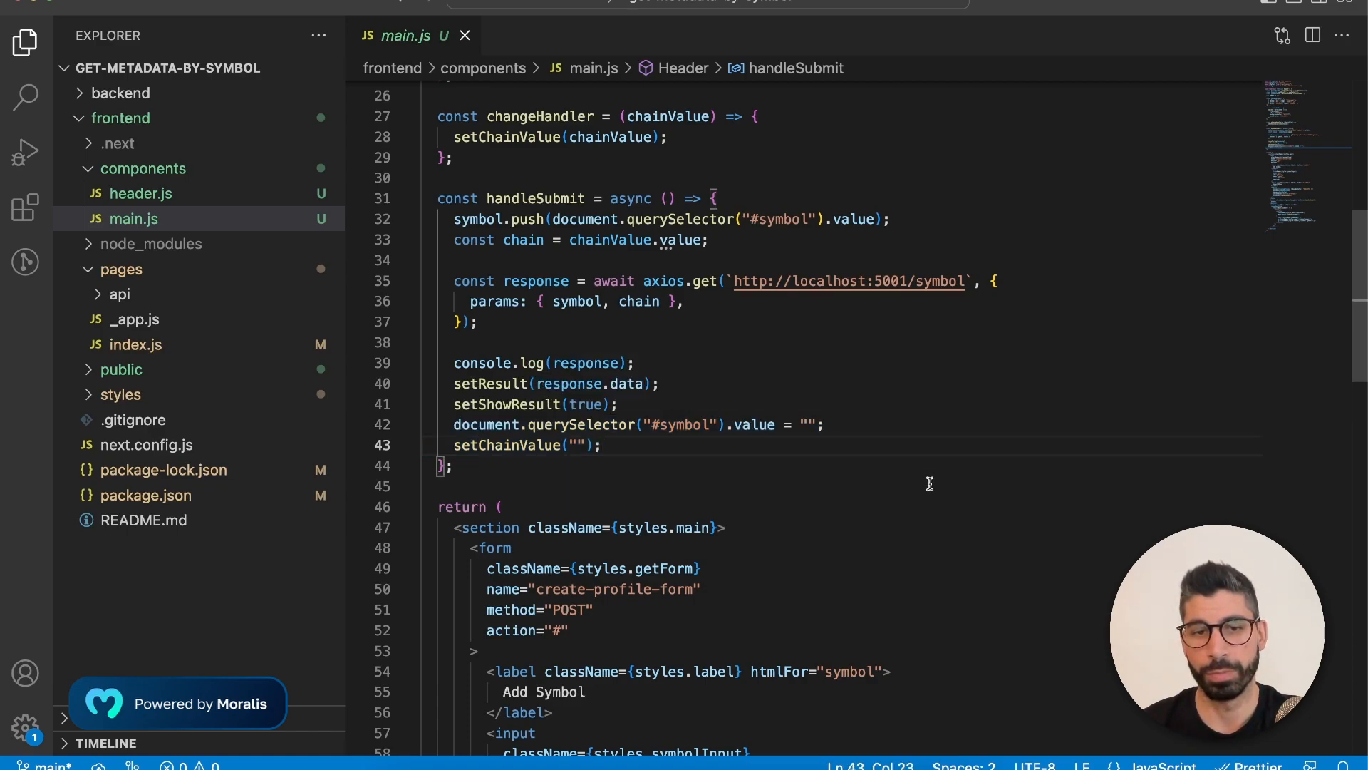
scroll(down, 3)
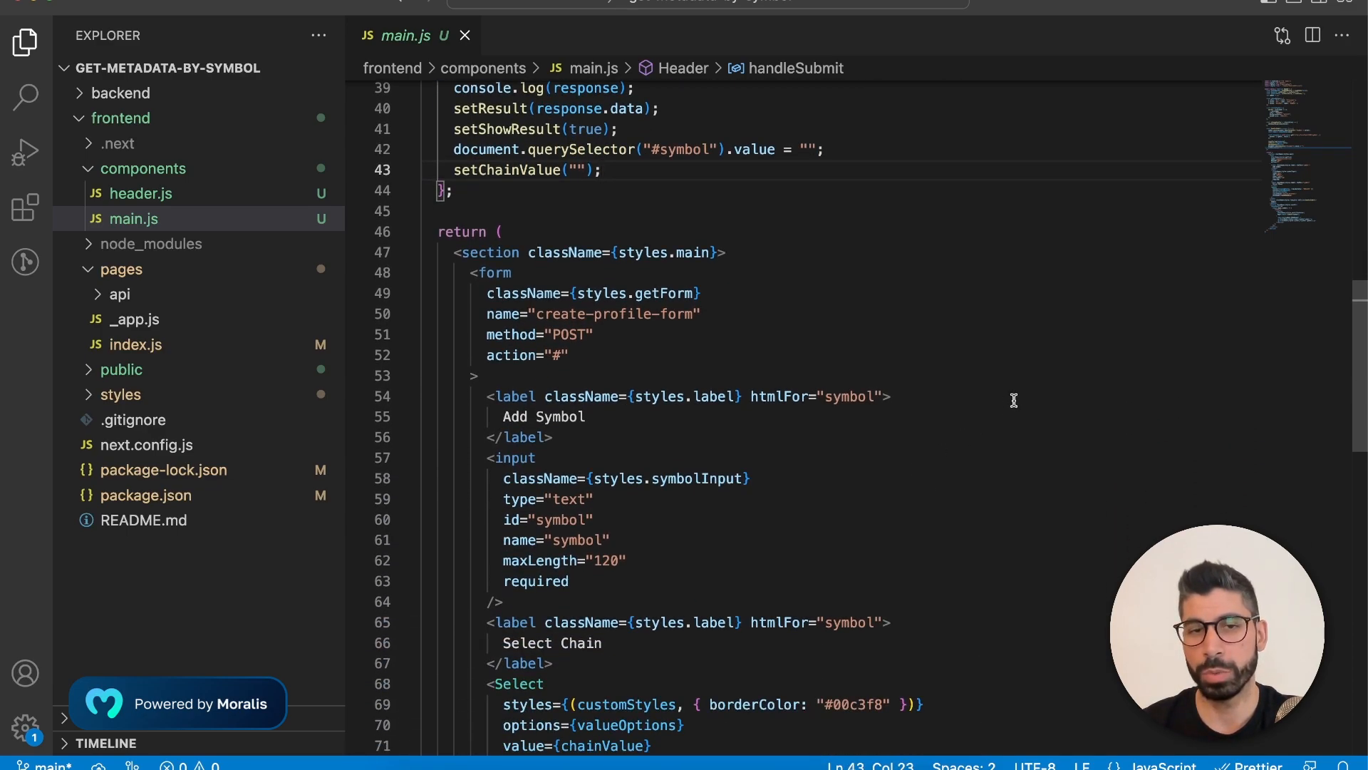
scroll(down, 3)
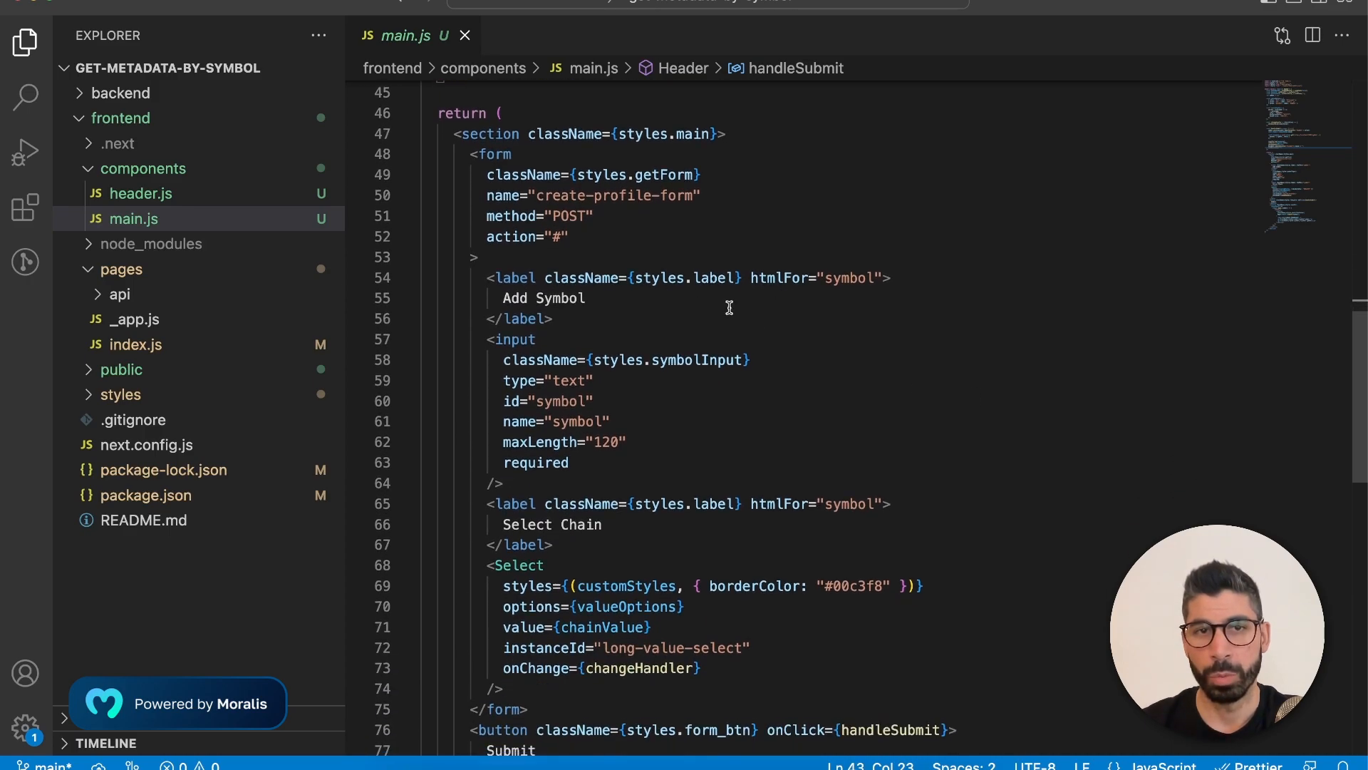
scroll(down, 3)
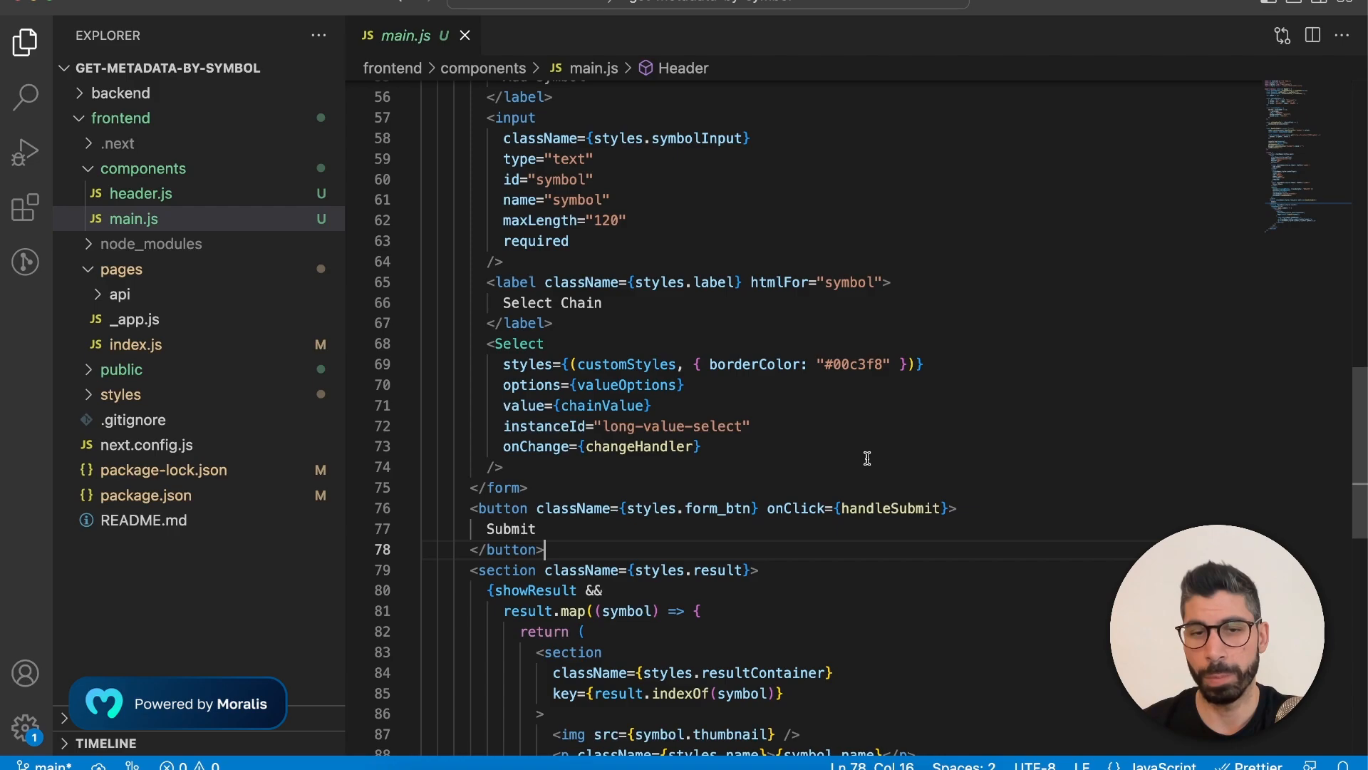
scroll(down, 3)
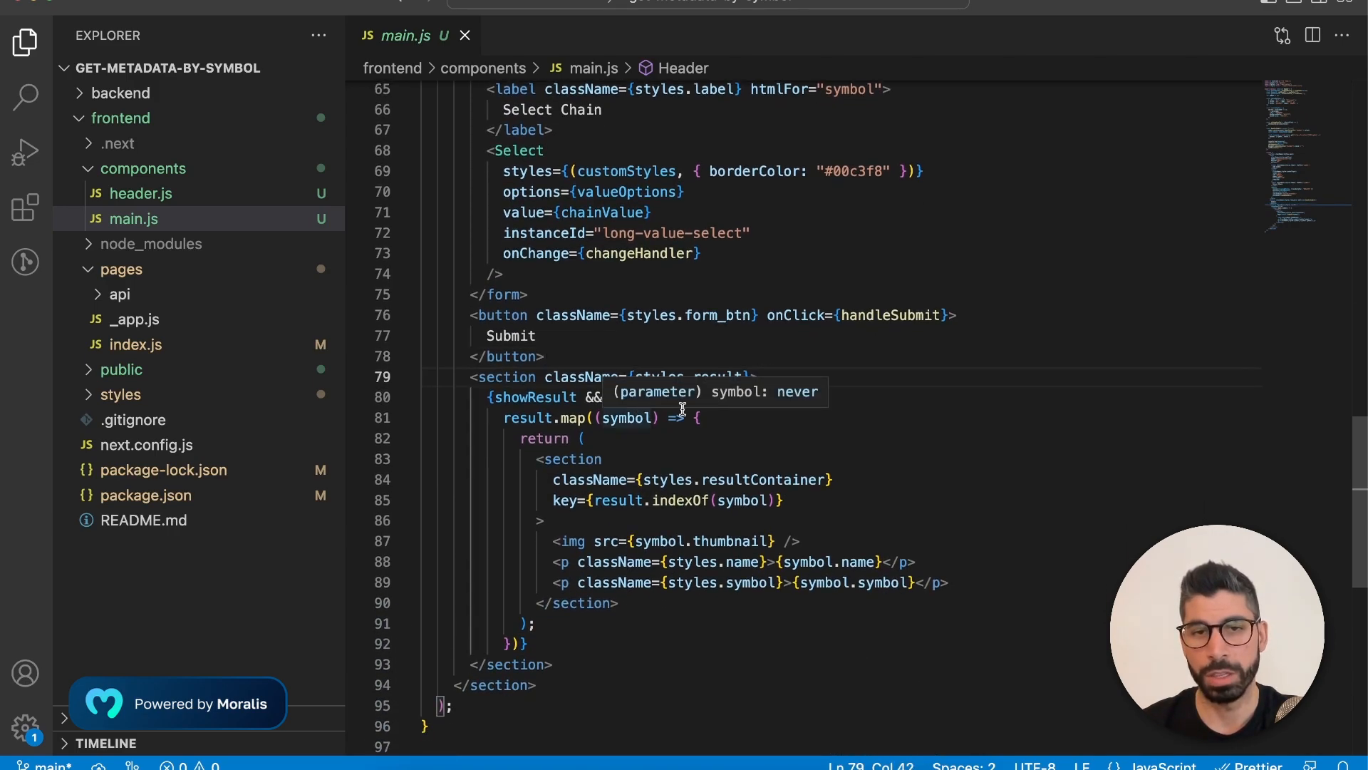
mouse_move(638, 427)
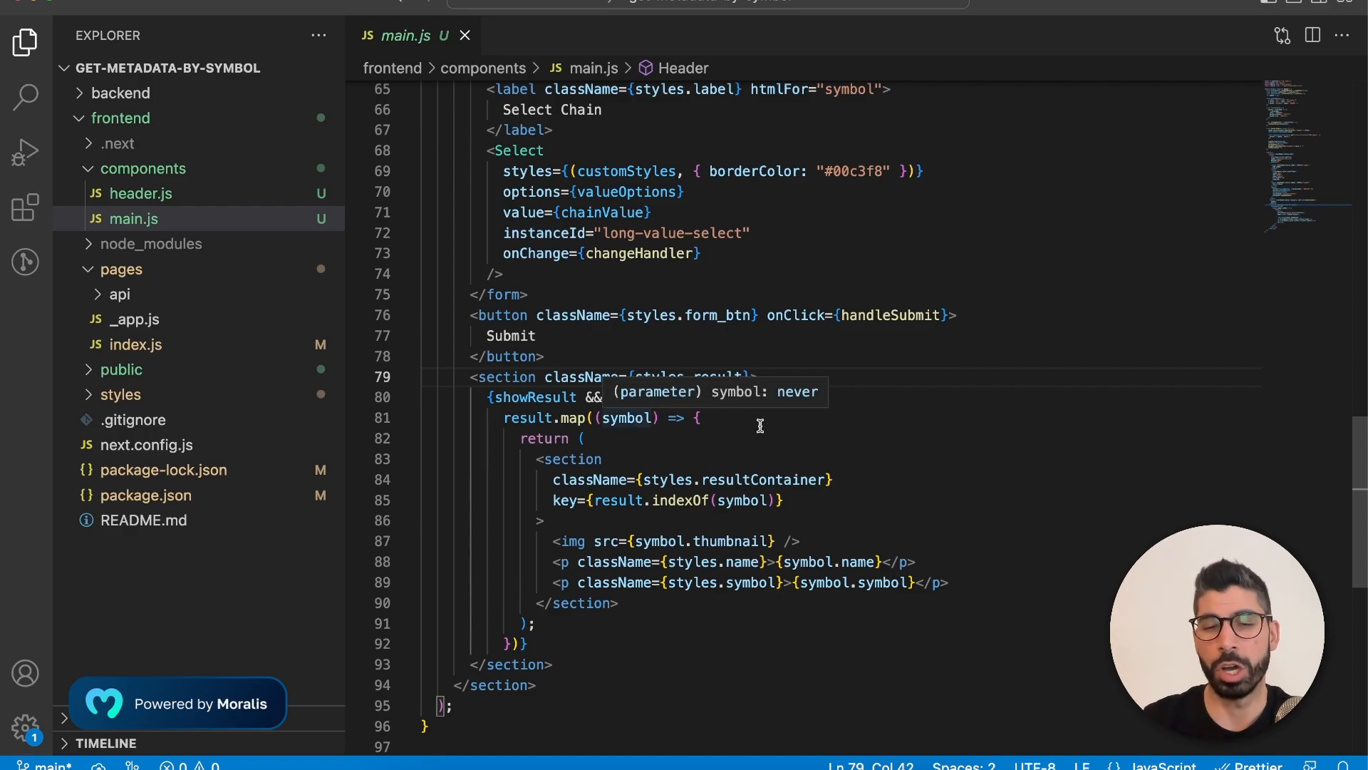
Point out the showResult condition and the thumbnail, name and symbol fields rendered per token.
double_click(534, 398)
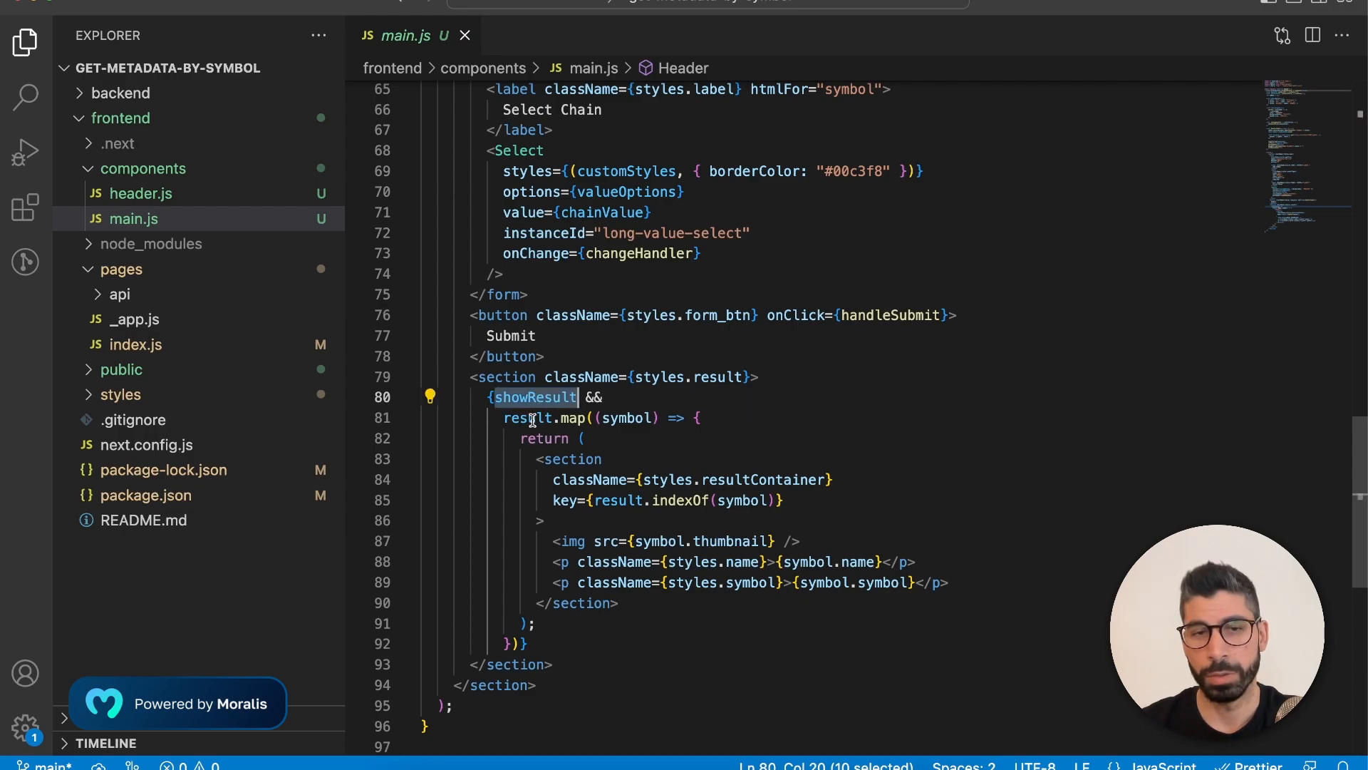
double_click(526, 418)
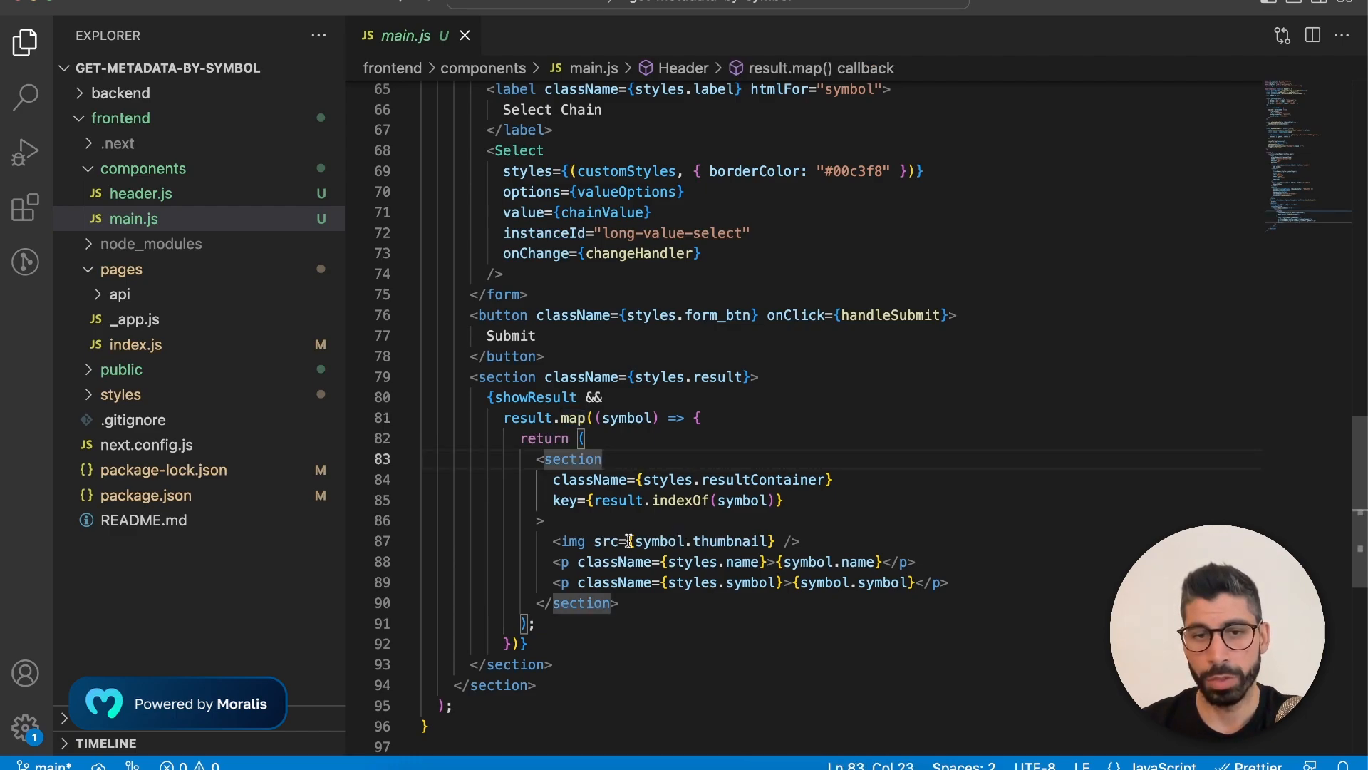
double_click(730, 540)
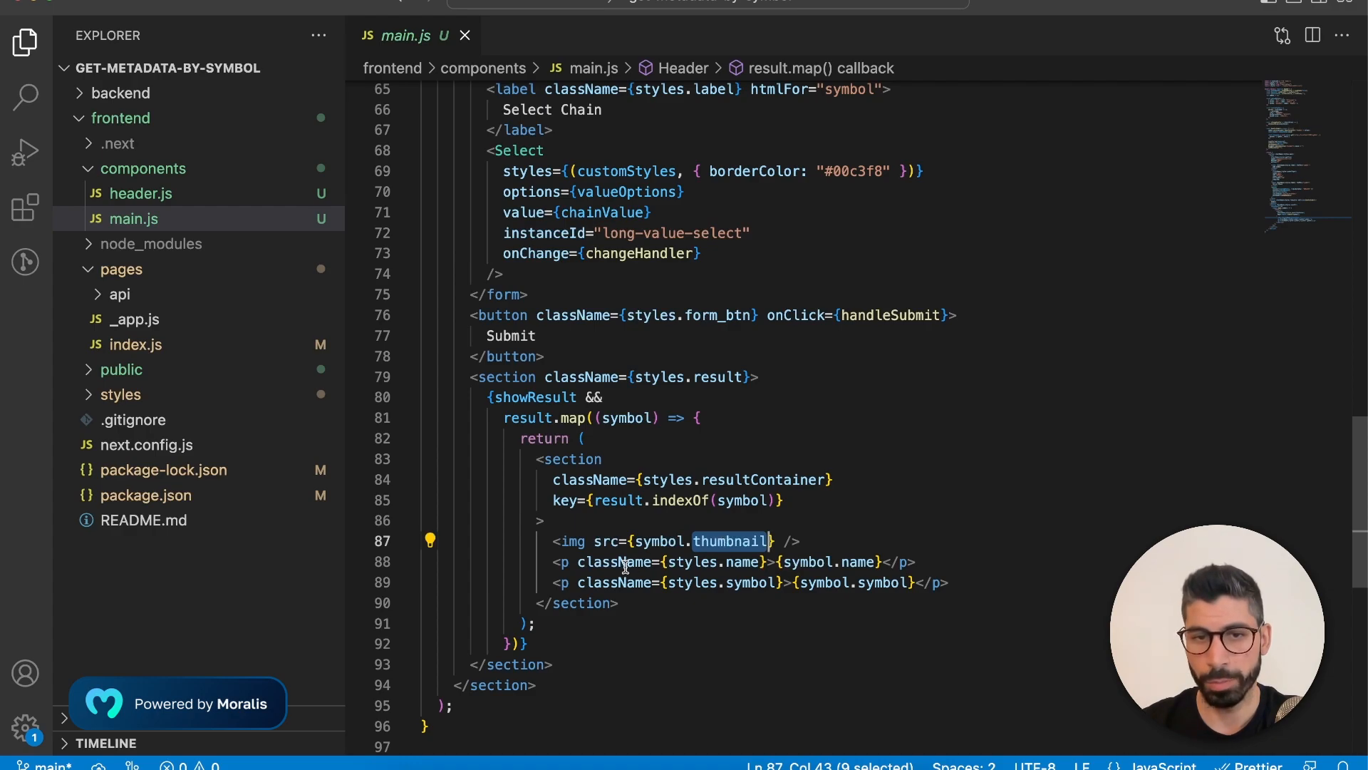
mouse_move(617, 562)
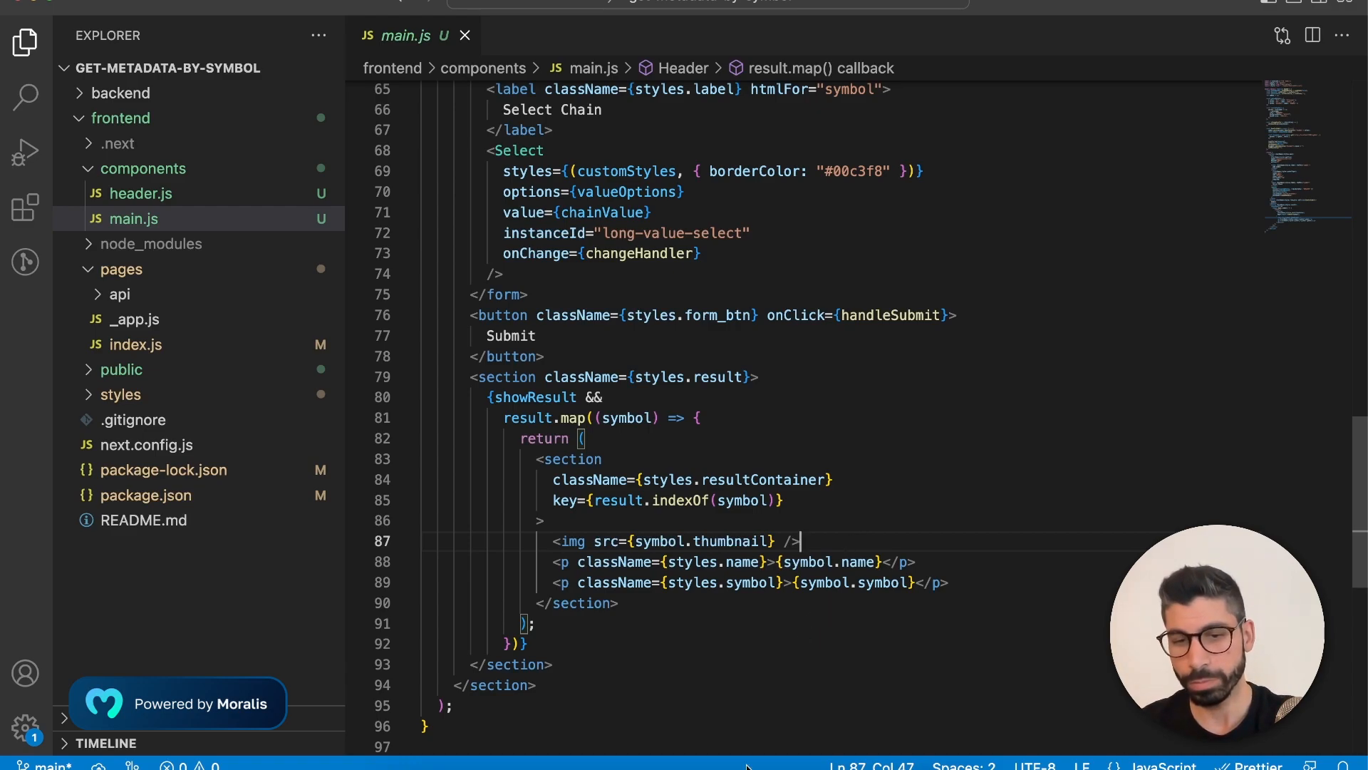
click(722, 17)
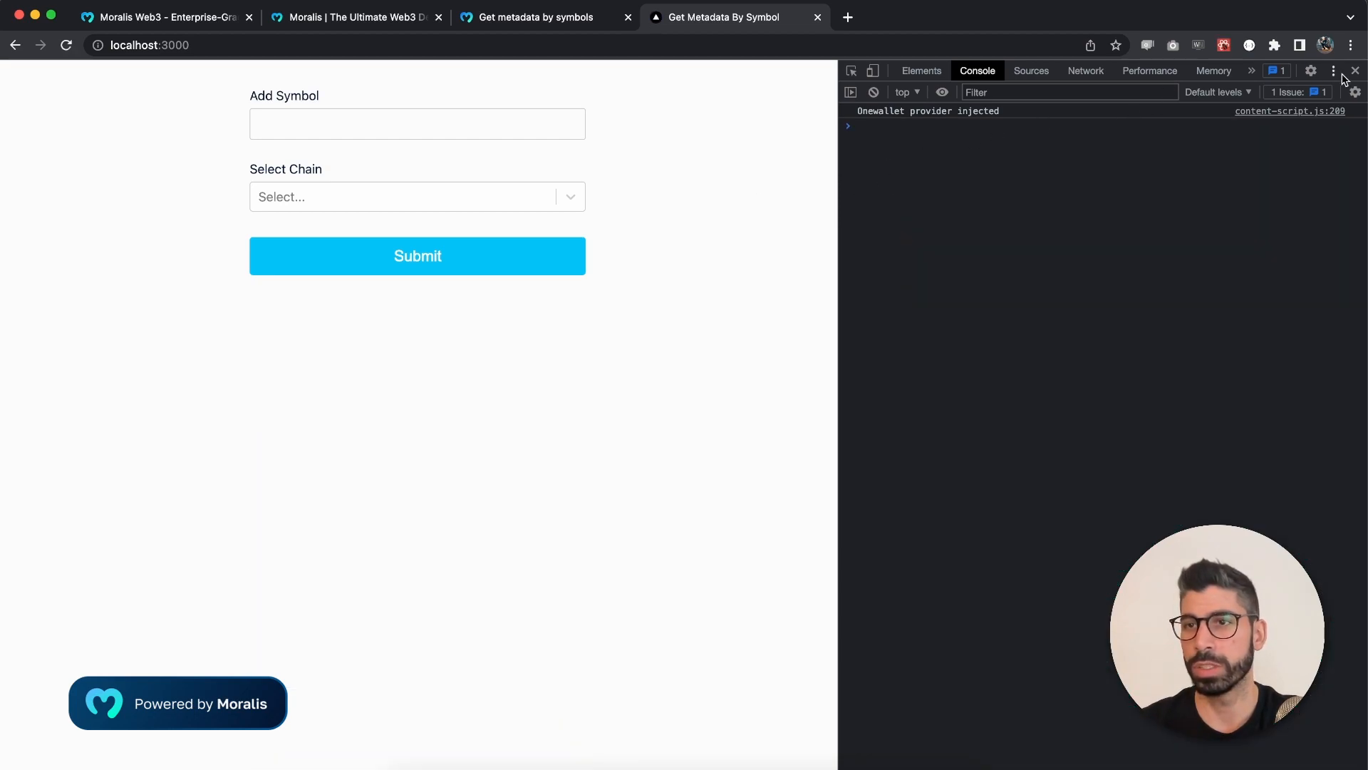
Hide DevTools, look up UNI (Uniswap, Unicorn results), then submit ETH on Ethereum.
click(1356, 71)
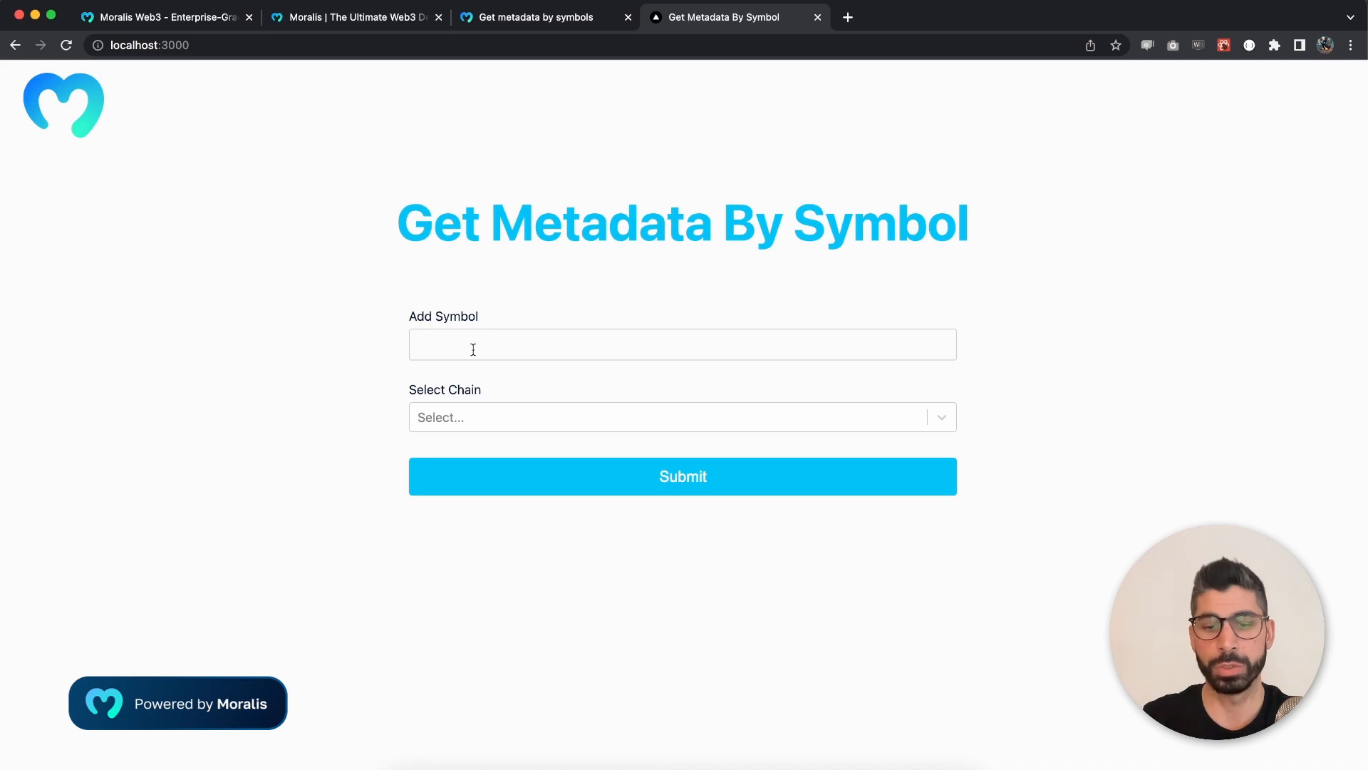
click(682, 417)
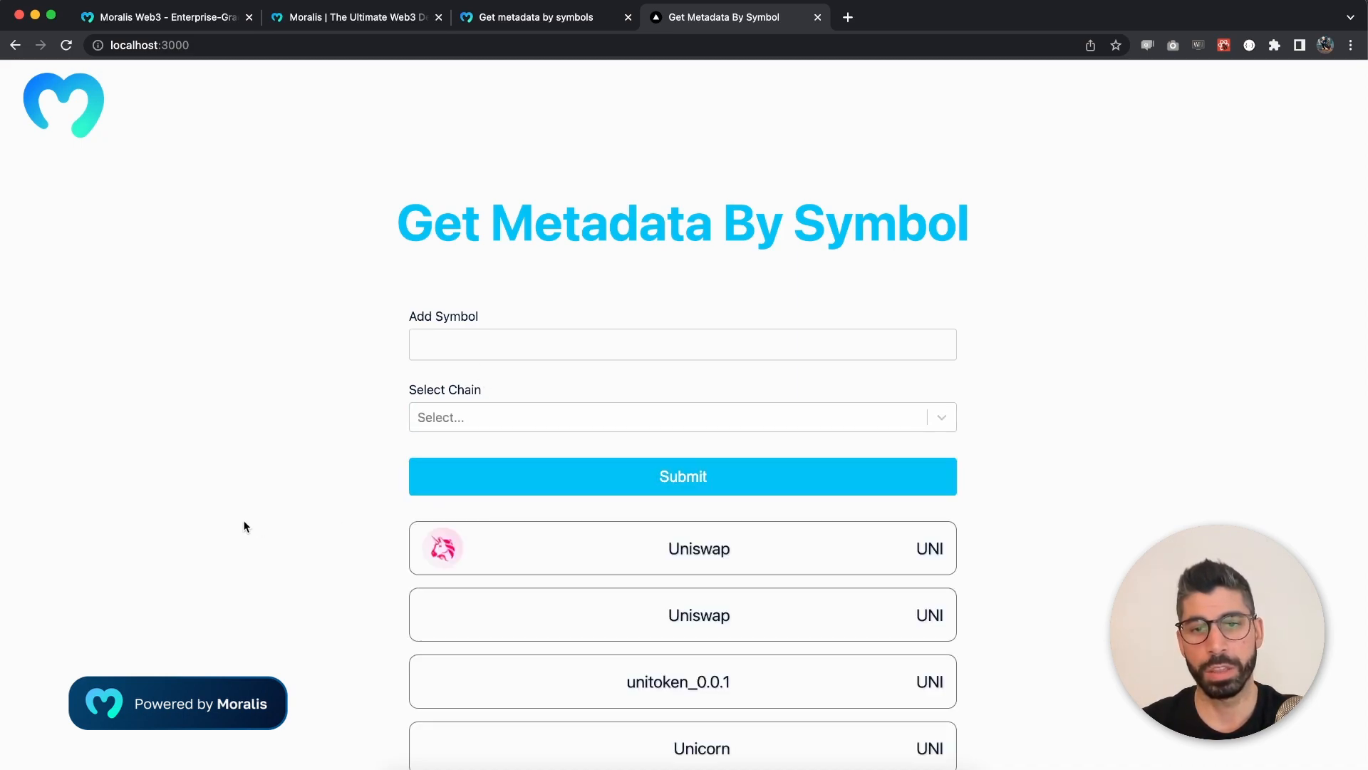
scroll(down, 3)
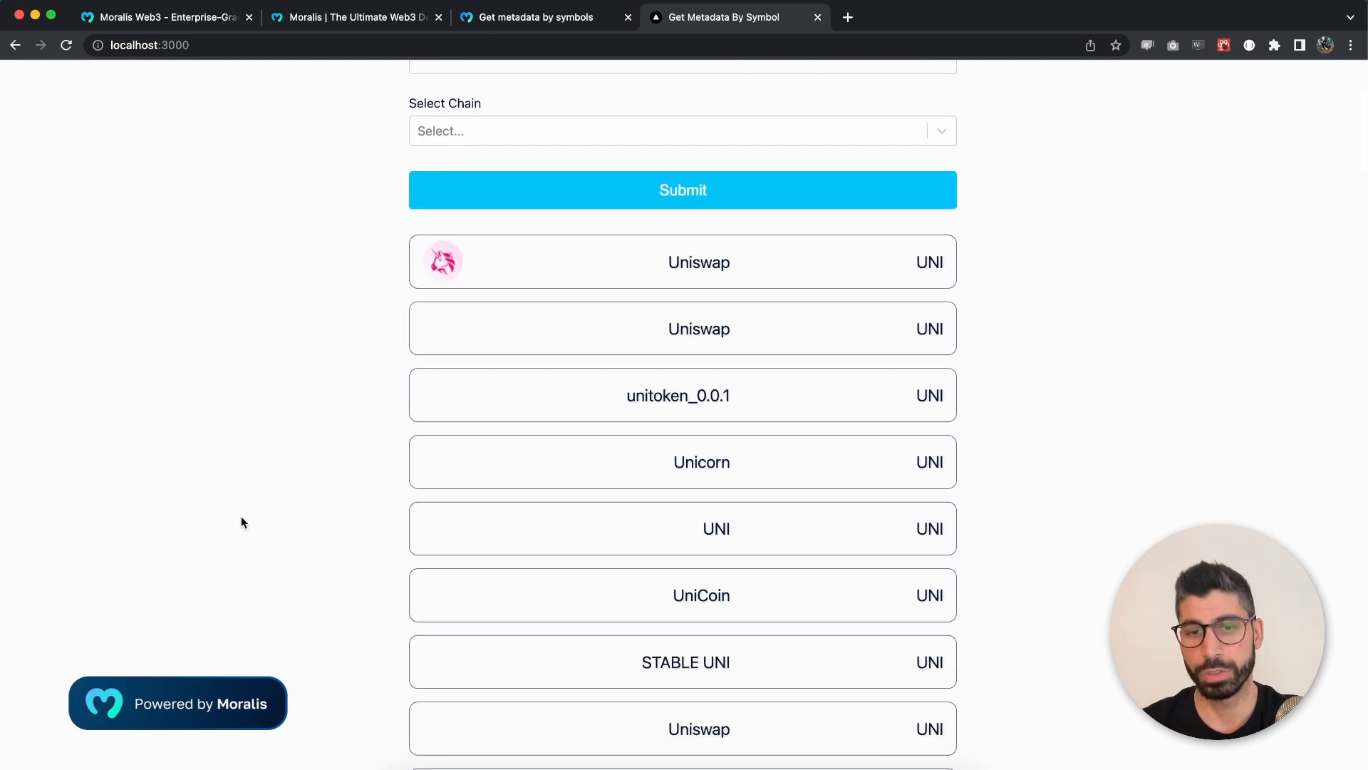
scroll(up, 3)
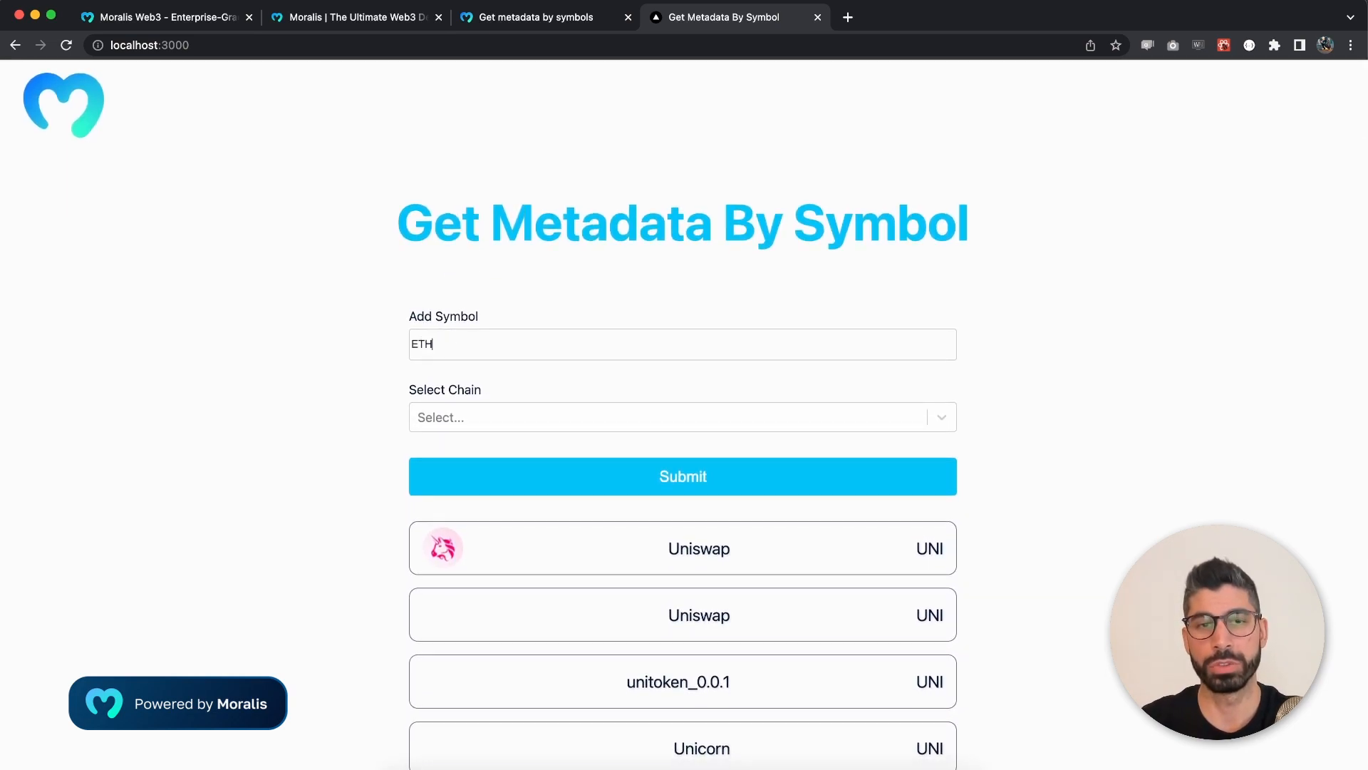
click(683, 417)
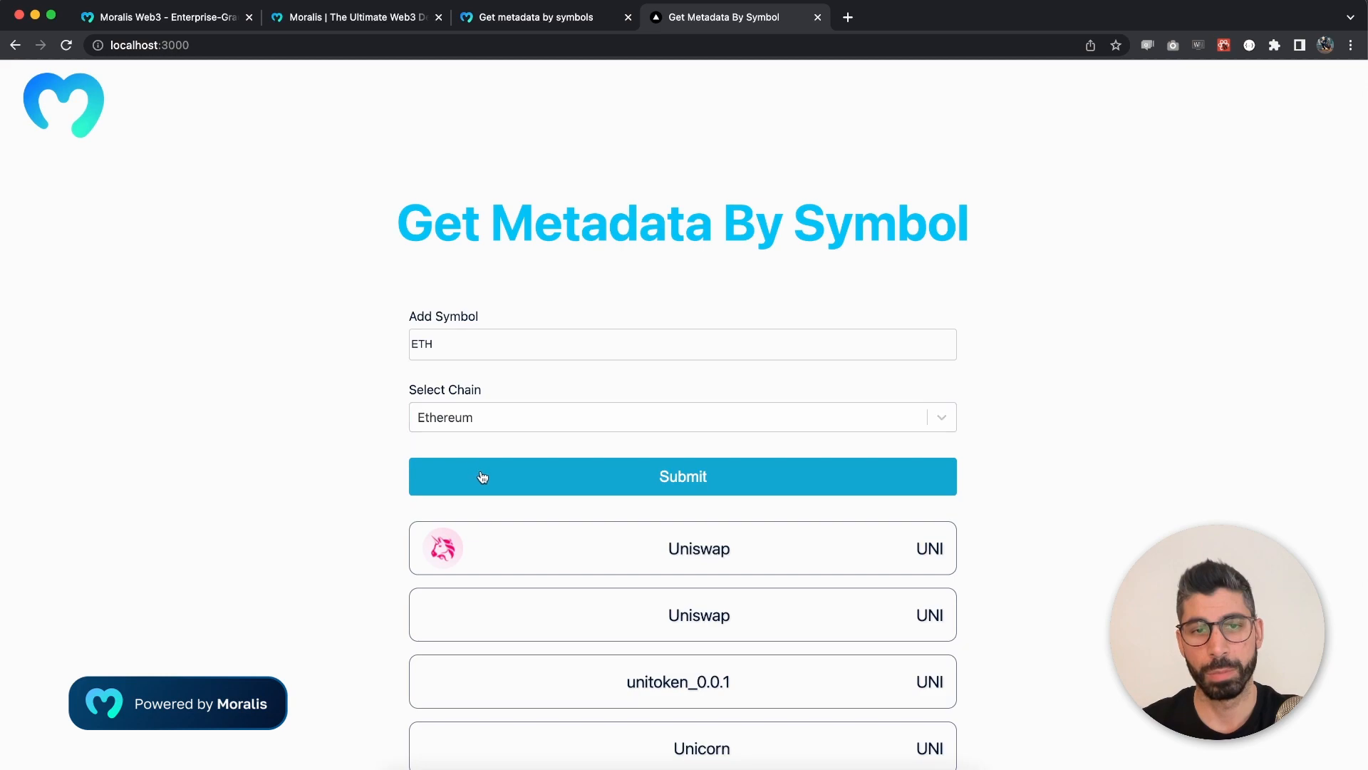